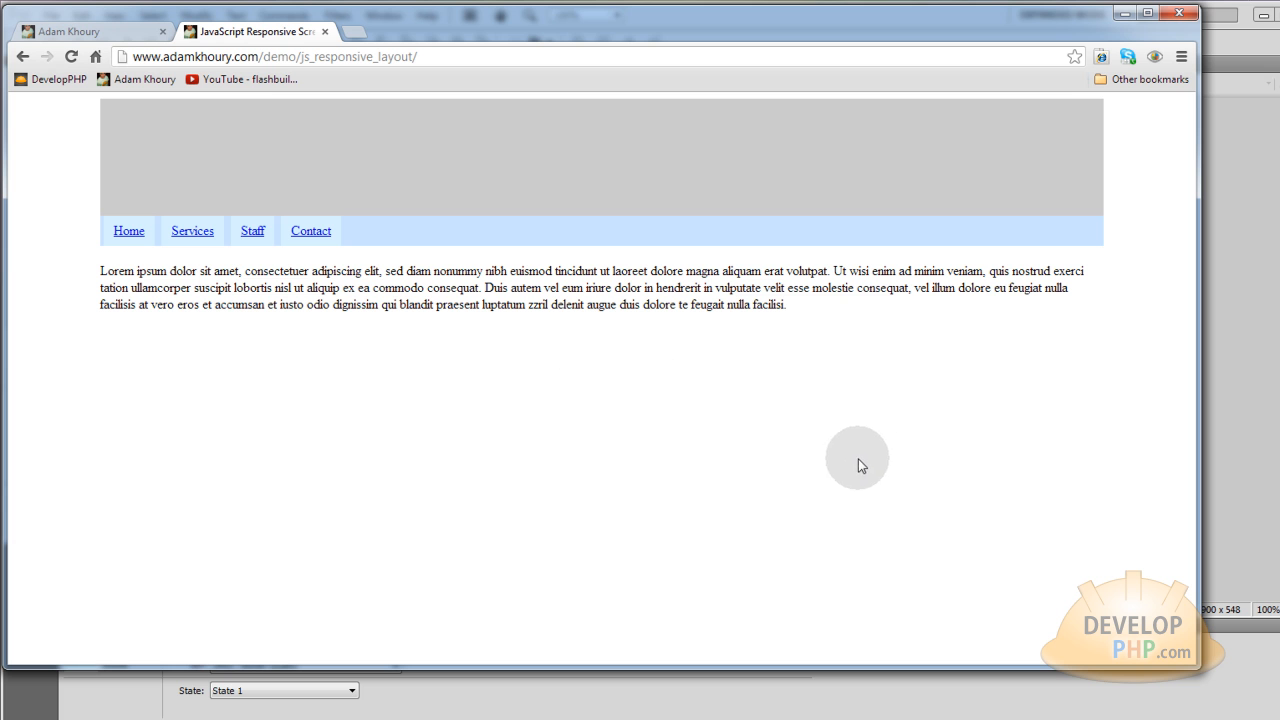
mouse_move(545, 423)
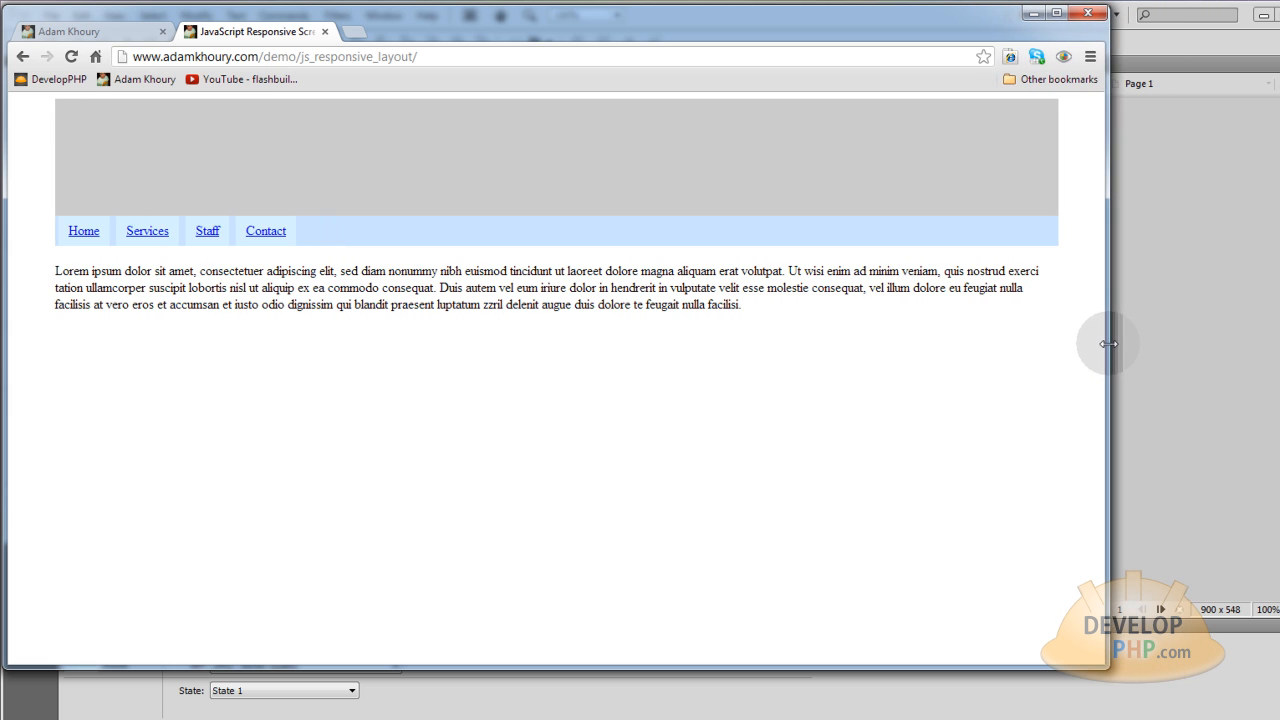
Narrow the Chrome window to show the smaller demo layout, then widen it back to the large layout
left_click_drag(1108, 344, 1045, 333)
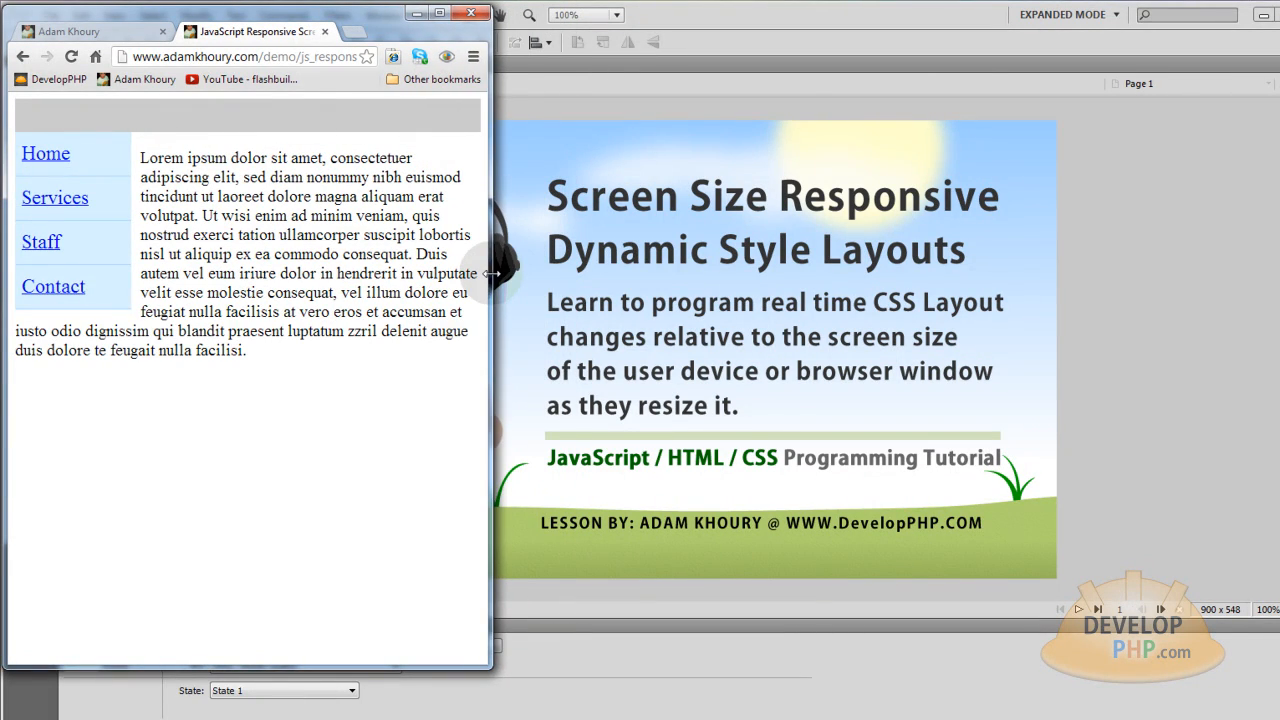
left_click_drag(490, 275, 460, 275)
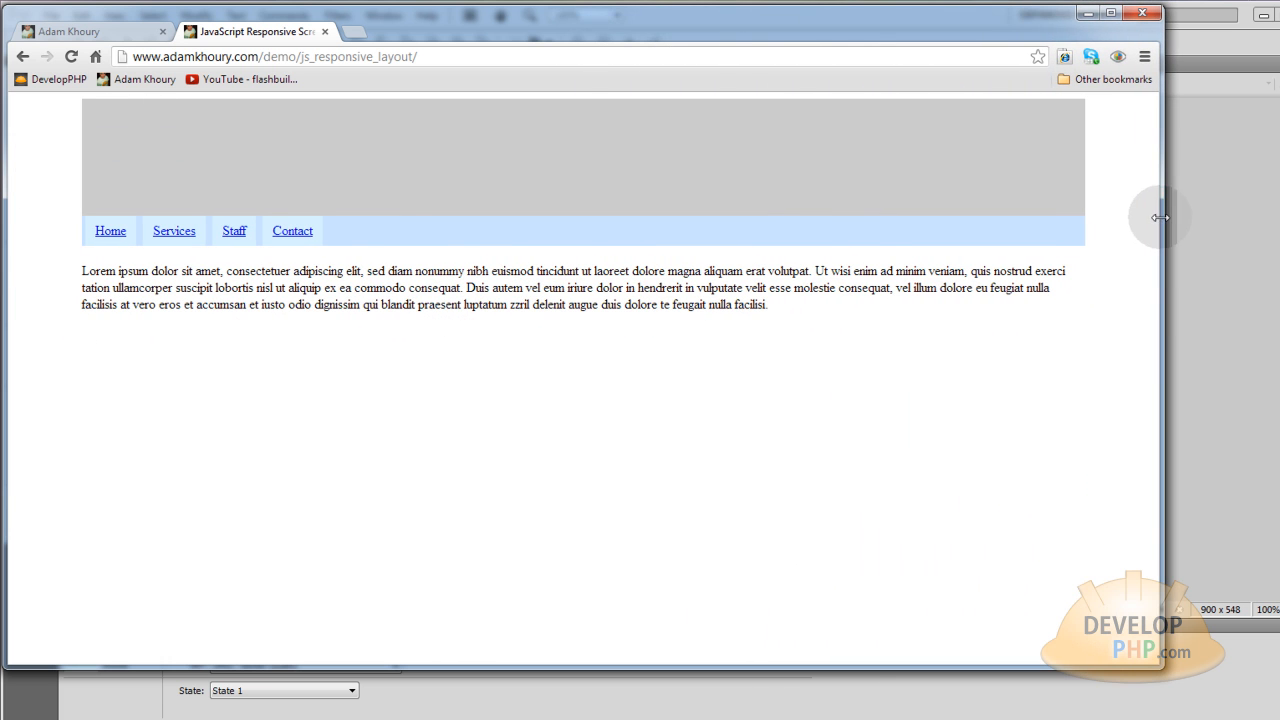
mouse_move(1030, 461)
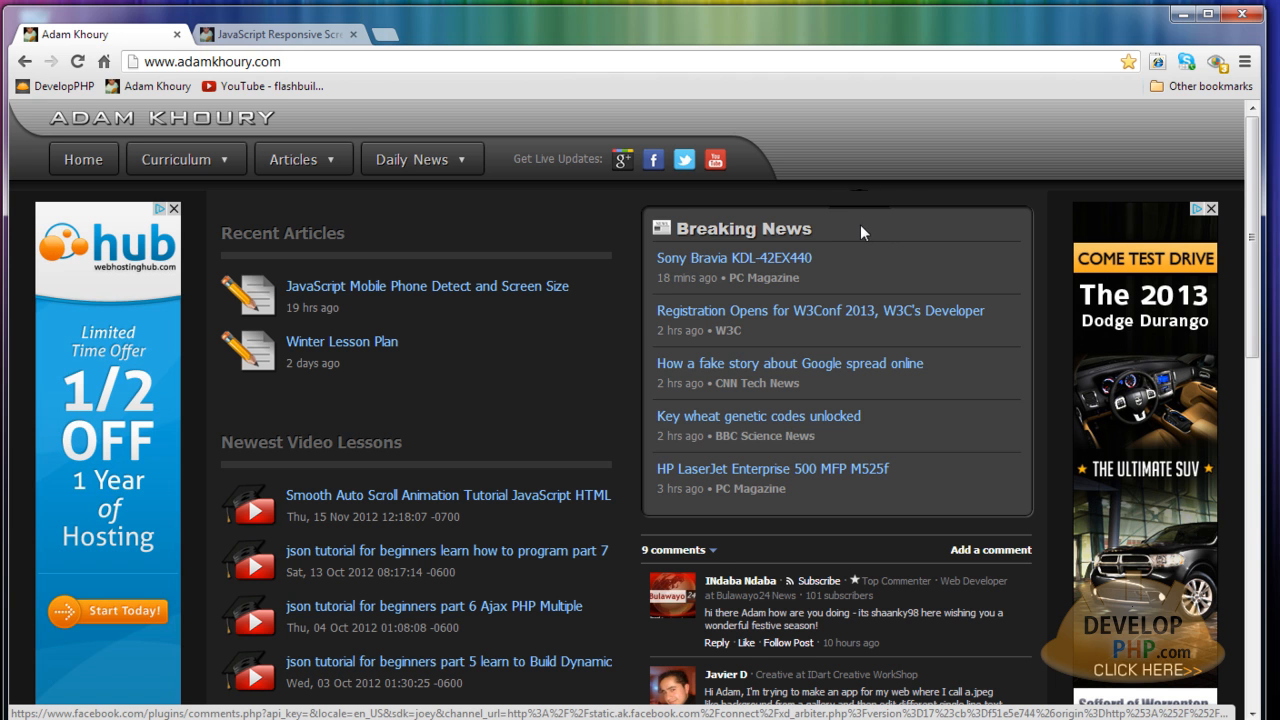
Open and skim the screen size detect article
left_click(412, 159)
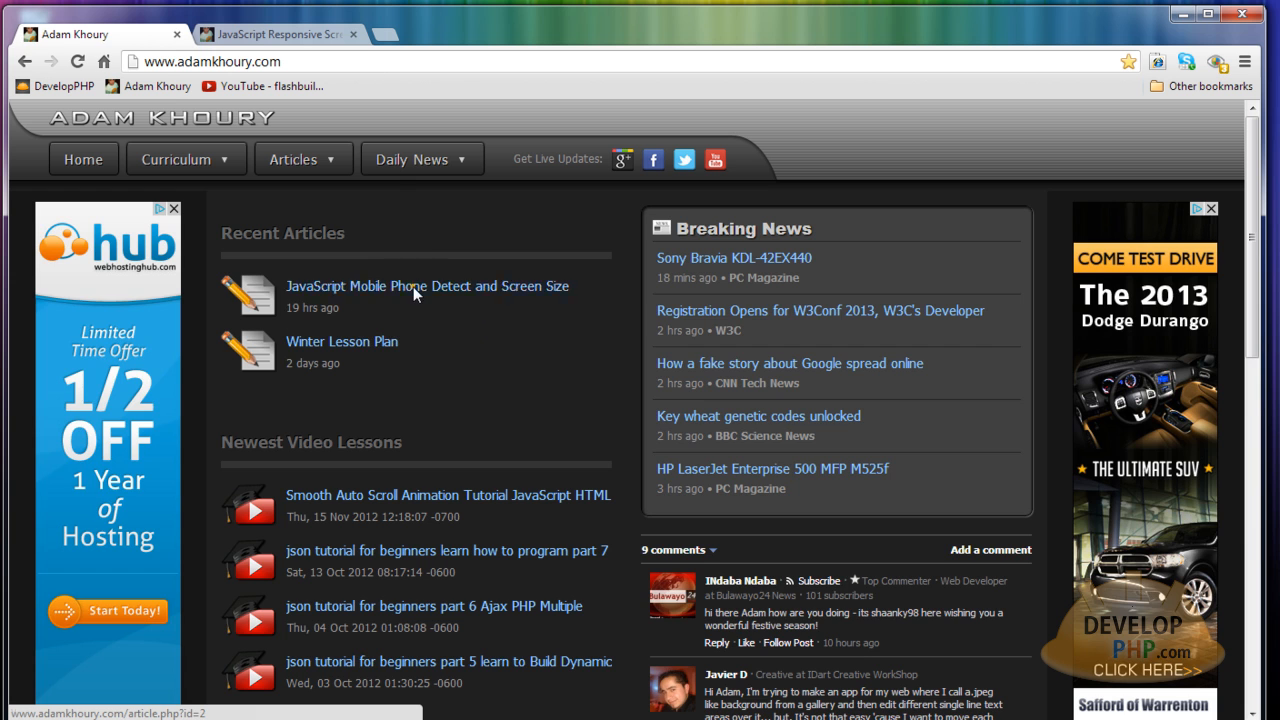
left_click(427, 286)
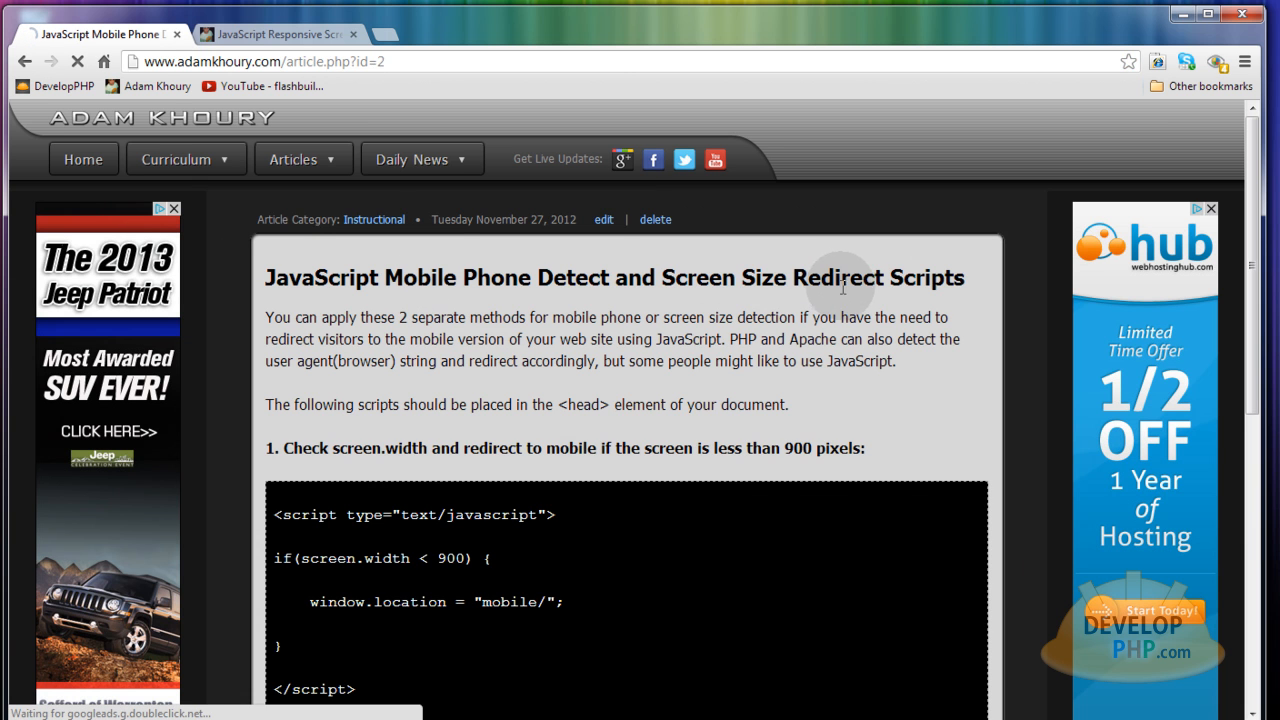
scroll("down", 3)
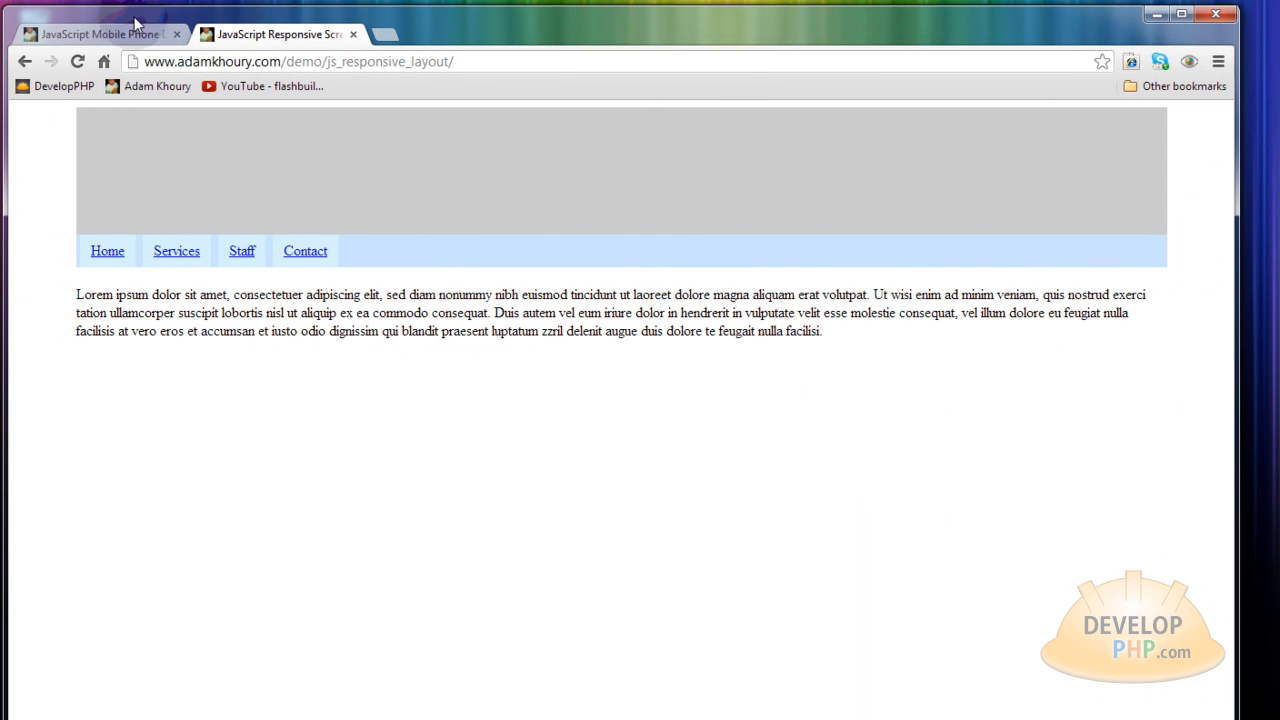
Back in the redirect scripts article, highlight the mobile redirect folder path and scroll through the scripts
left_click(95, 33)
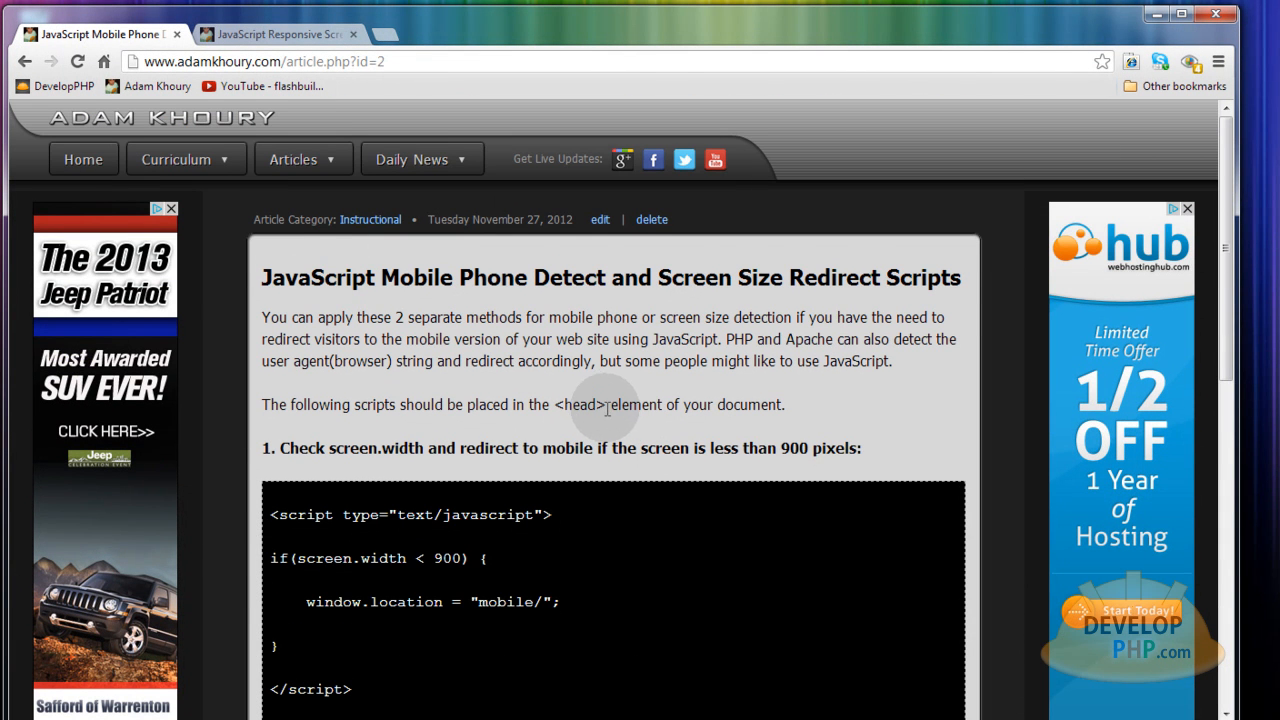
mouse_move(548, 442)
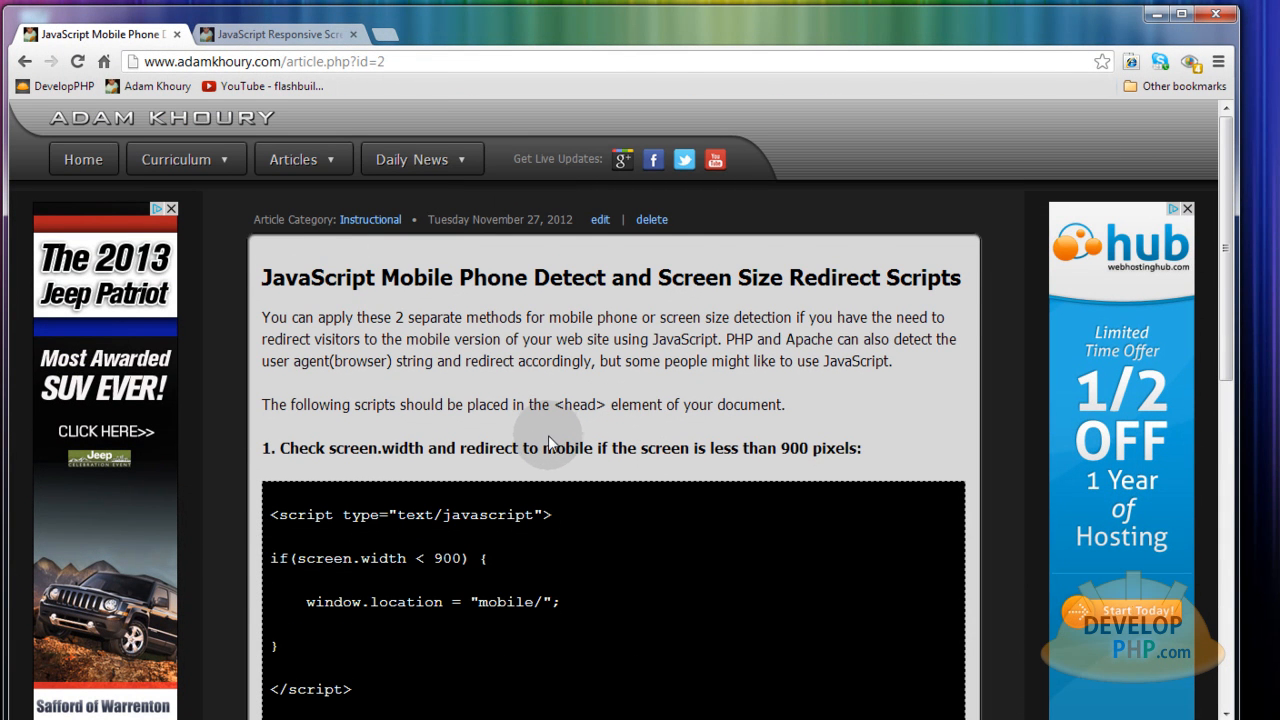
scroll("down", 3)
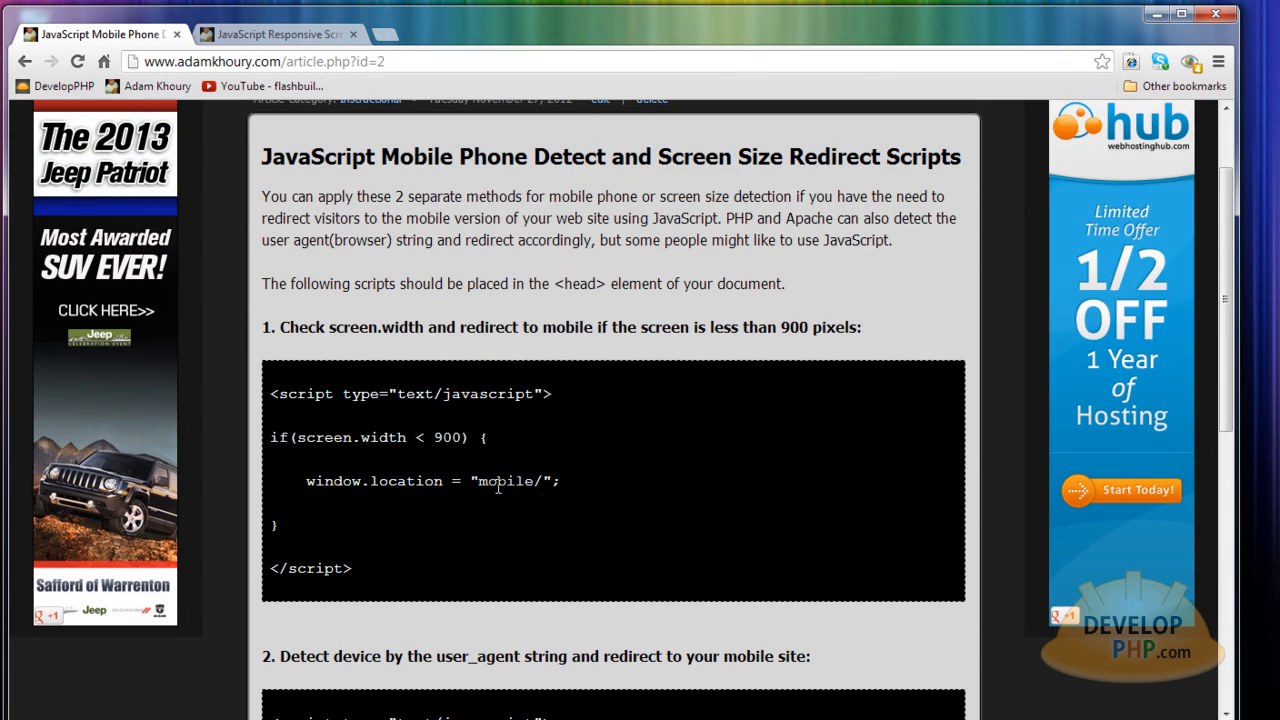
double_click(507, 481)
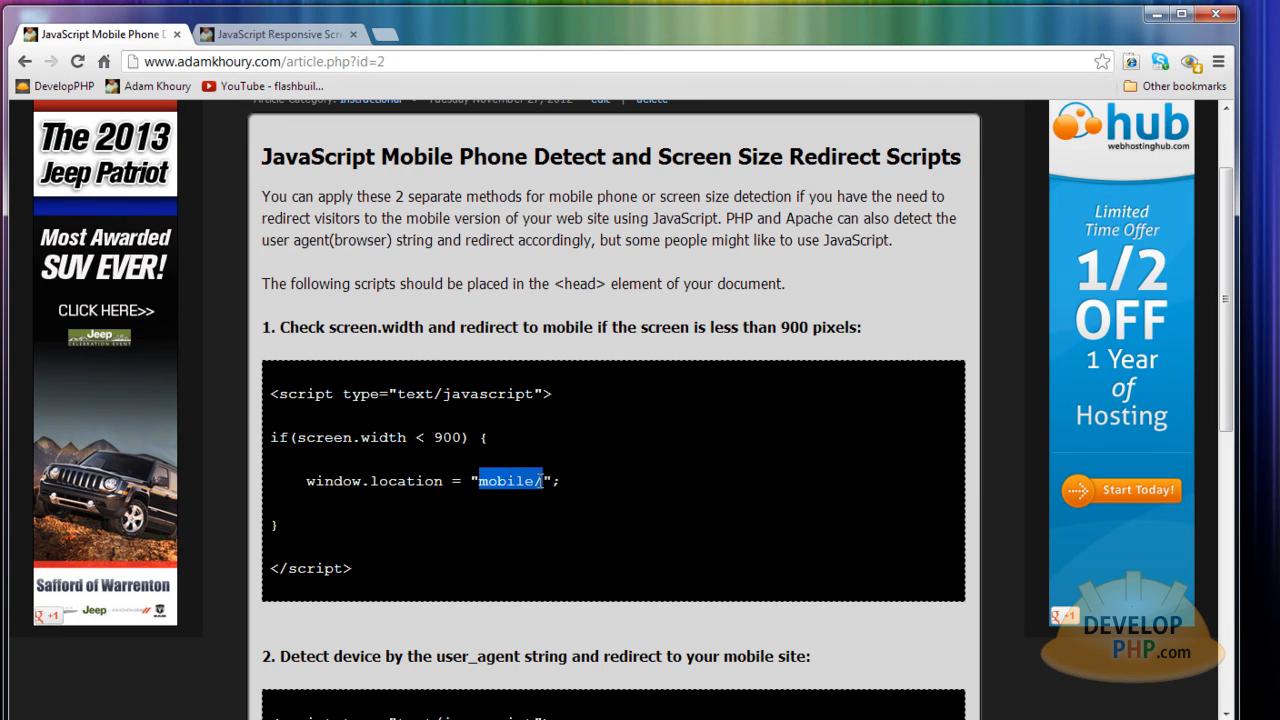
scroll("down", 3)
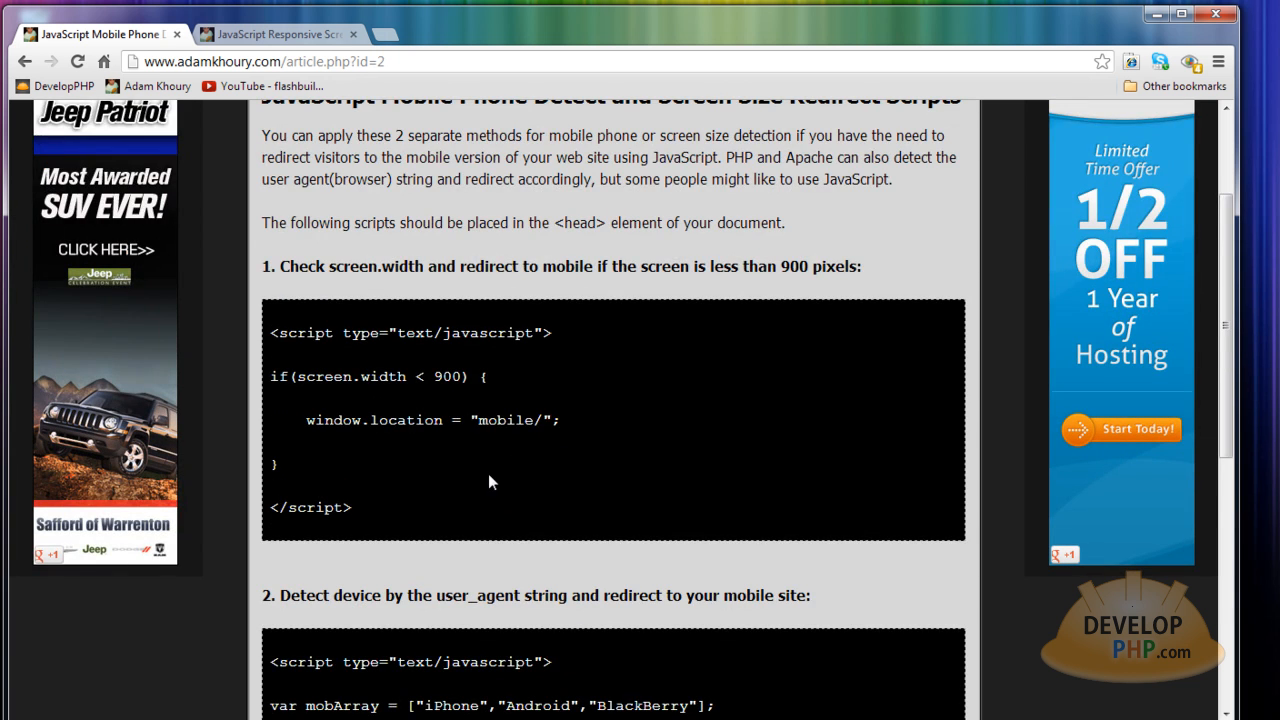
scroll("down", 3)
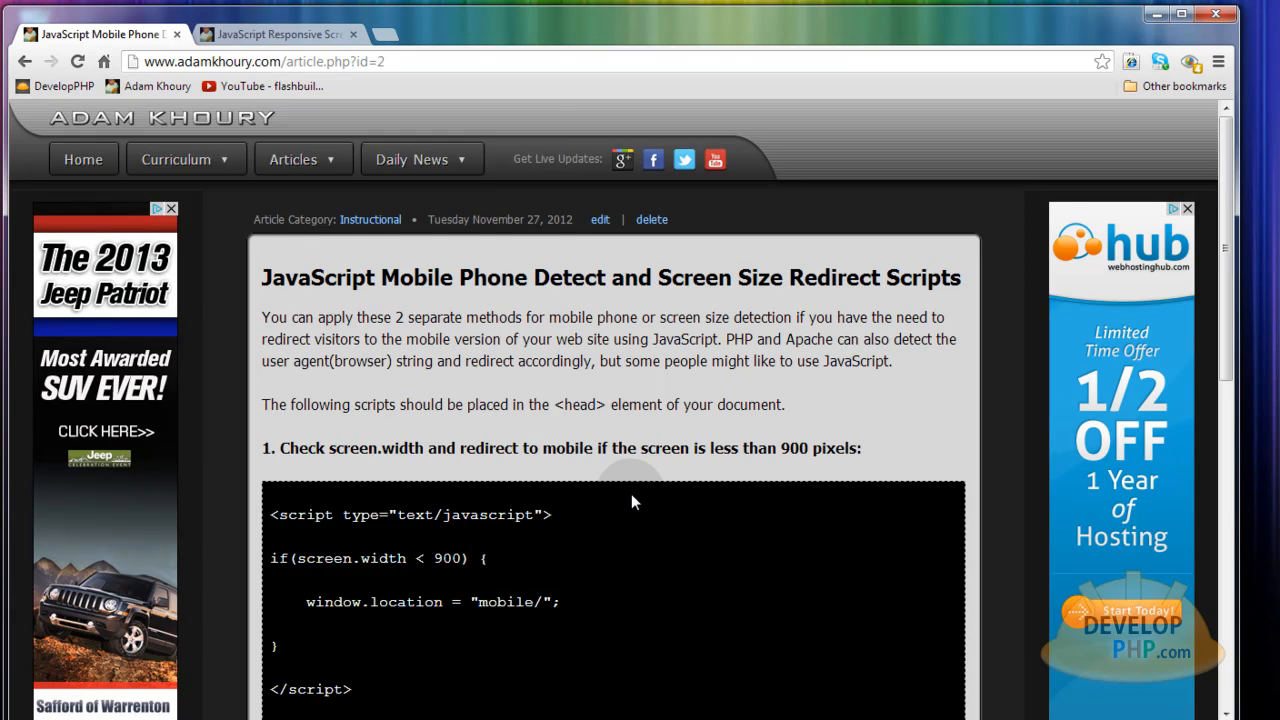
scroll("down", 3)
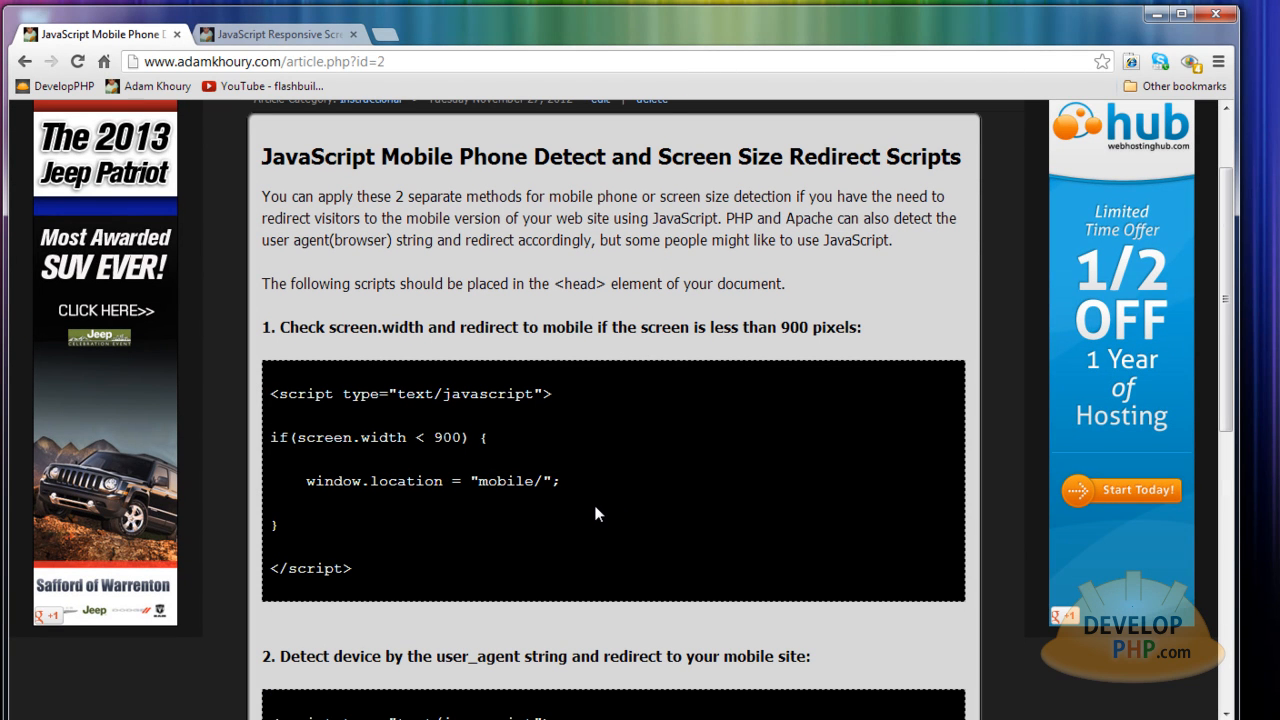
left_click(280, 34)
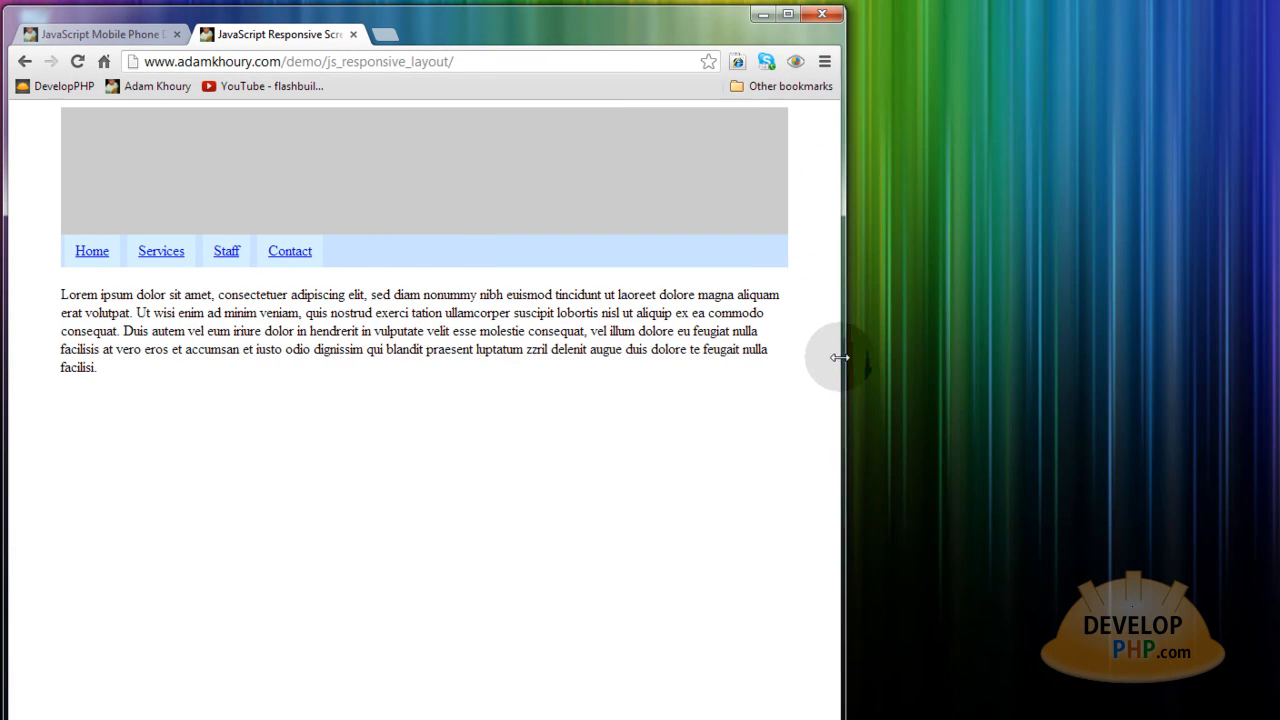
Widen the demo window slightly, then review the 900-pixel threshold and iPhone user-agent script
left_click_drag(840, 357, 545, 348)
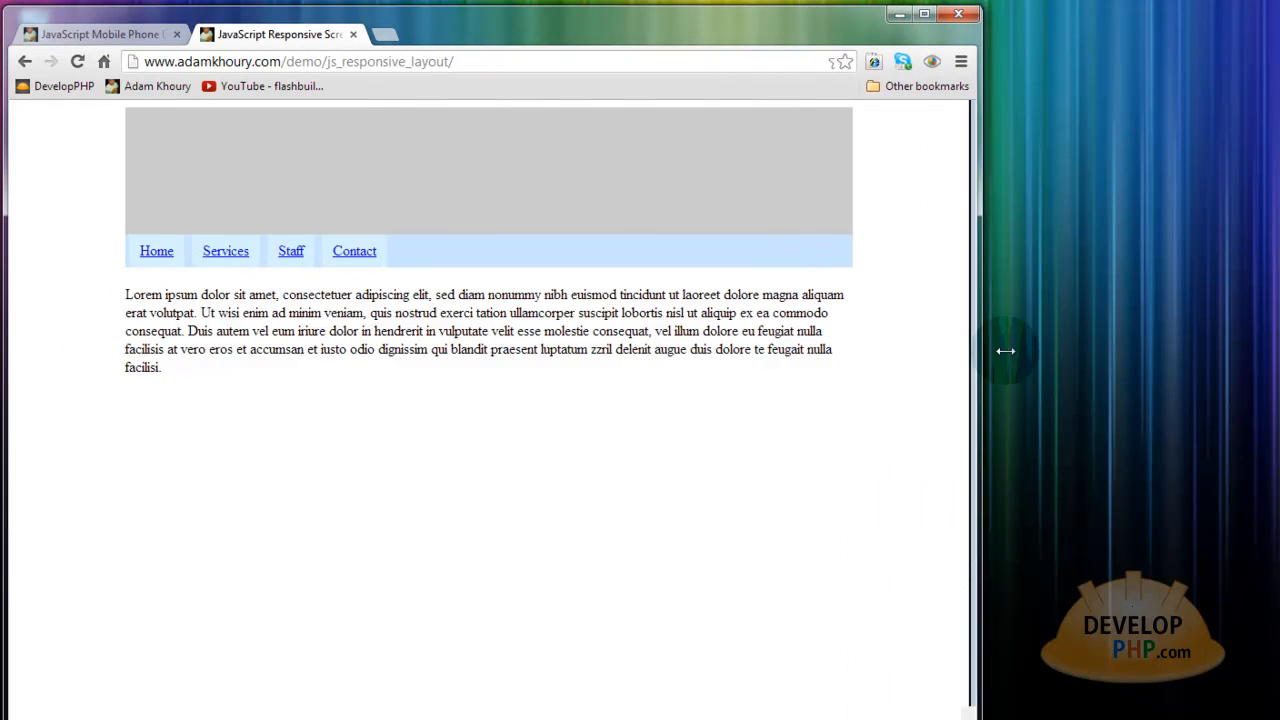
left_click(95, 34)
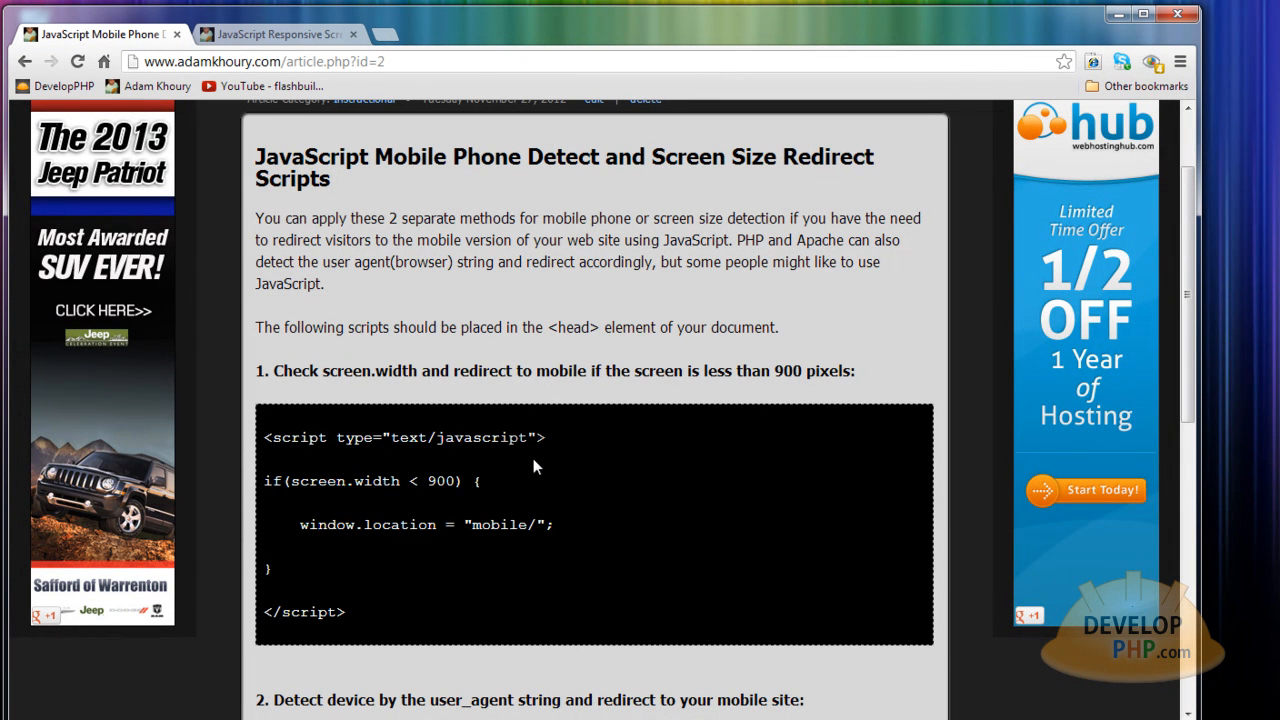
mouse_move(520, 570)
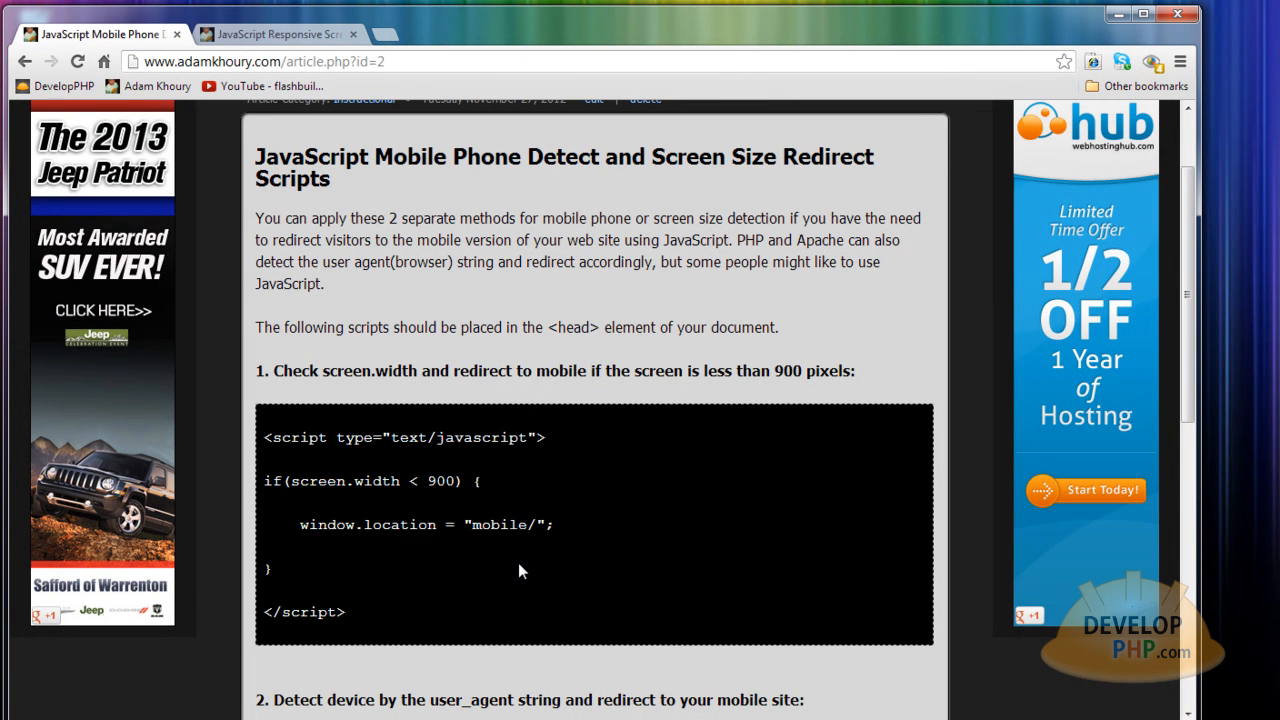
scroll("down", 3)
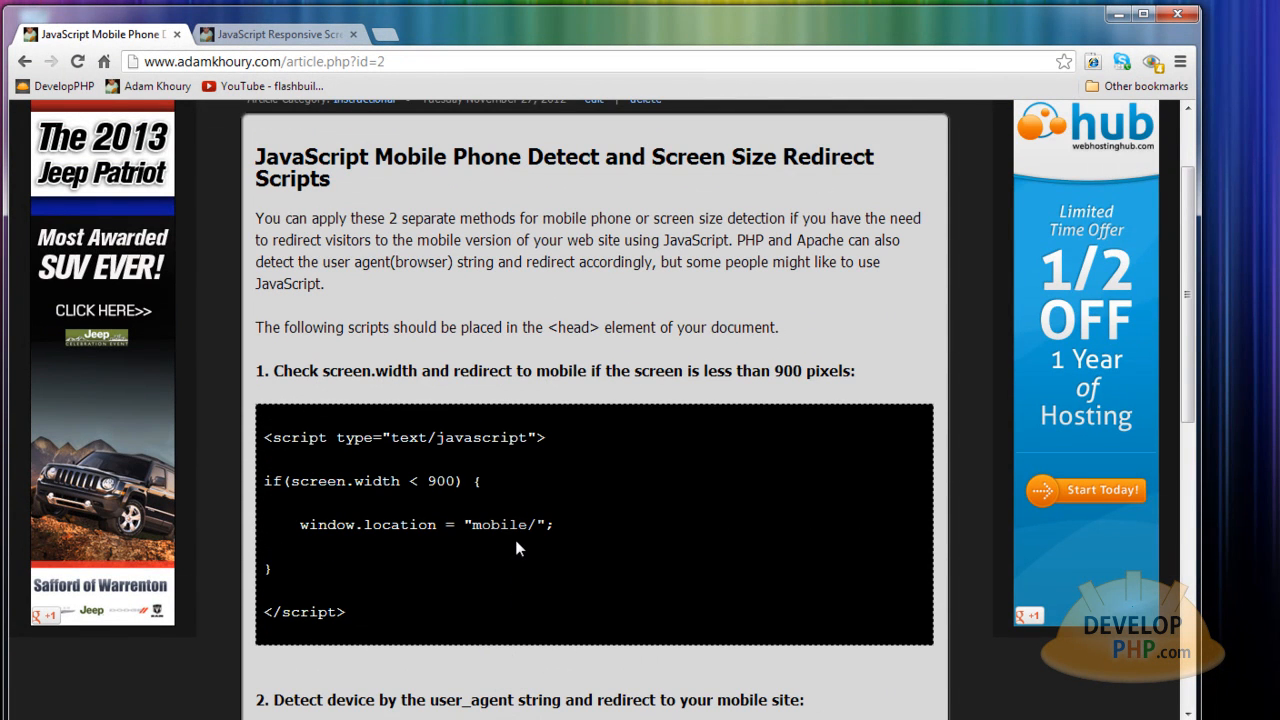
double_click(440, 481)
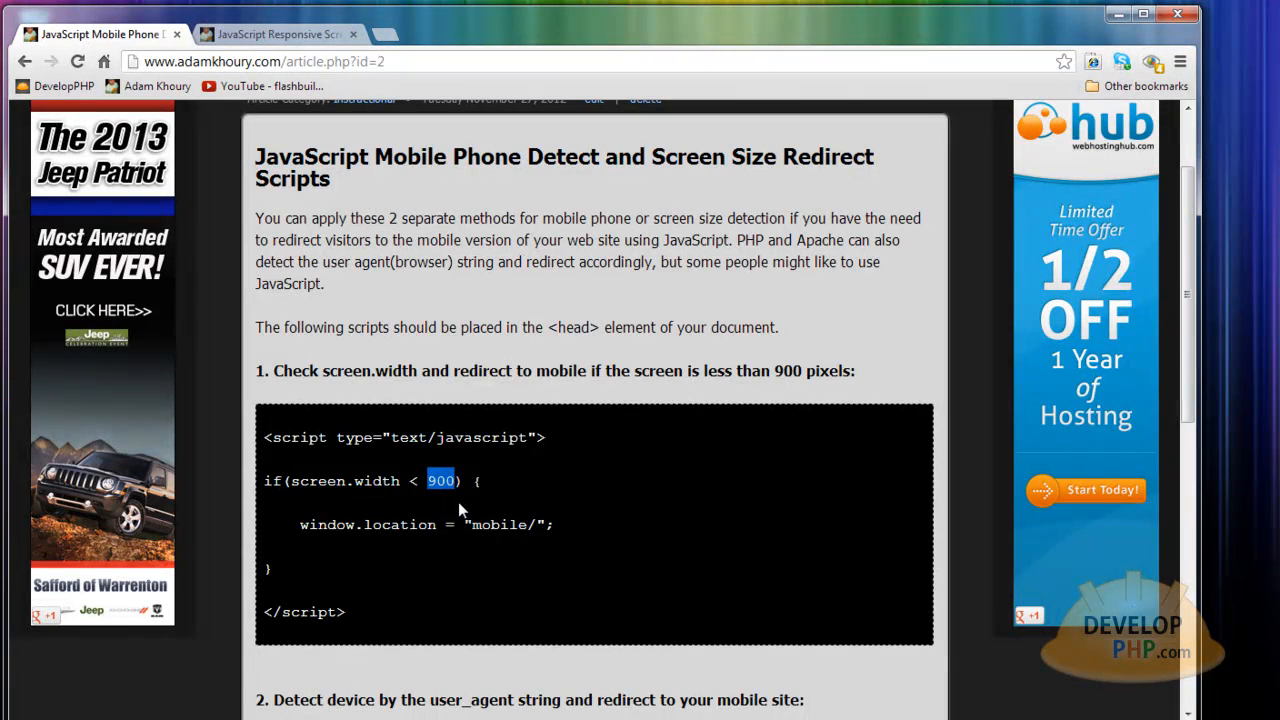
scroll("down", 3)
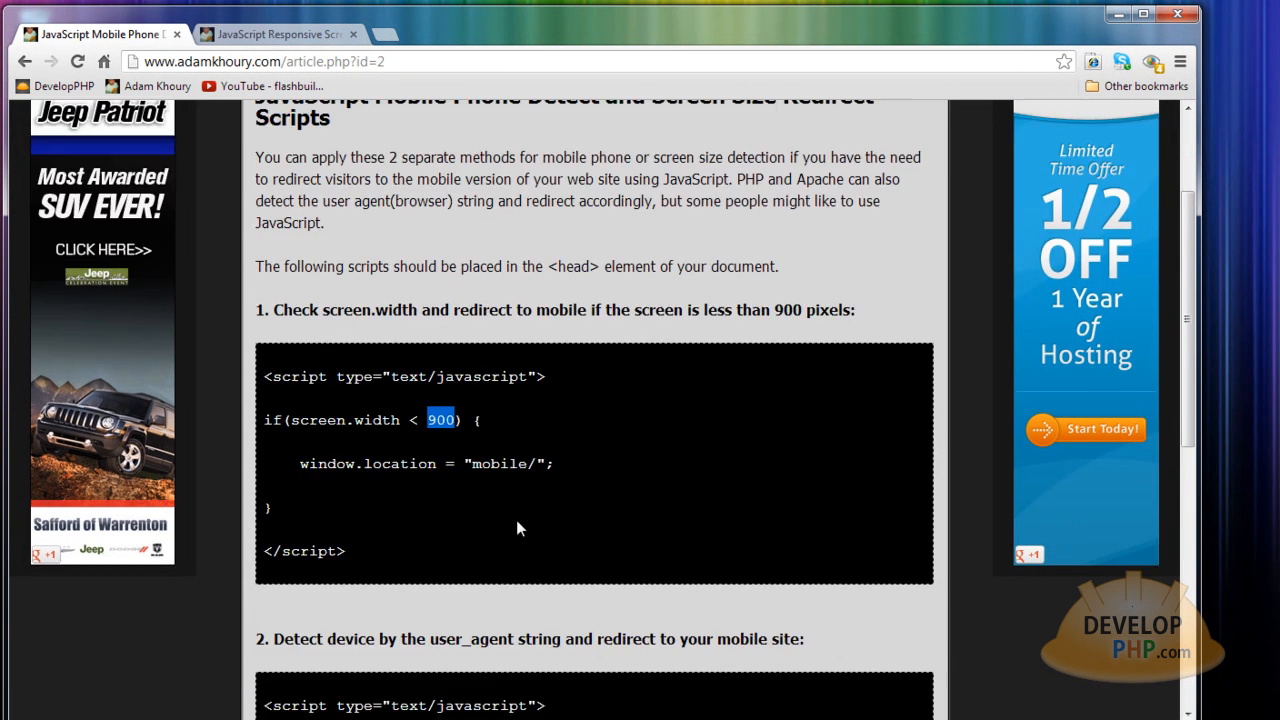
scroll("down", 3)
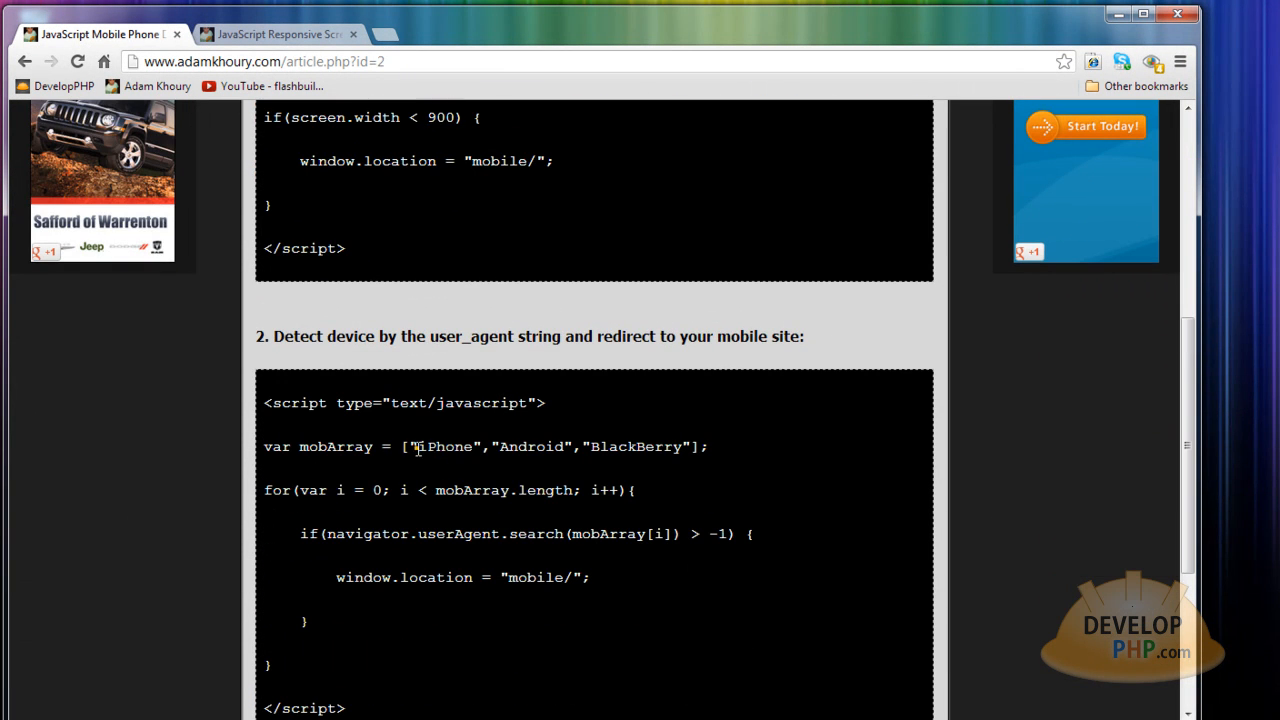
double_click(443, 446)
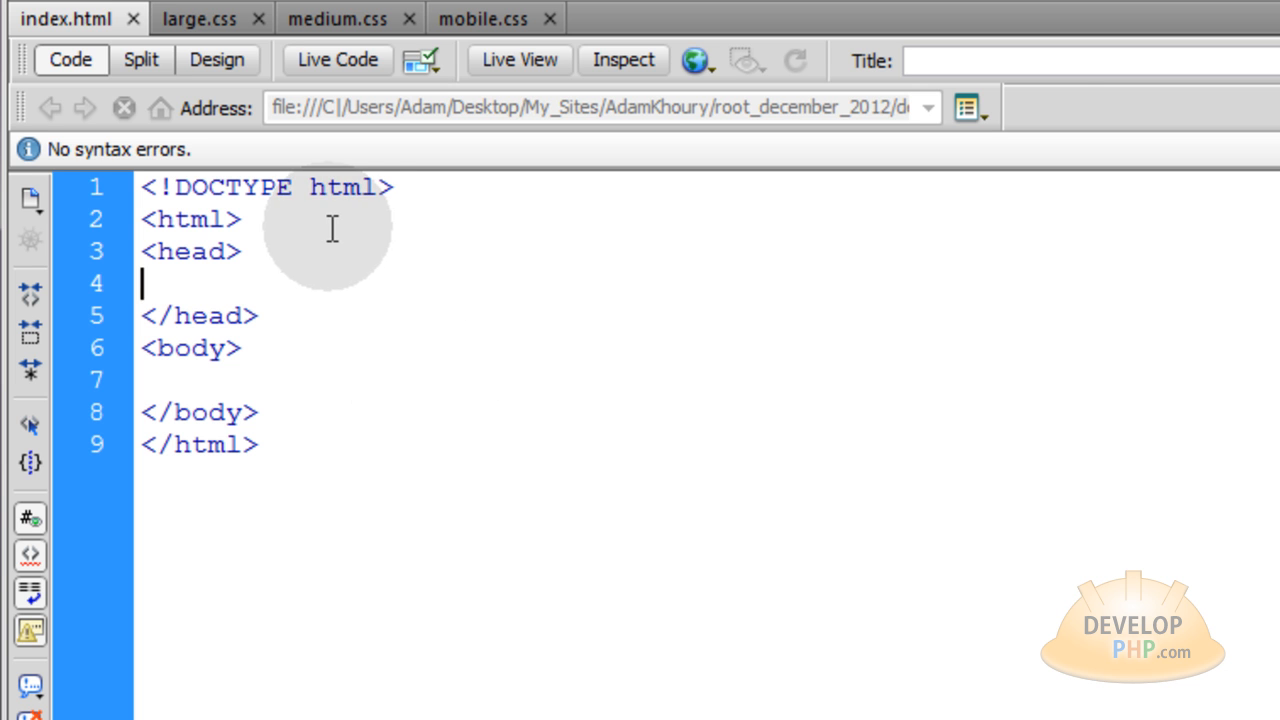
mouse_move(75, 18)
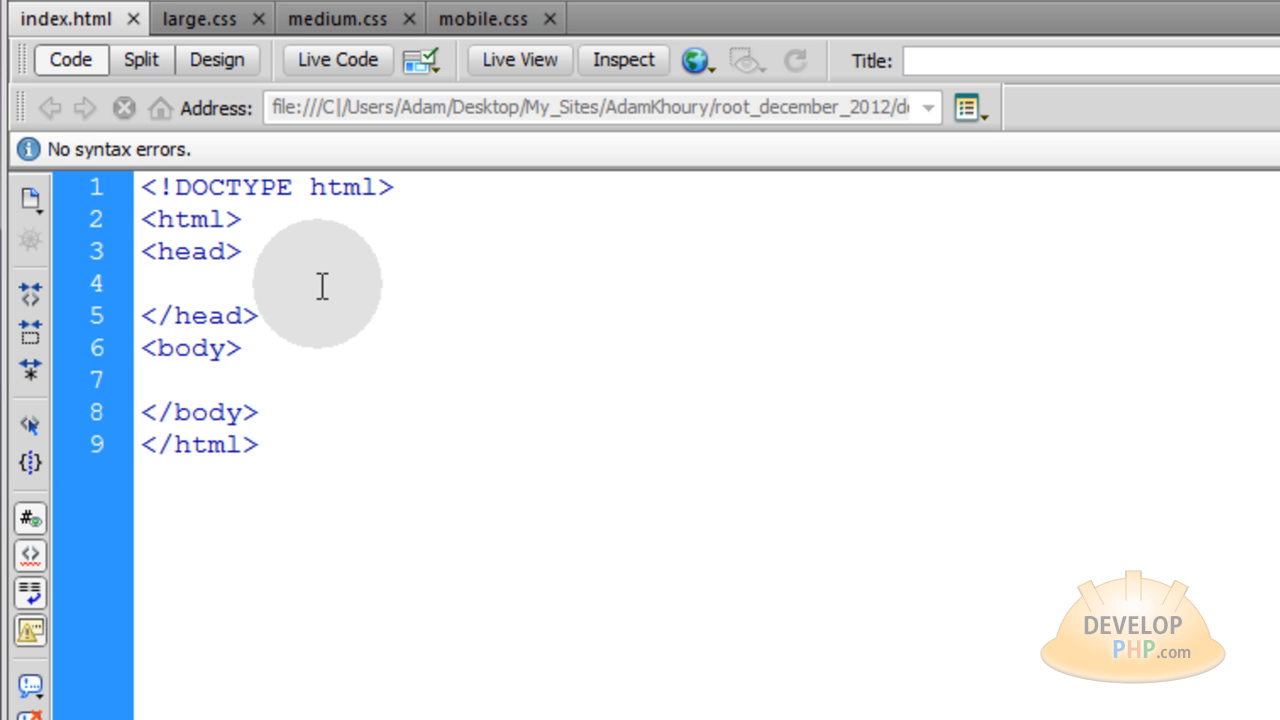
left_click(145, 283)
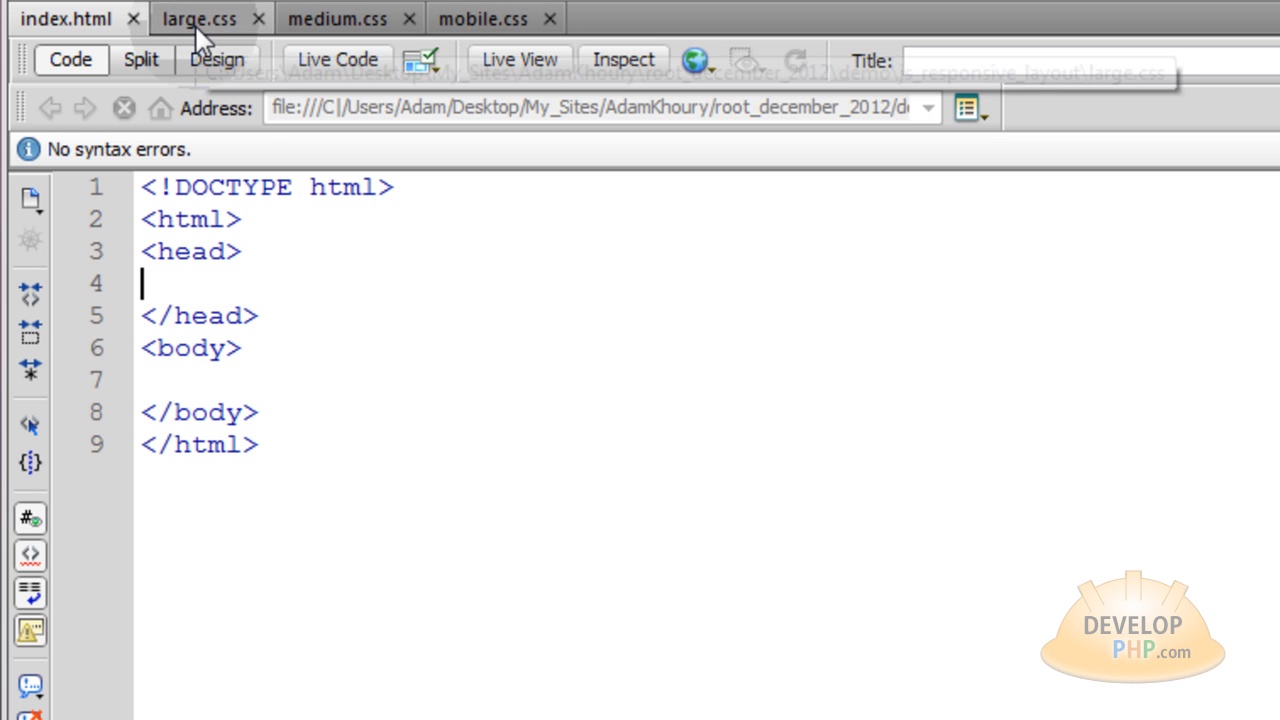
left_click(199, 18)
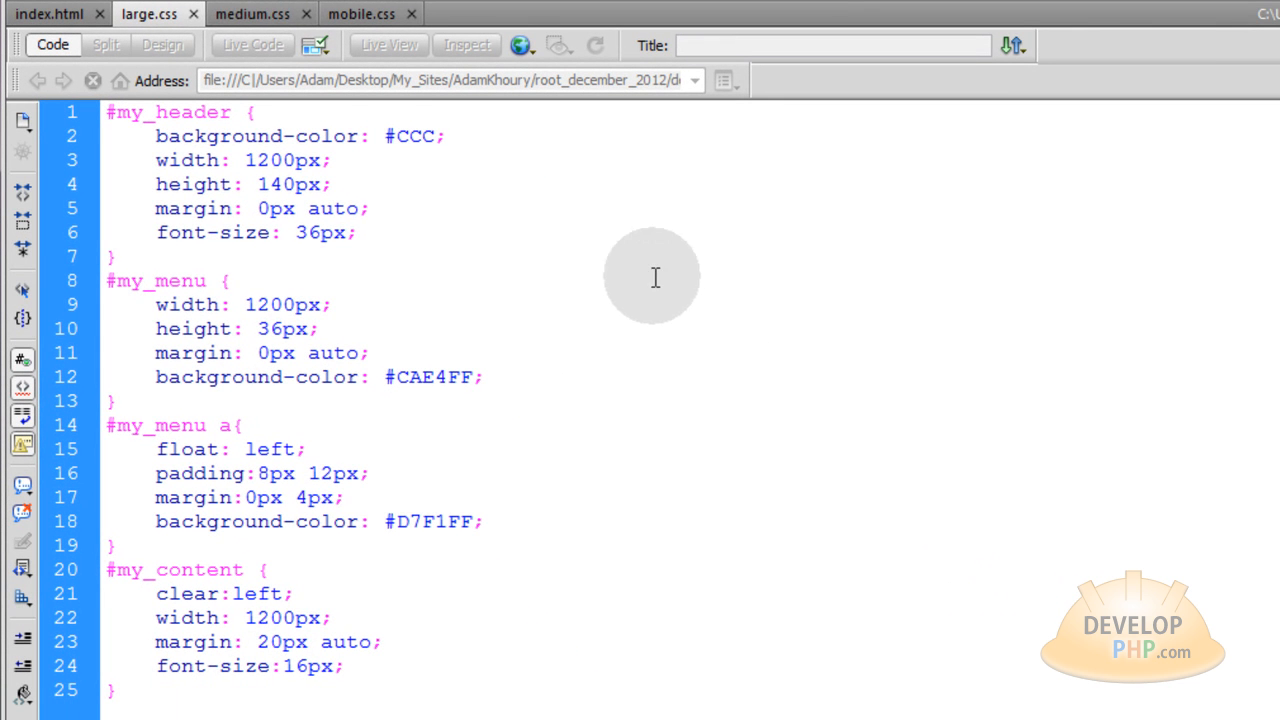
left_click(253, 13)
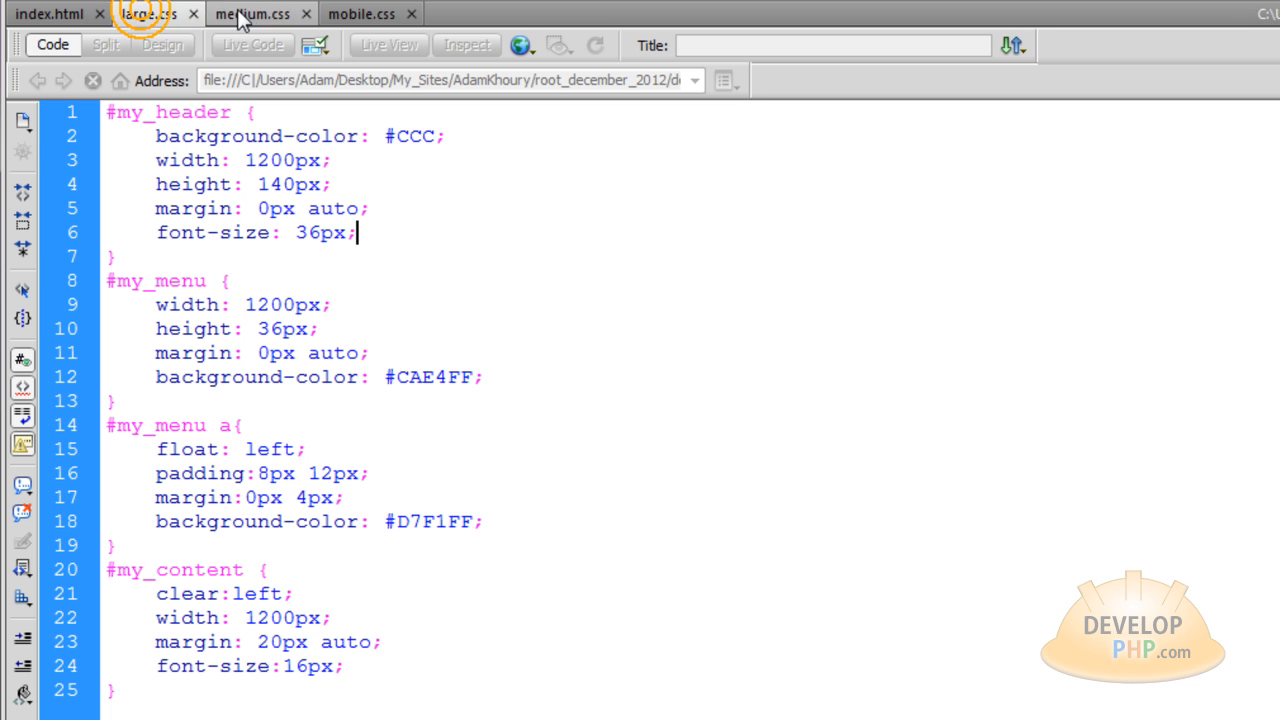
left_click(360, 13)
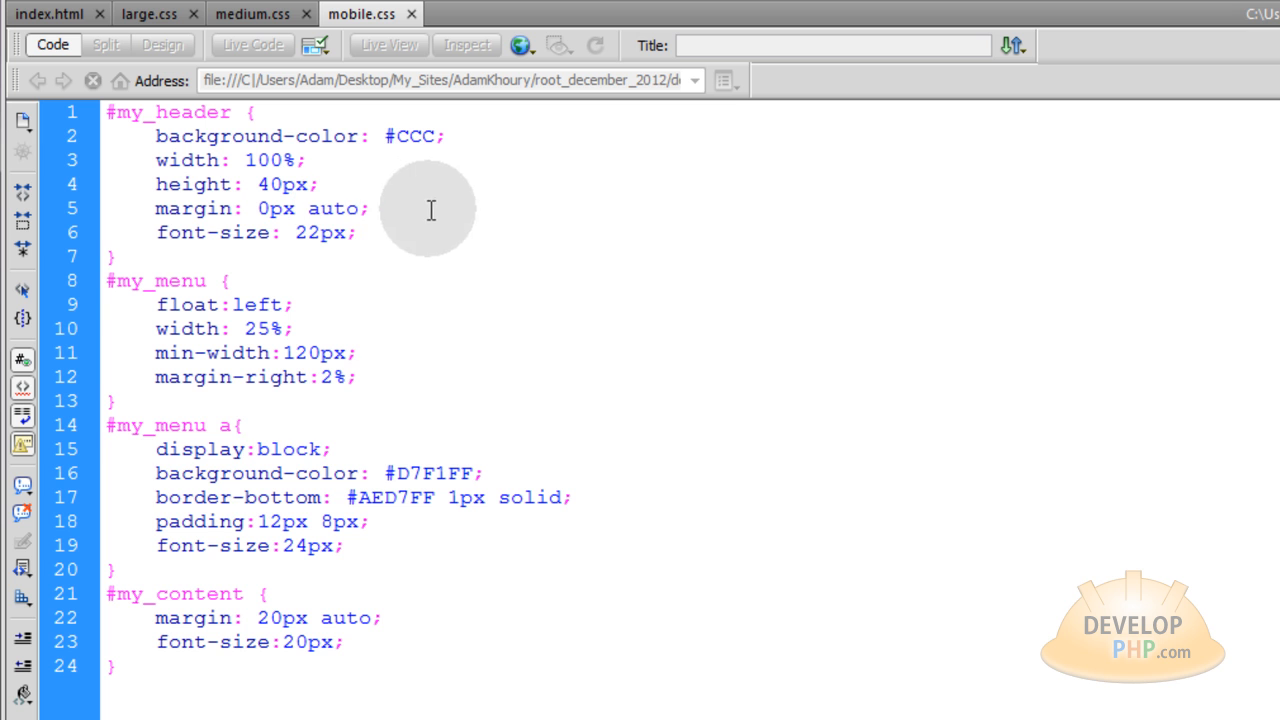
mouse_move(372, 558)
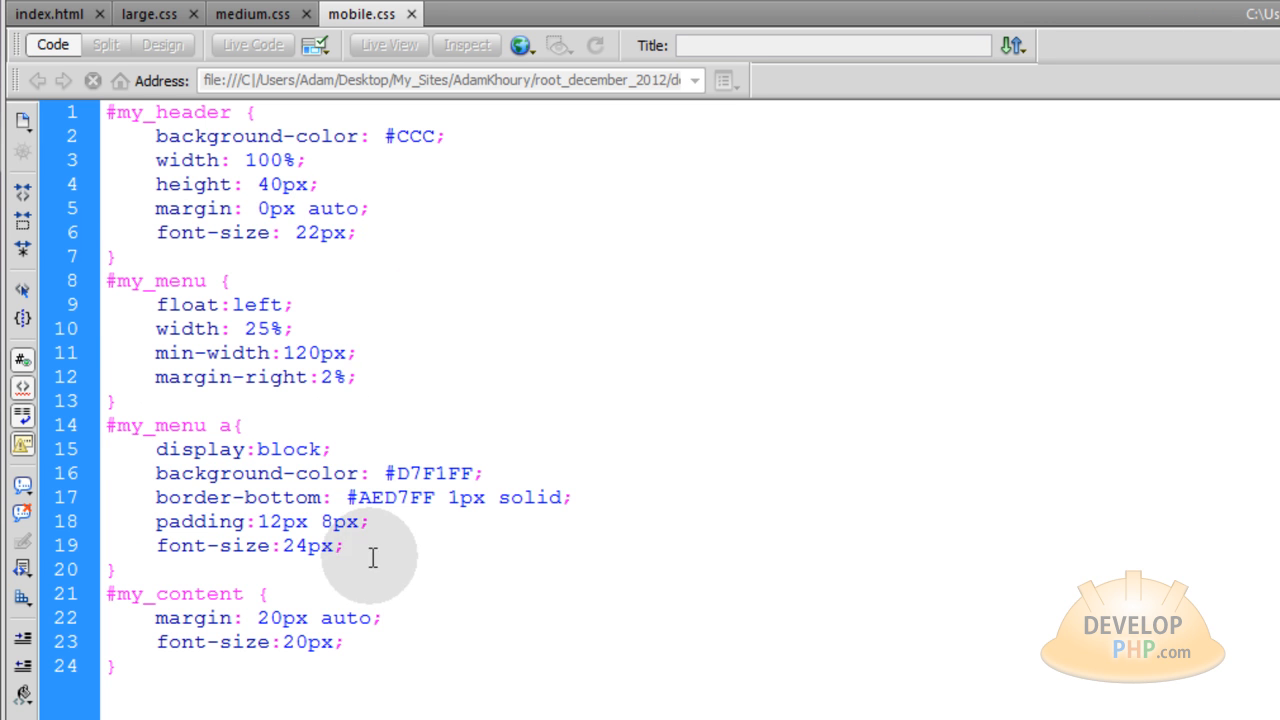
left_click(357, 352)
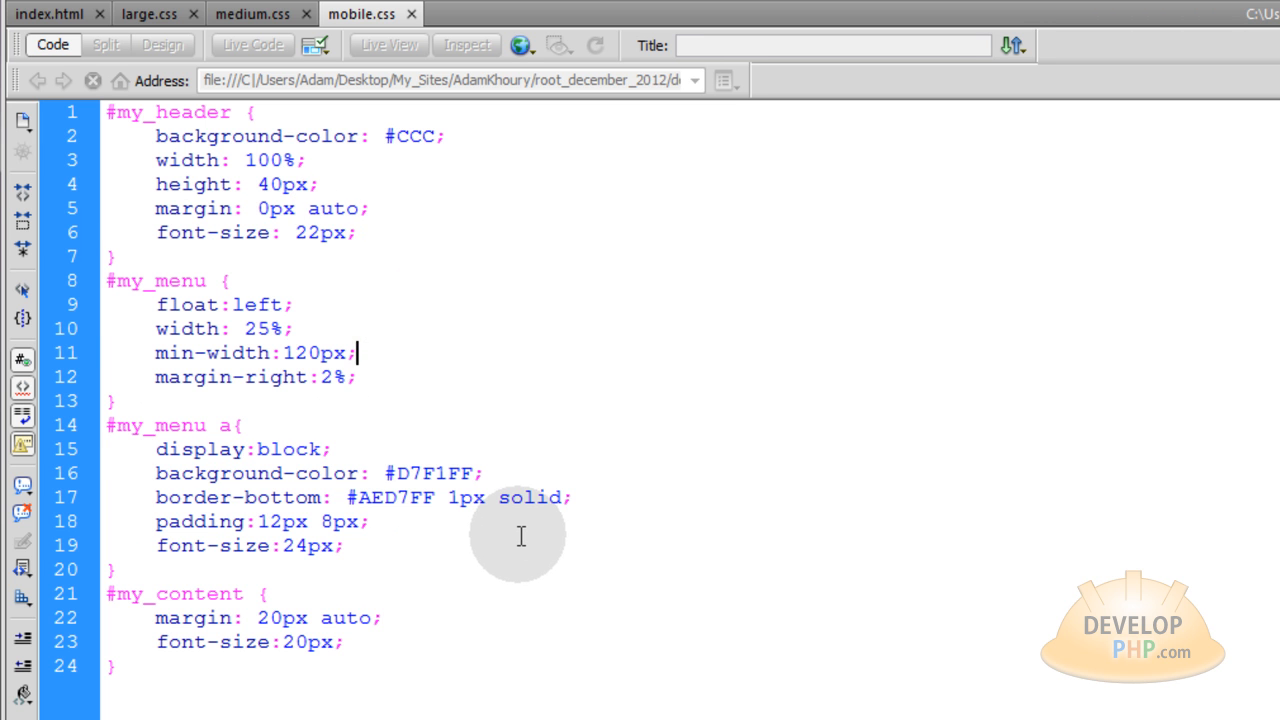
mouse_move(165, 315)
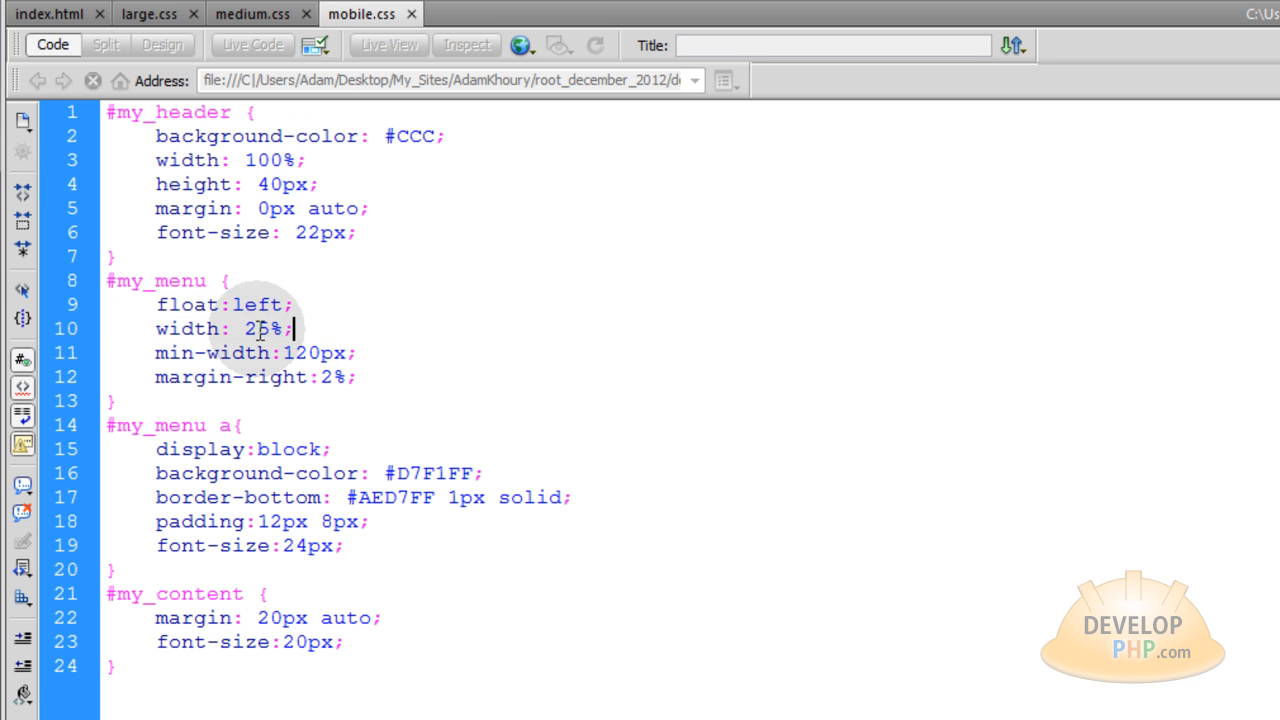
left_click(252, 13)
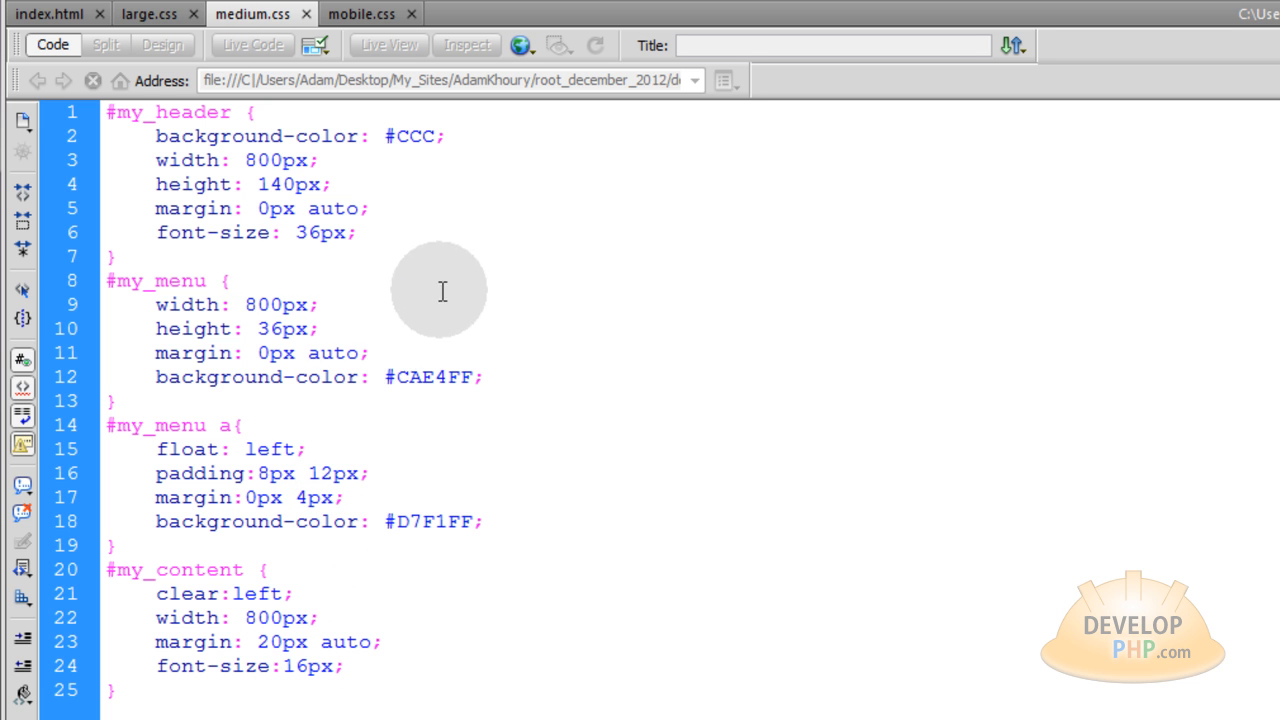
left_click(148, 13)
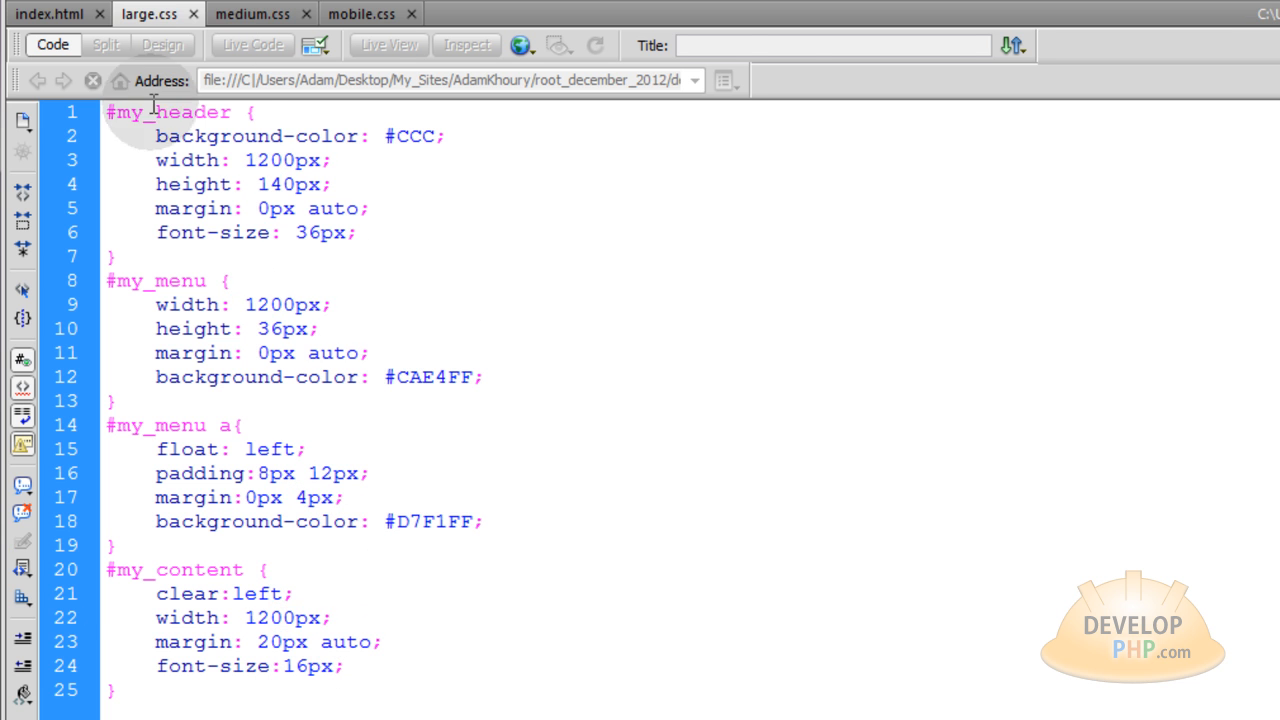
left_click(252, 13)
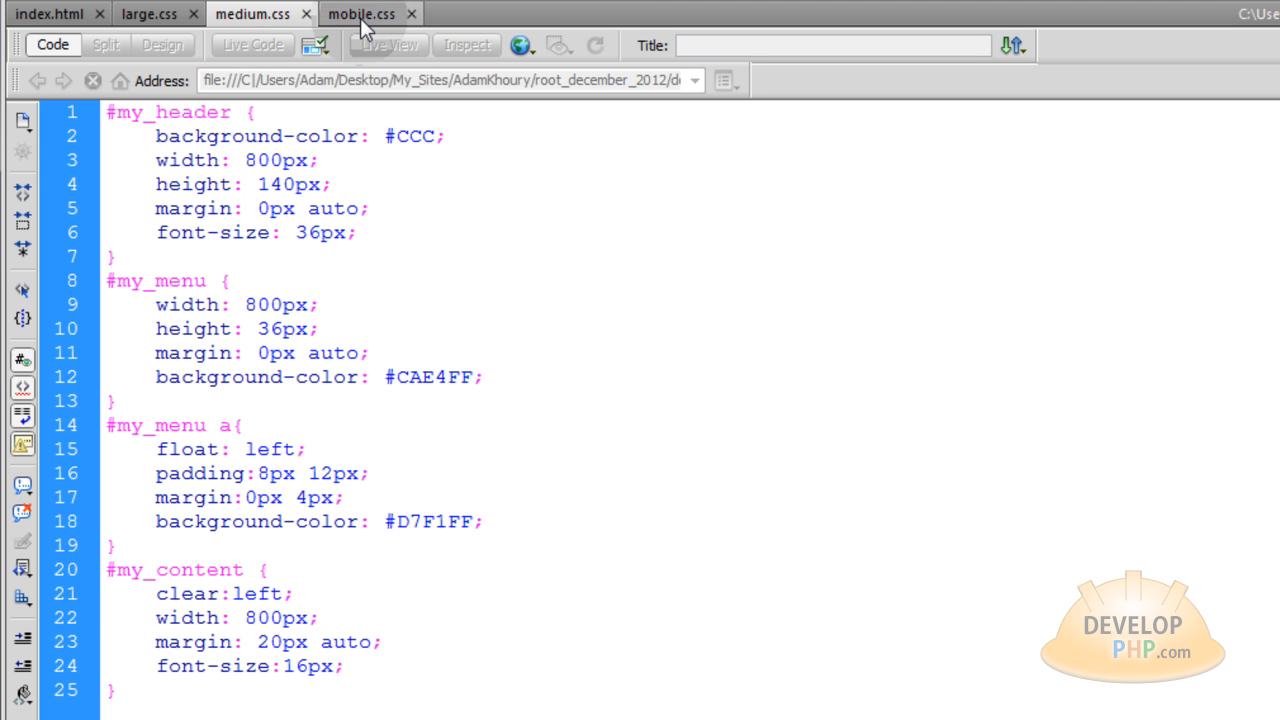
left_click(365, 13)
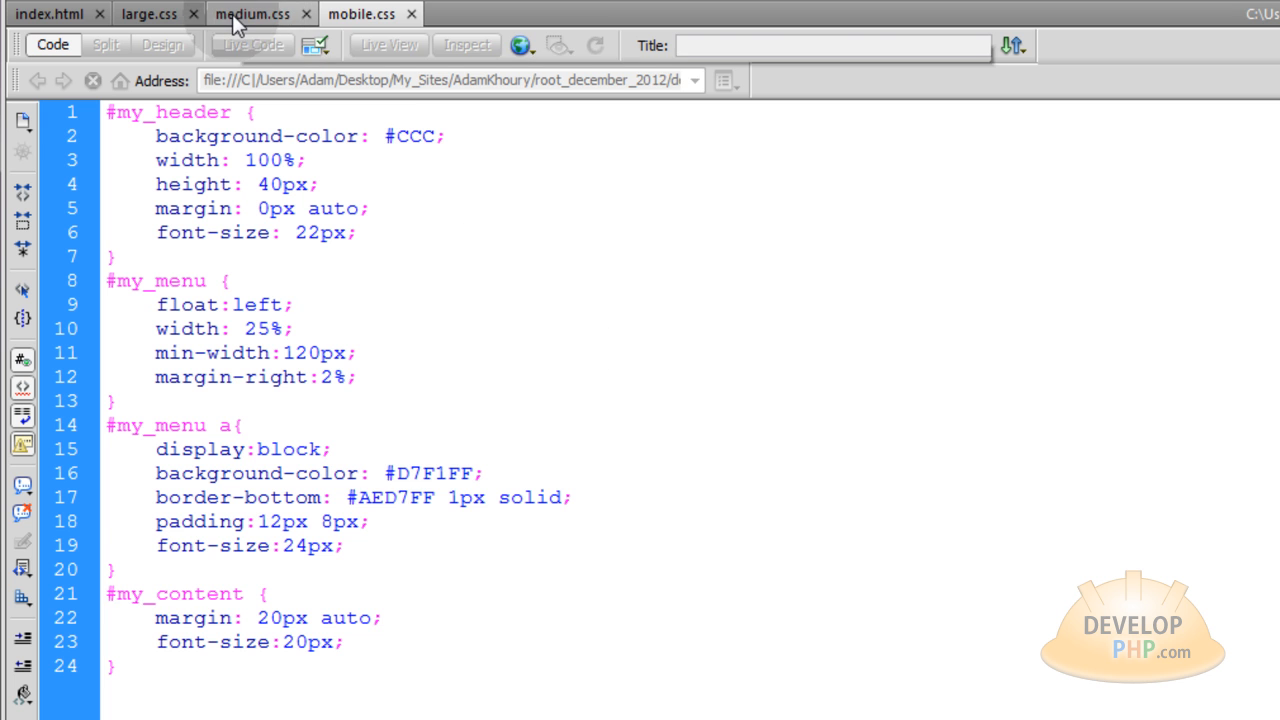
left_click(150, 13)
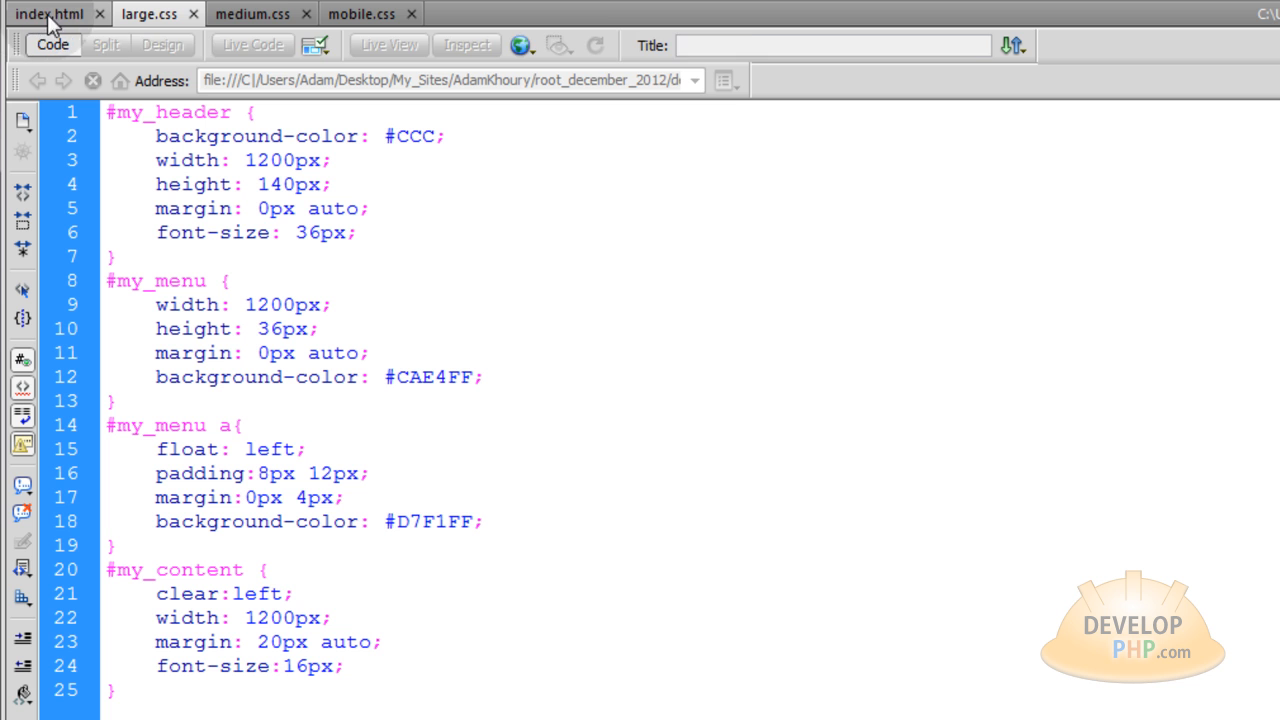
left_click(50, 13)
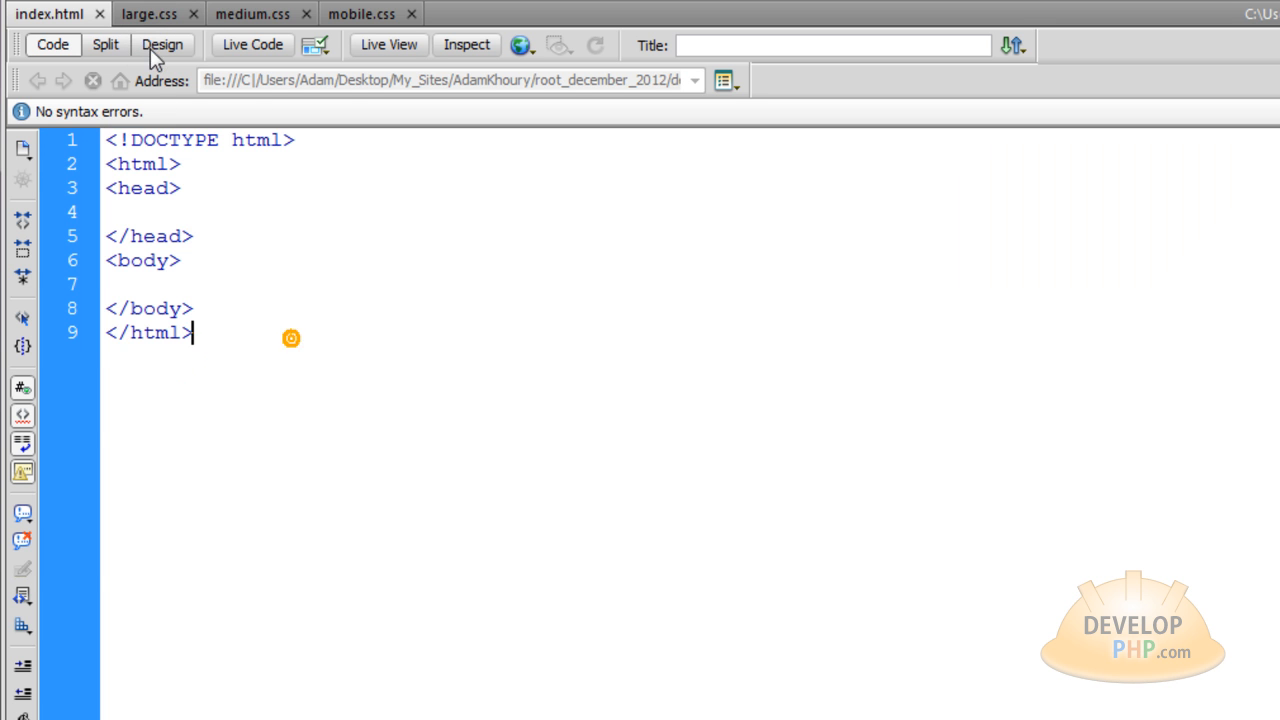
left_click(360, 13)
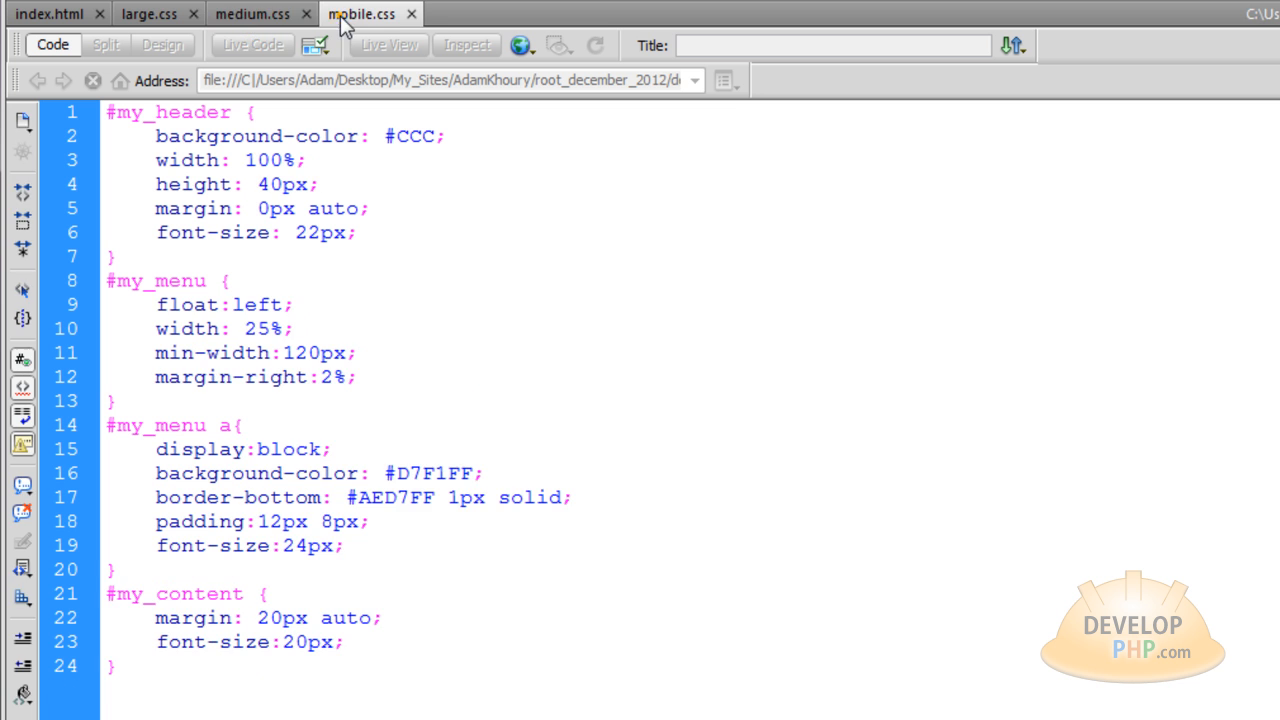
left_click(148, 13)
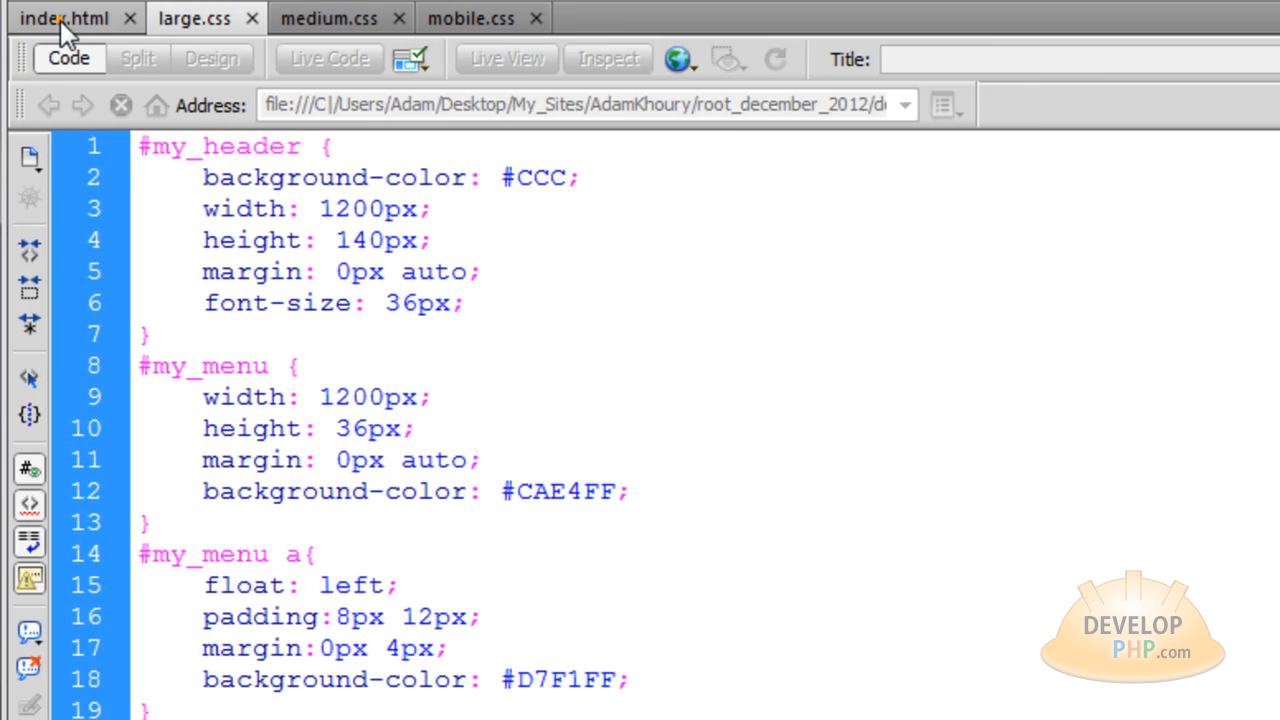
In index.html, check the project folder via File > Open, then add an empty my_header div
left_click(75, 18)
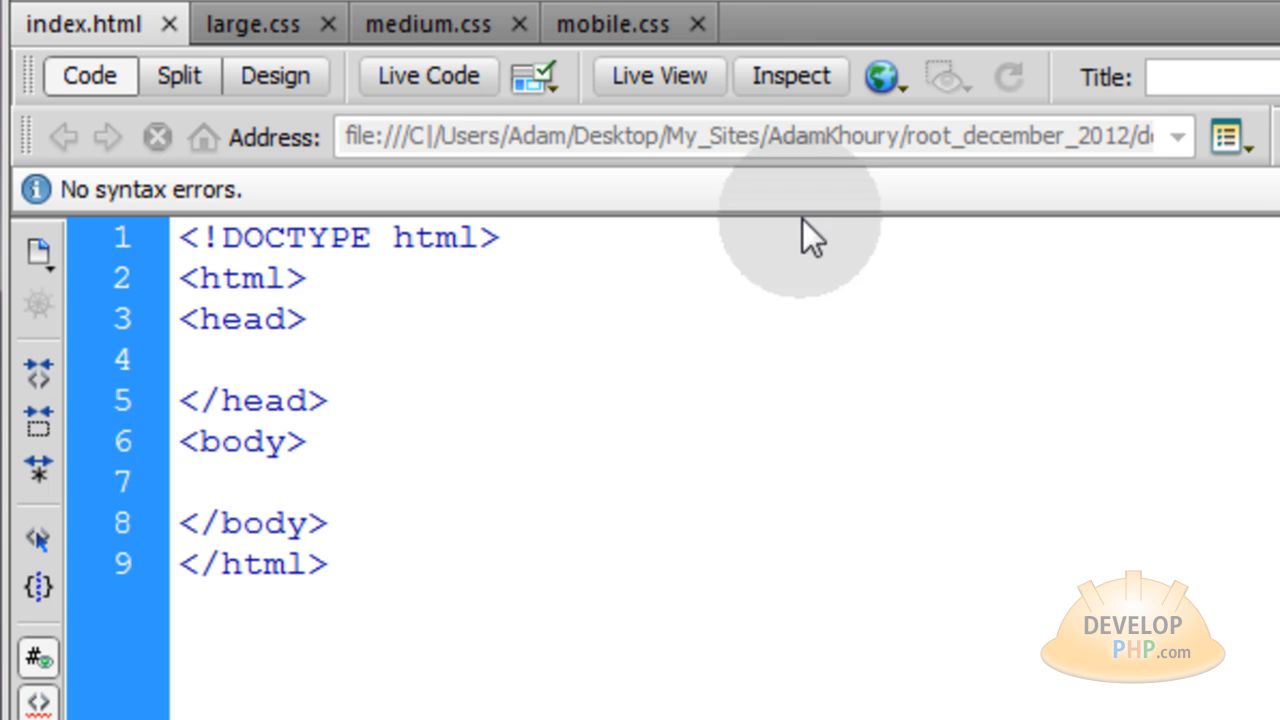
left_click(697, 22)
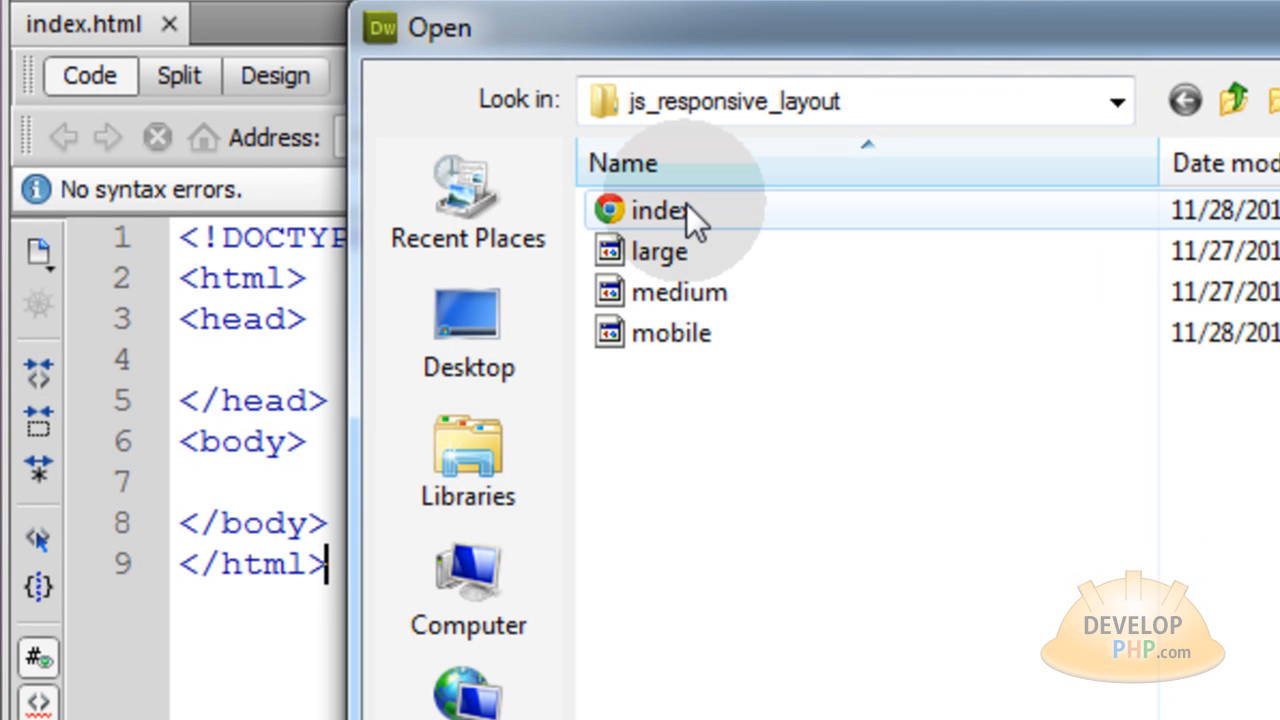
mouse_move(685, 240)
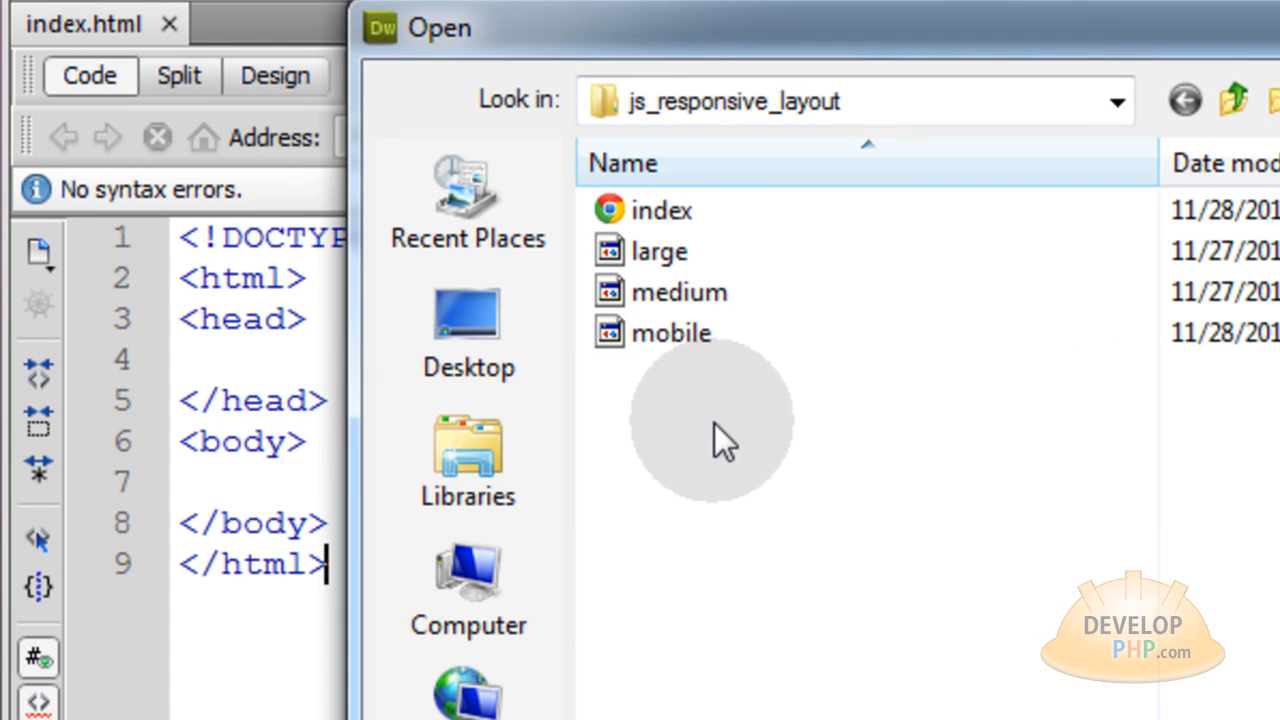
left_click(670, 333)
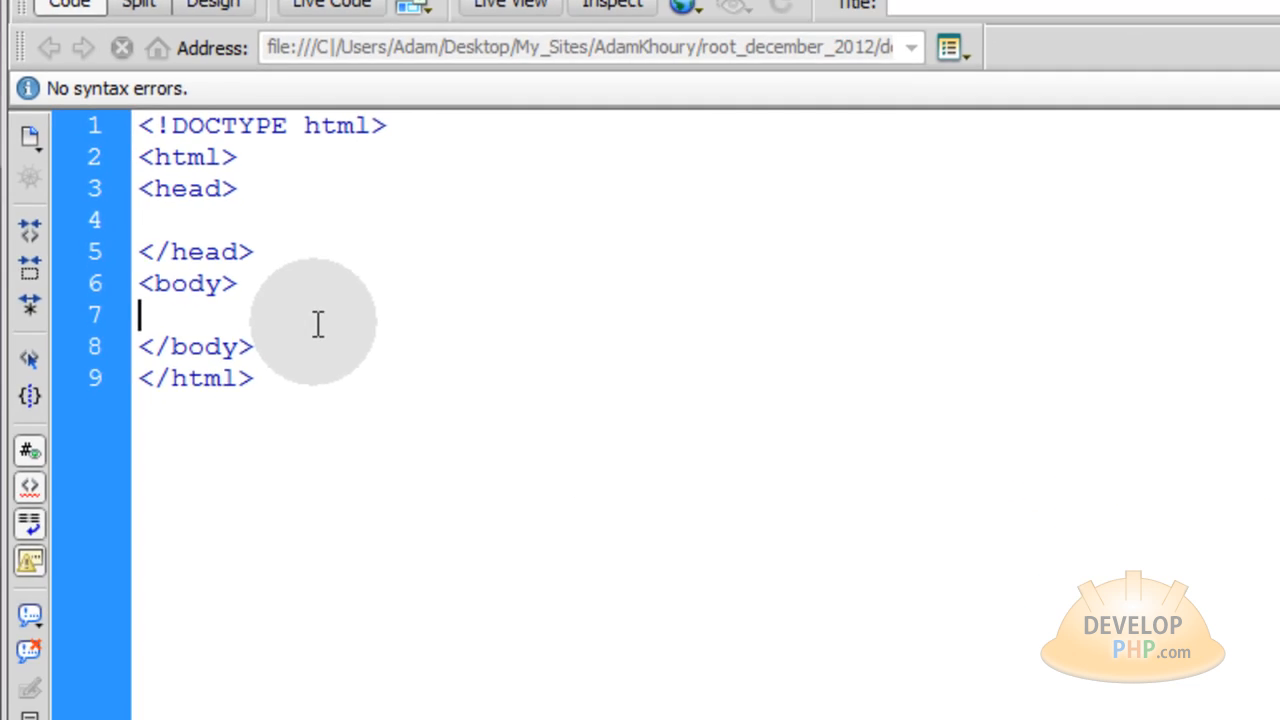
type("<div id=\"my_header\"></div>")
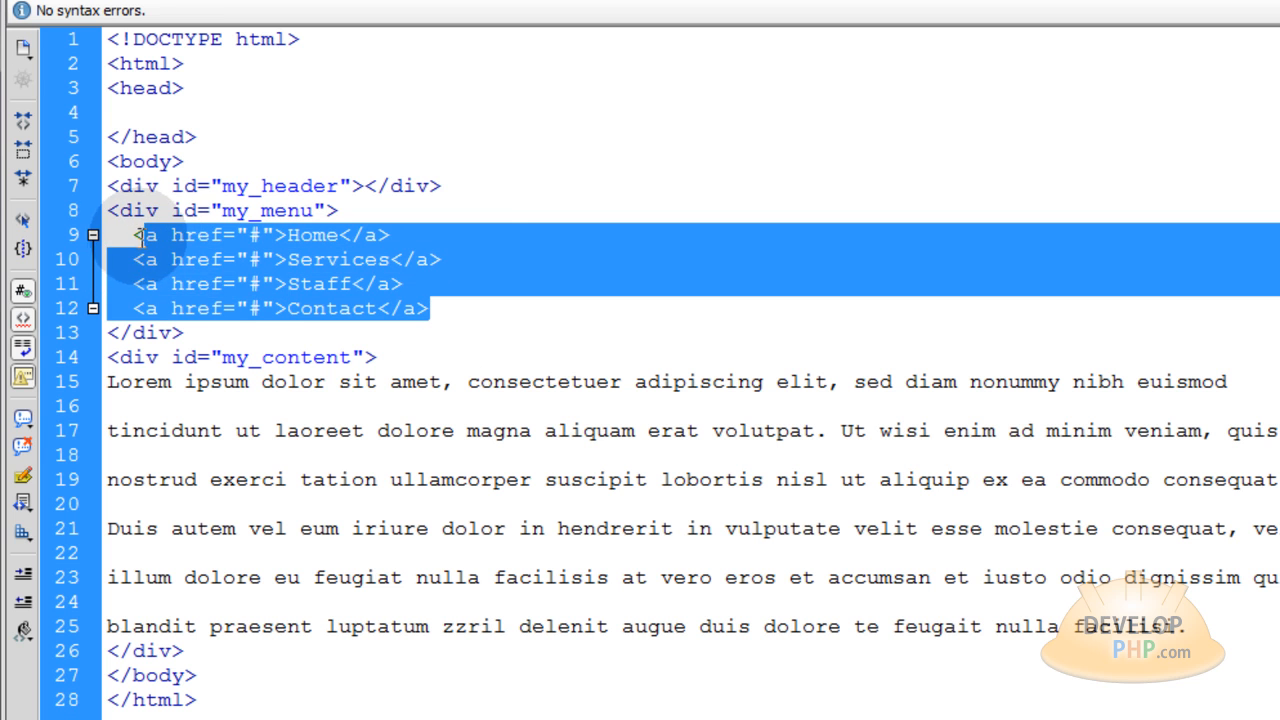
Highlight the Home, Services, Staff and Contact links and collapse the lorem ipsum paragraph
left_click(481, 305)
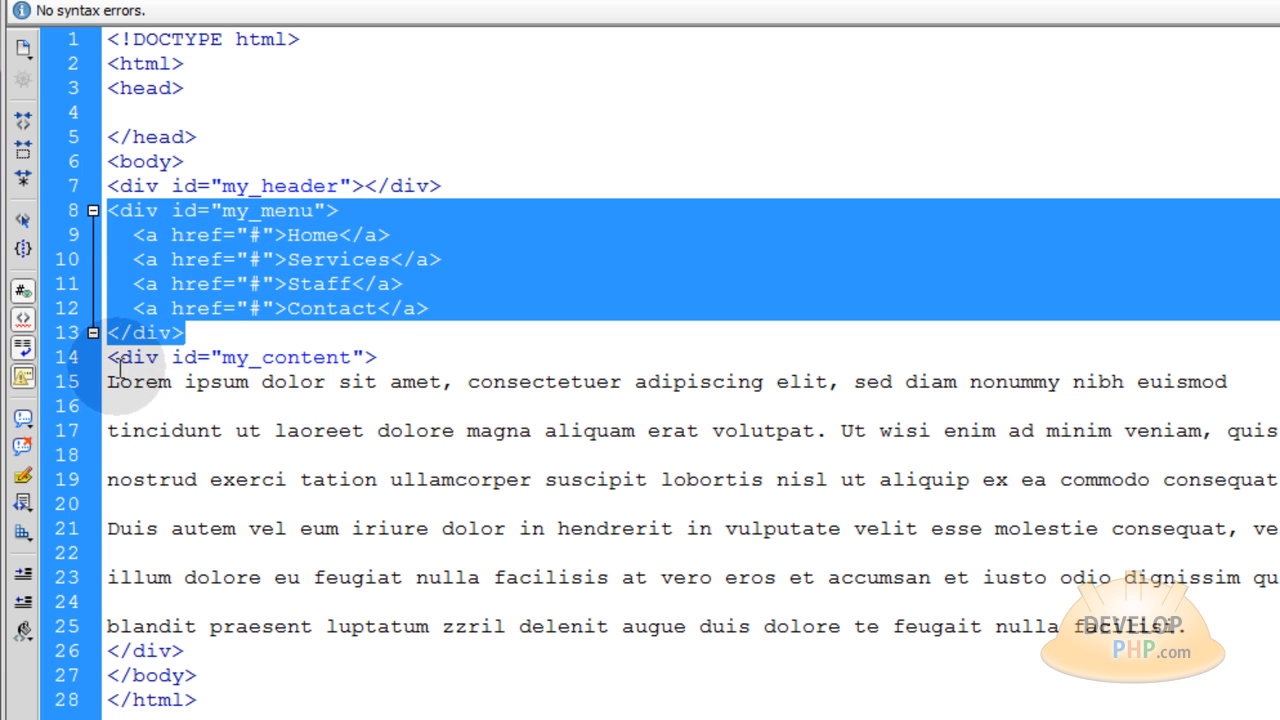
mouse_move(430, 355)
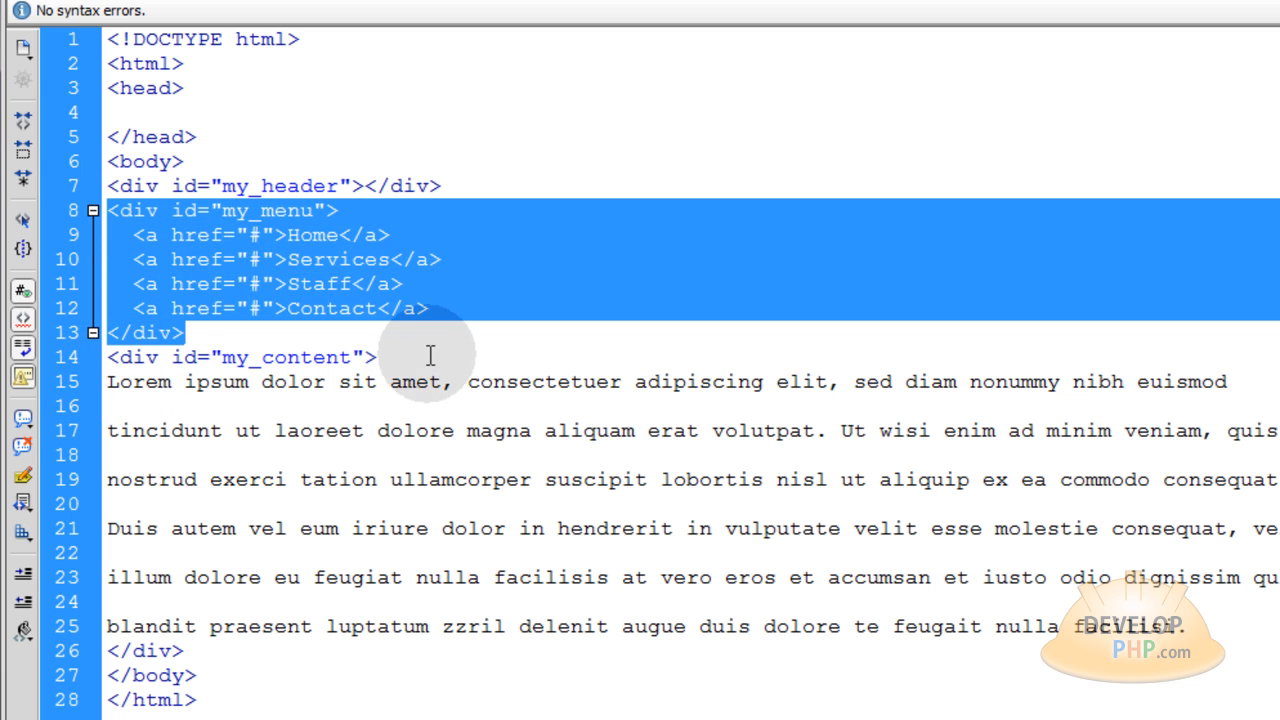
left_click(217, 381)
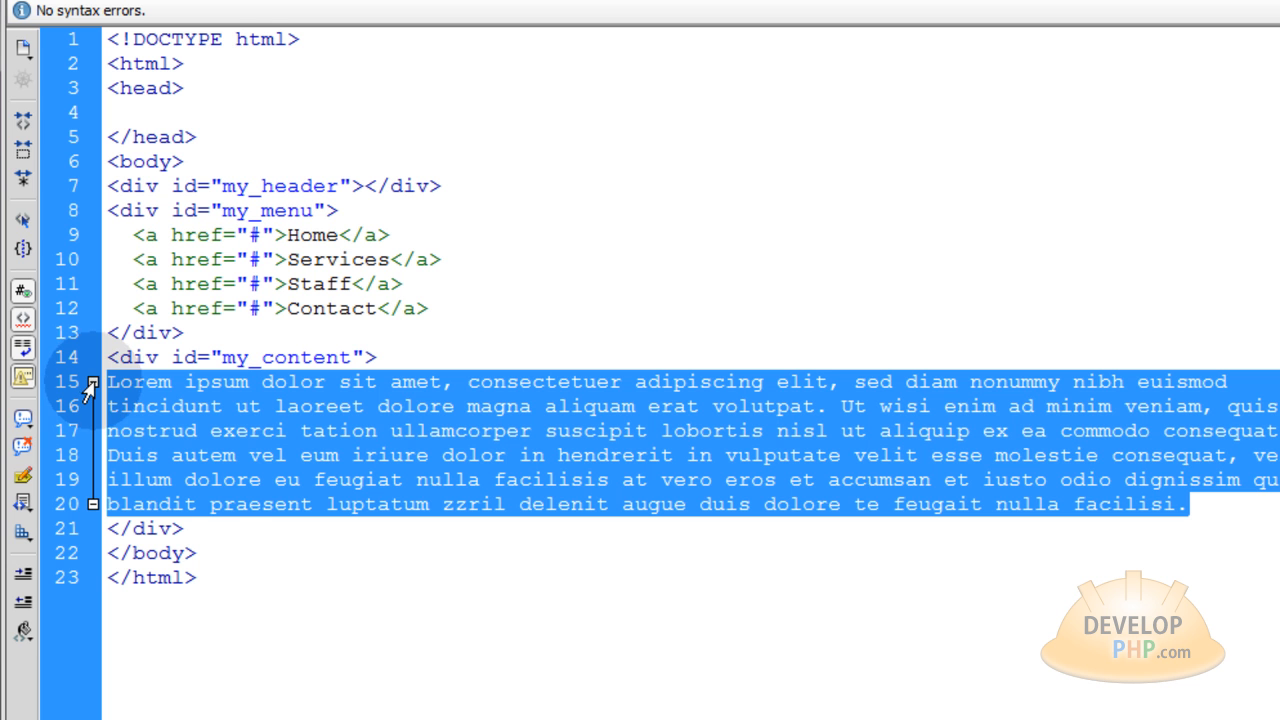
left_click(90, 382)
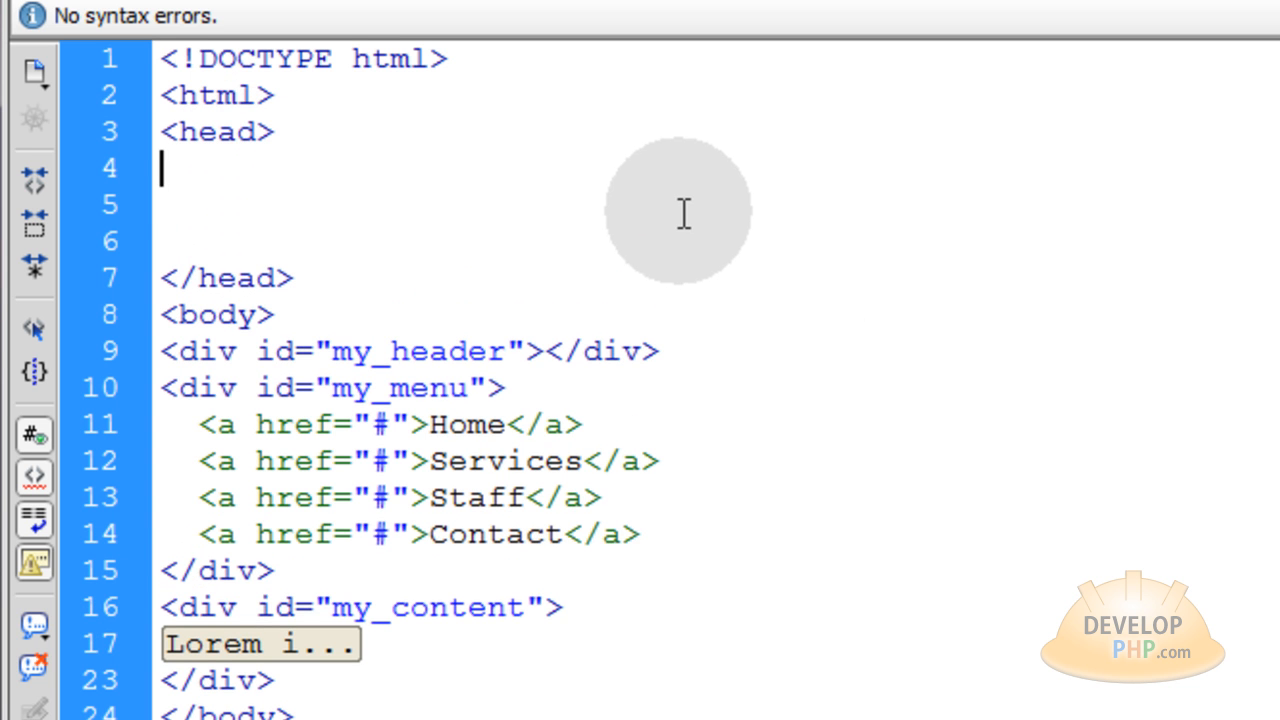
Add the large.css stylesheet link with id pagestyle in the head and highlight the id
type("<link id=\"pagestyle\" rel=\"stylesheet\" type=\"text/css\" href=\"large.css\">")
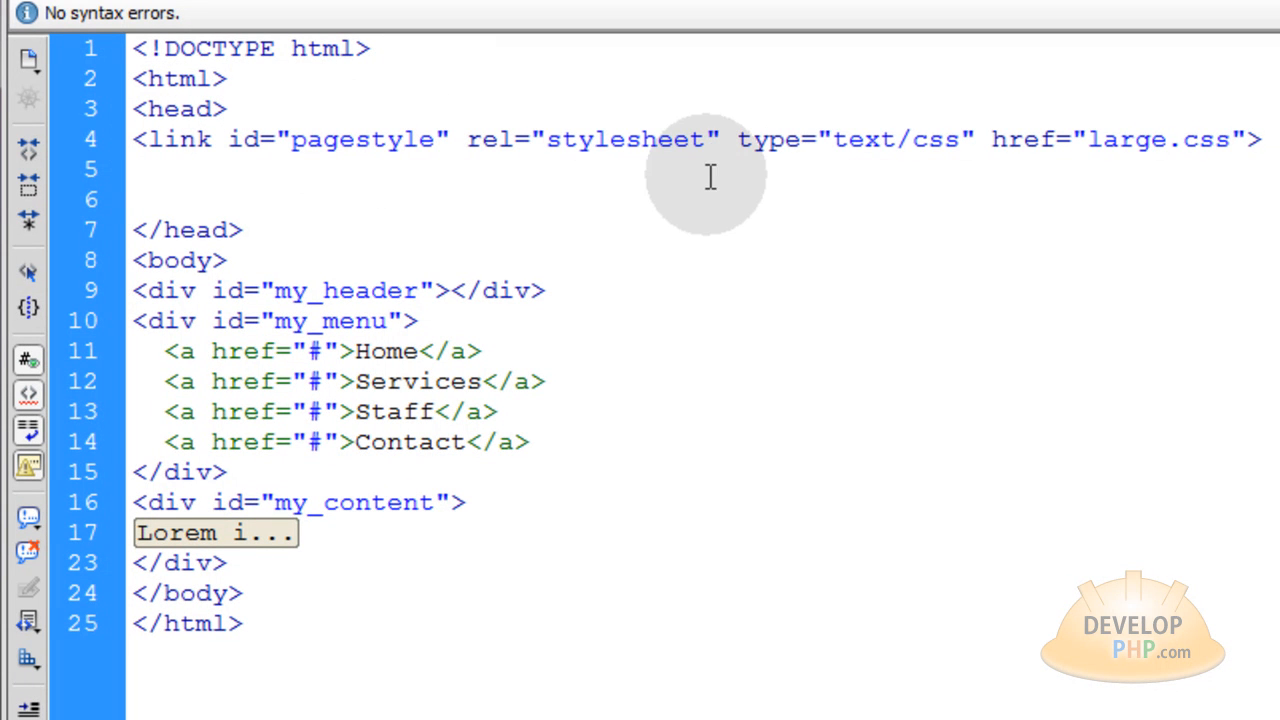
mouse_move(634, 208)
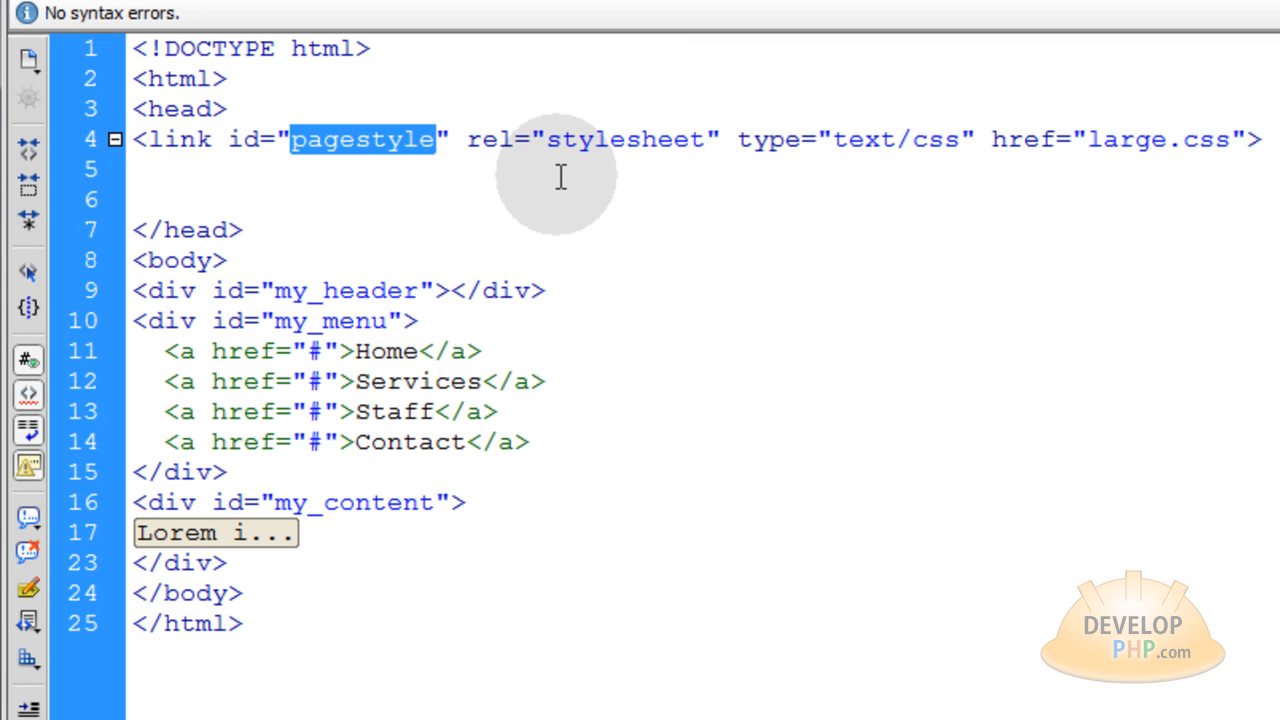
double_click(1120, 139)
type("<script type=\"text/javascript\">")
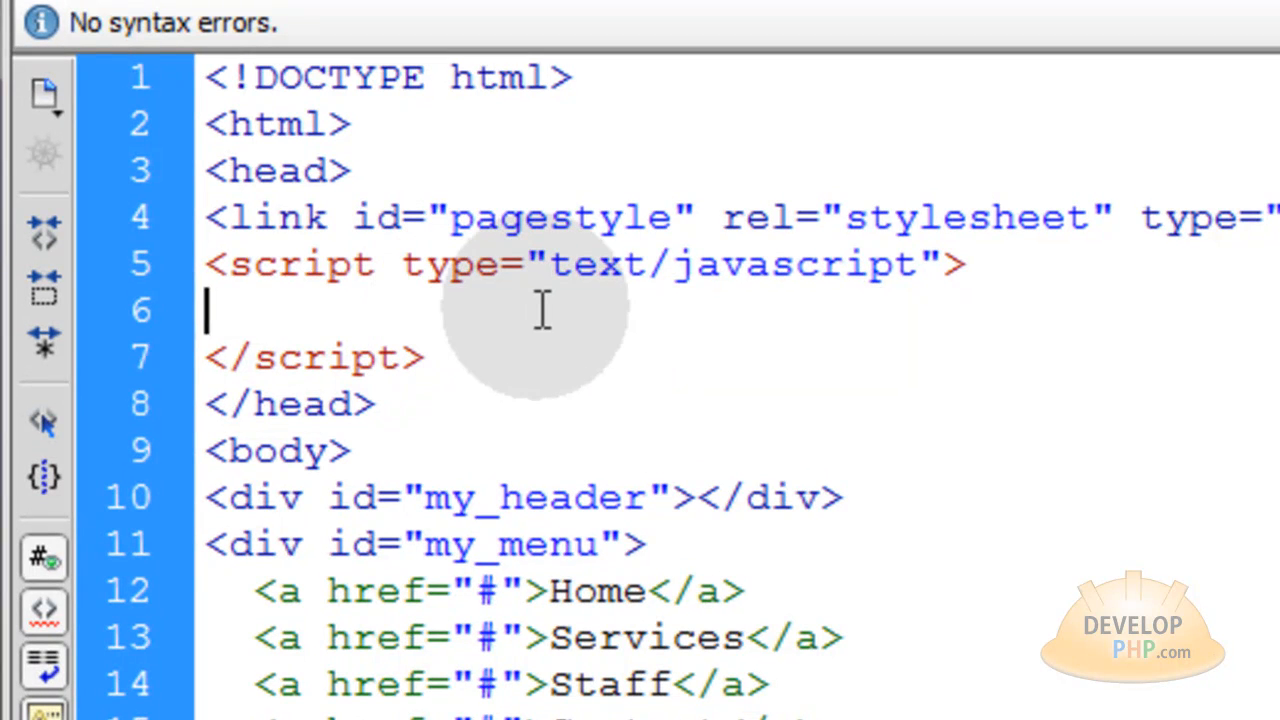
Write function layoutHandler() containing var styleLink = document.getElementById("pagestyle");
type("fun")
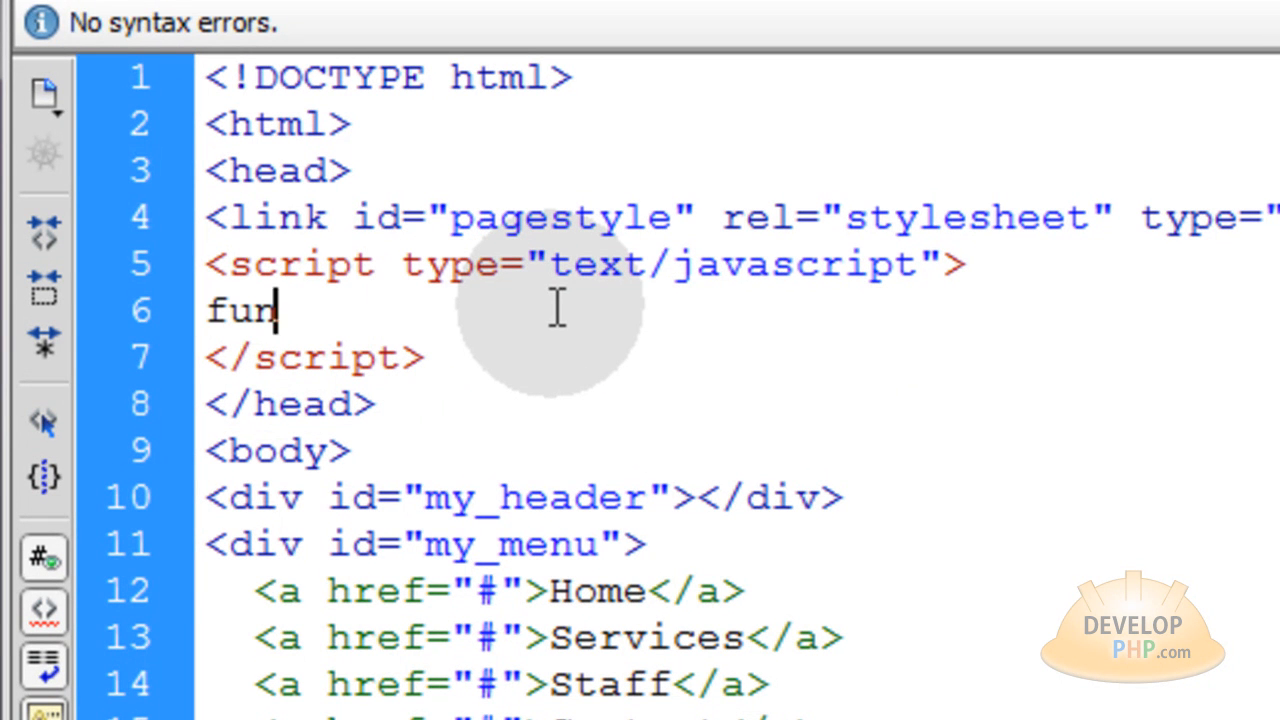
type("ction layoutHandler")
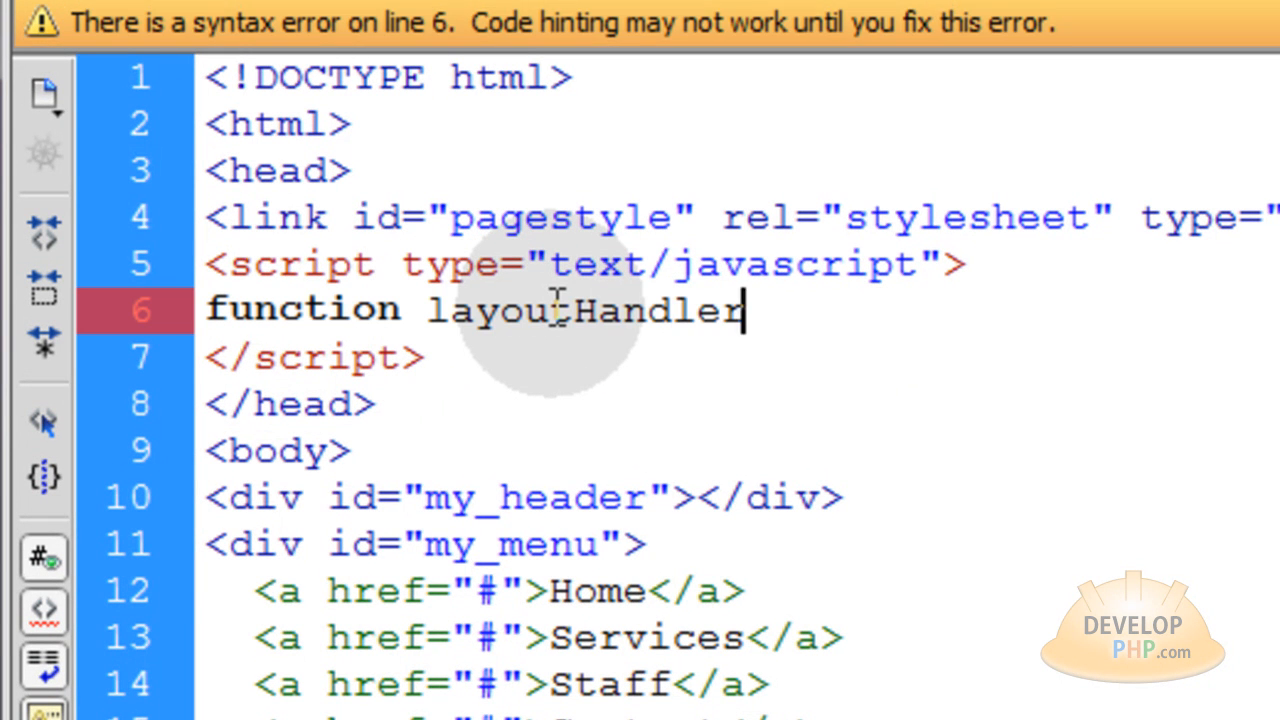
type("() {")
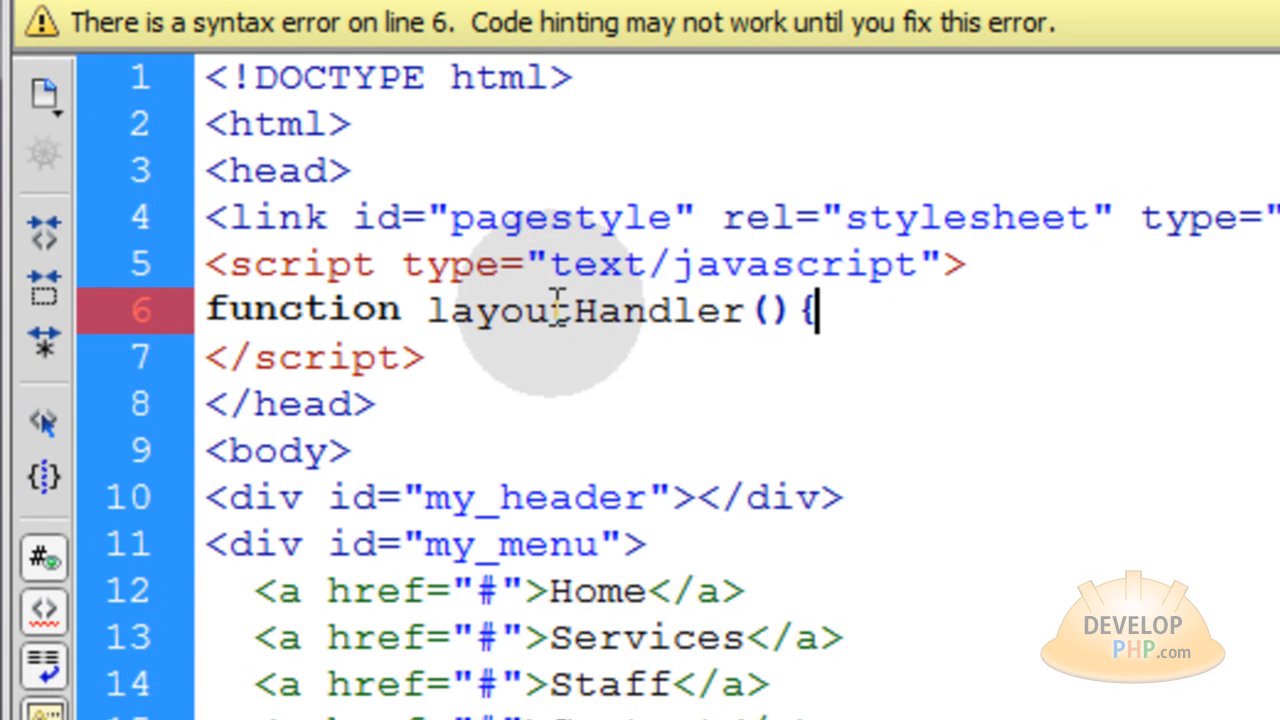
key("enter")
type("}")
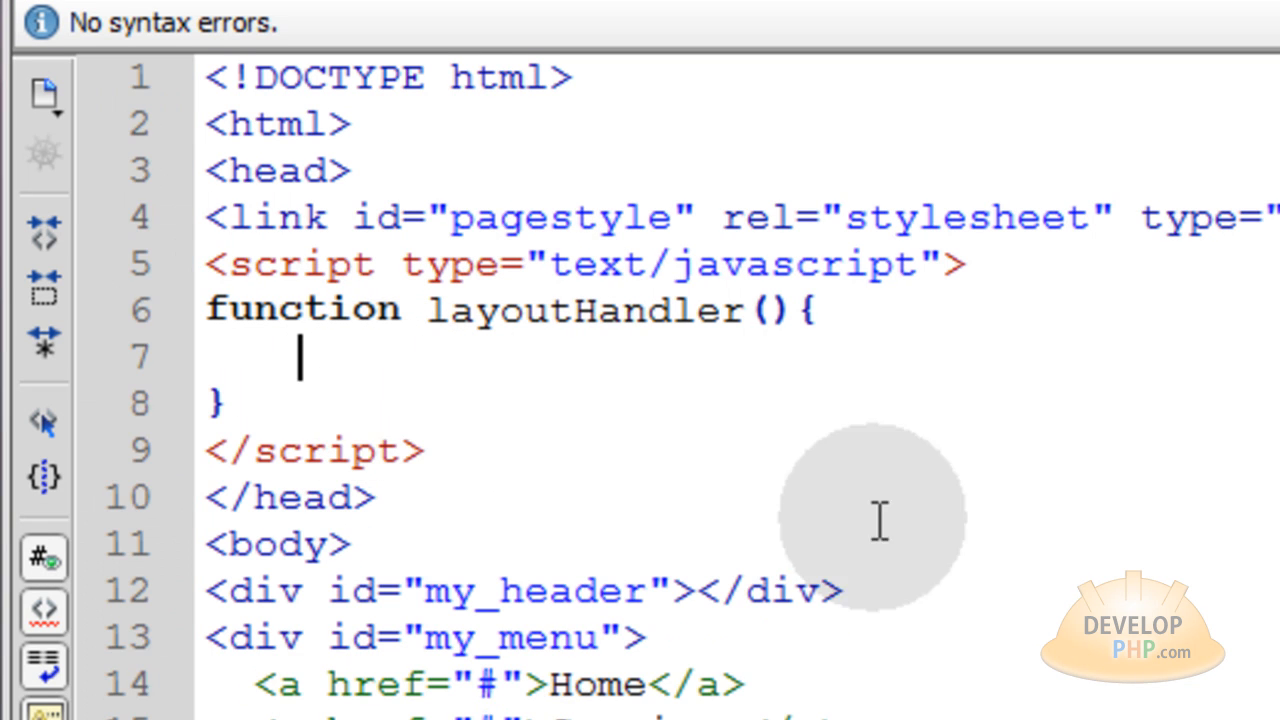
type("var styleLink = document.getElementById(\"pagestyle\");")
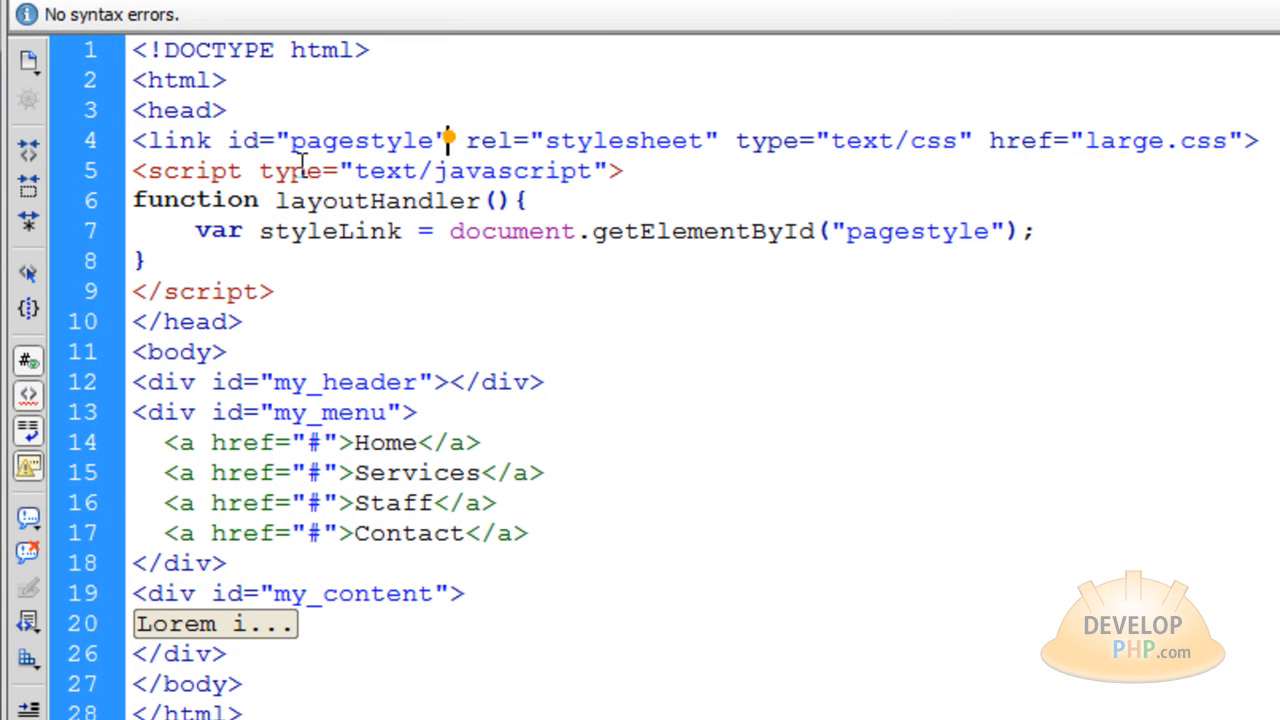
double_click(362, 140)
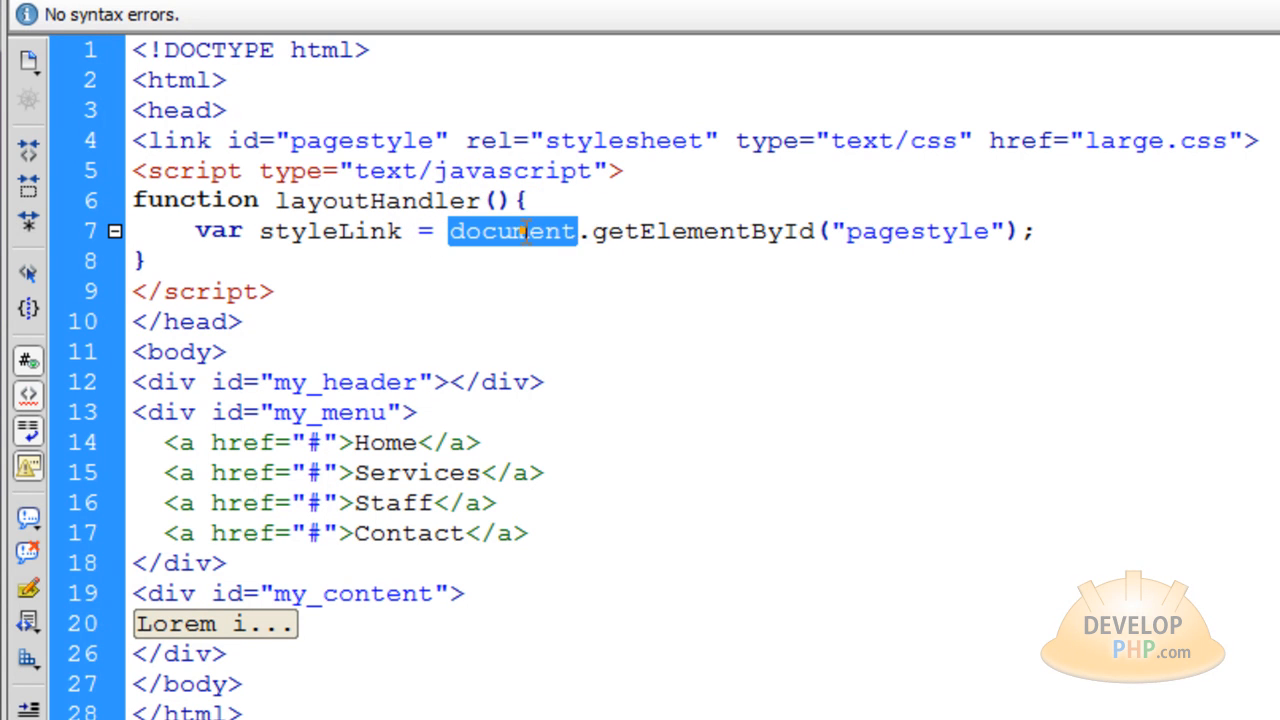
double_click(702, 231)
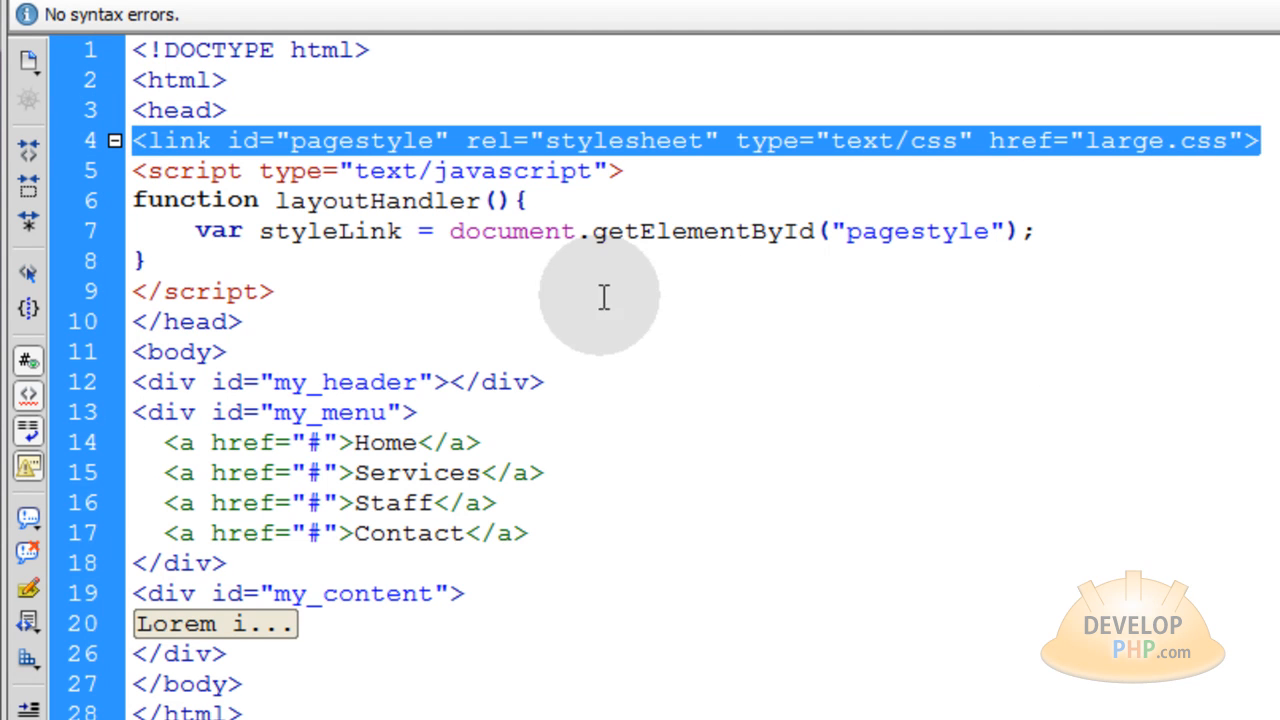
double_click(329, 231)
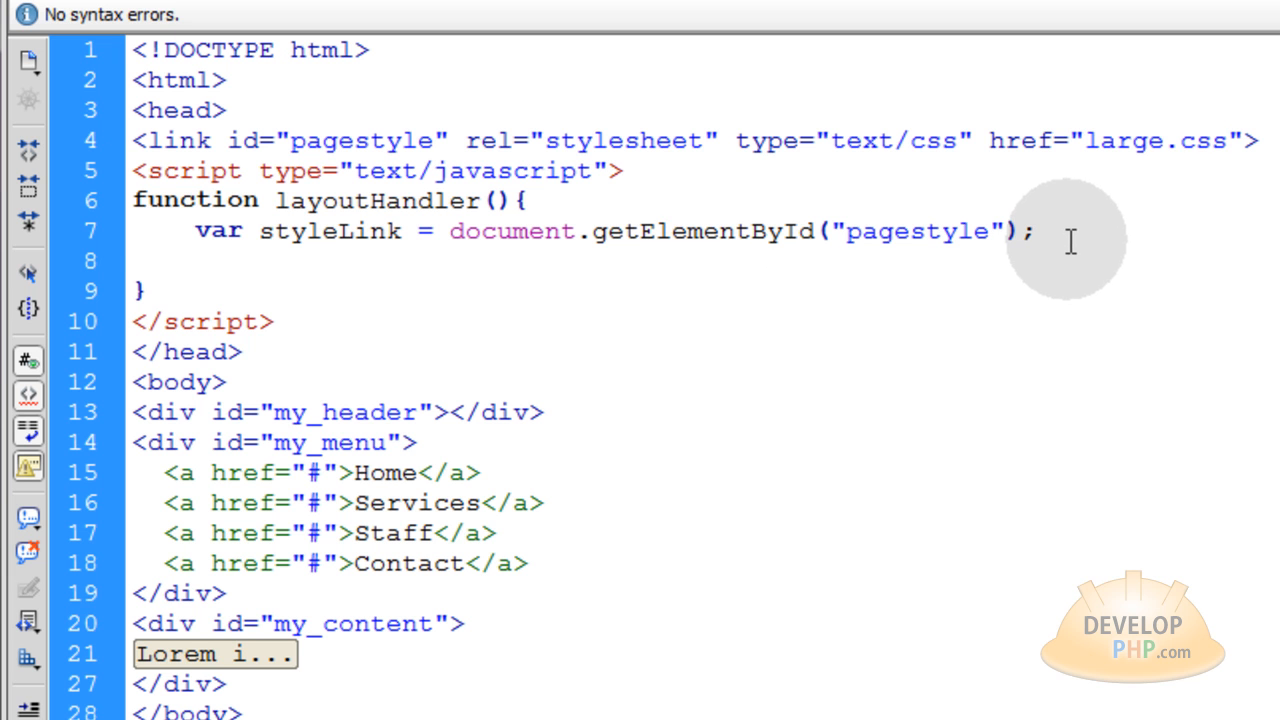
Add styleLink.setAttribute("href", "mobile.css"); below the styleLink statement
type("styleLink.setAttribute(\"href\", \"mobile.css\");")
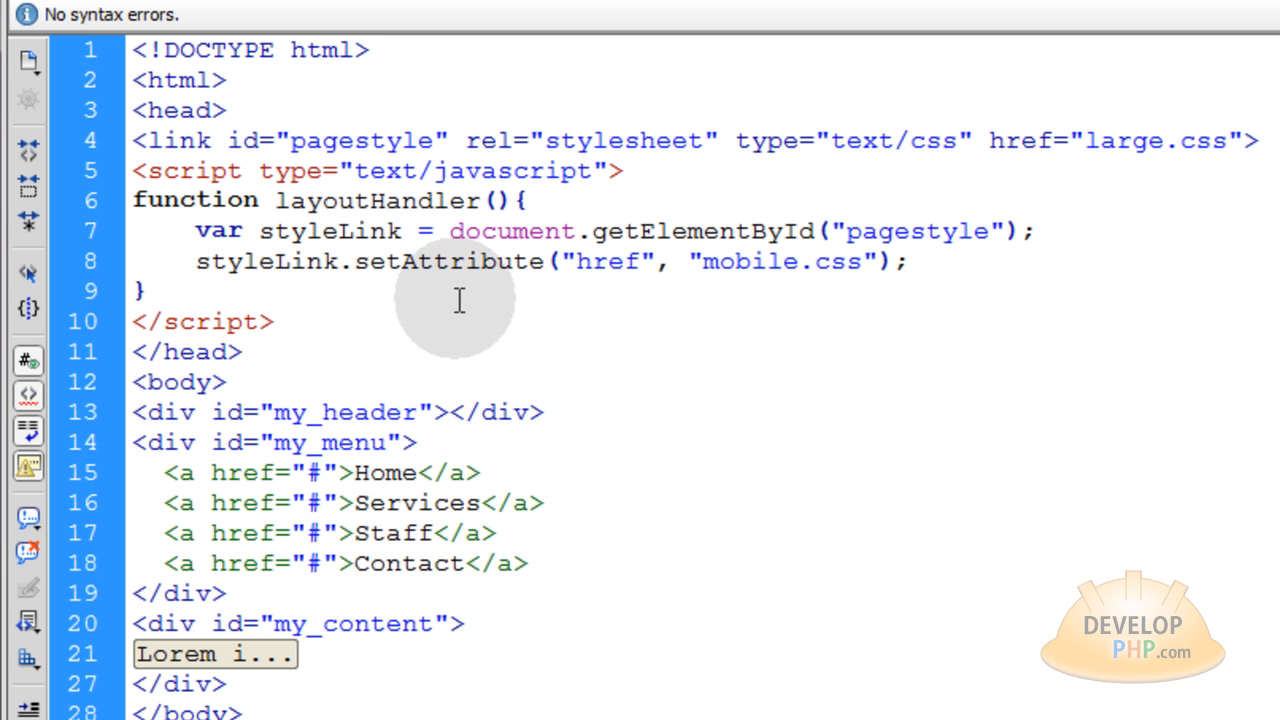
double_click(376, 200)
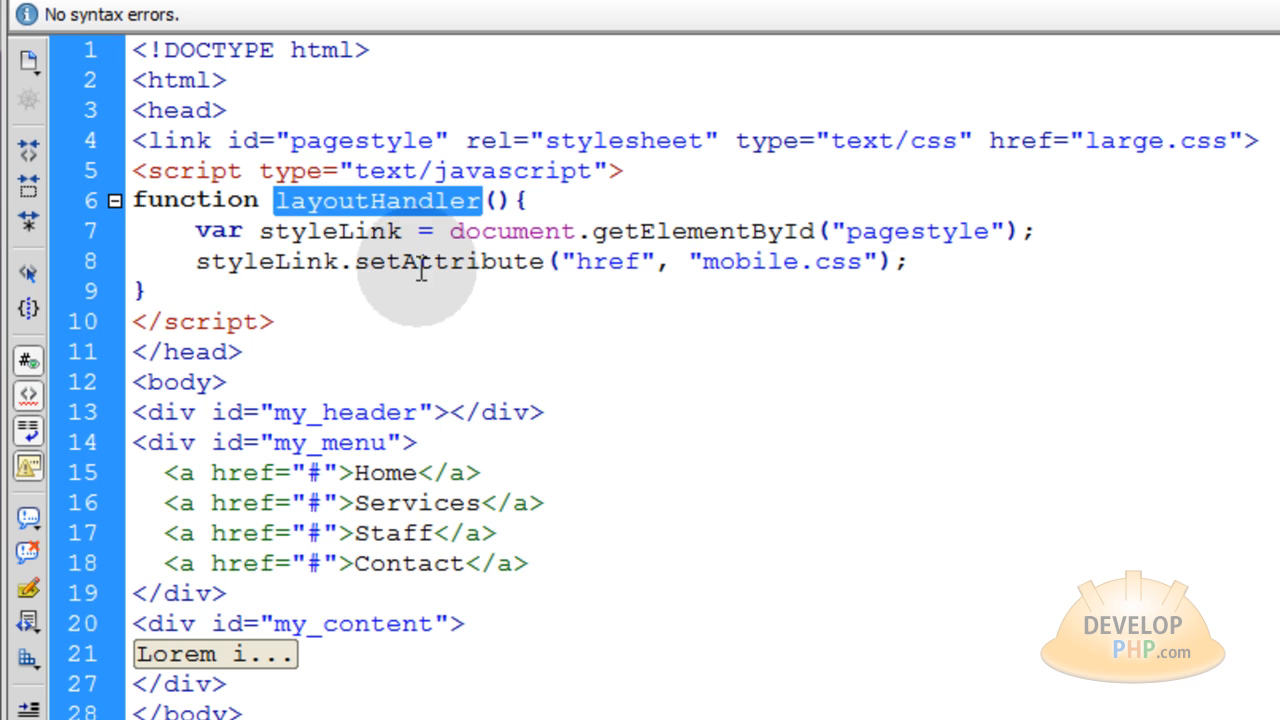
left_click_drag(195, 230, 285, 261)
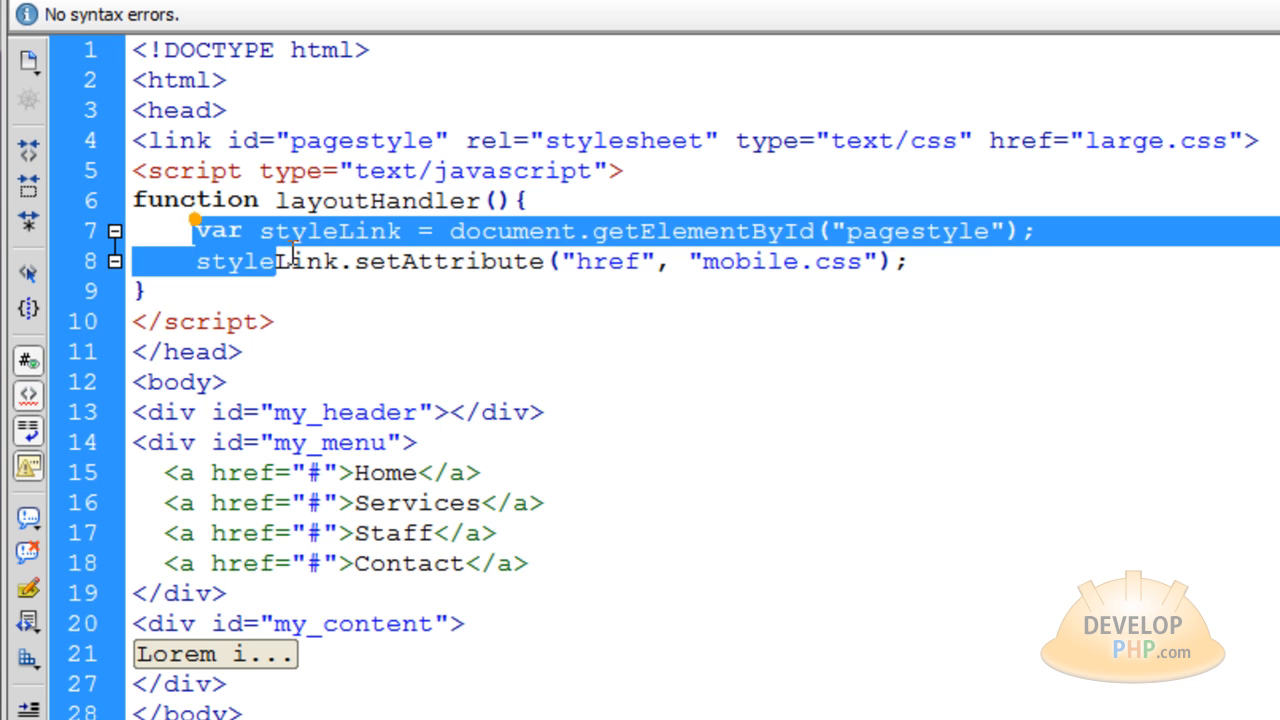
left_click(470, 261)
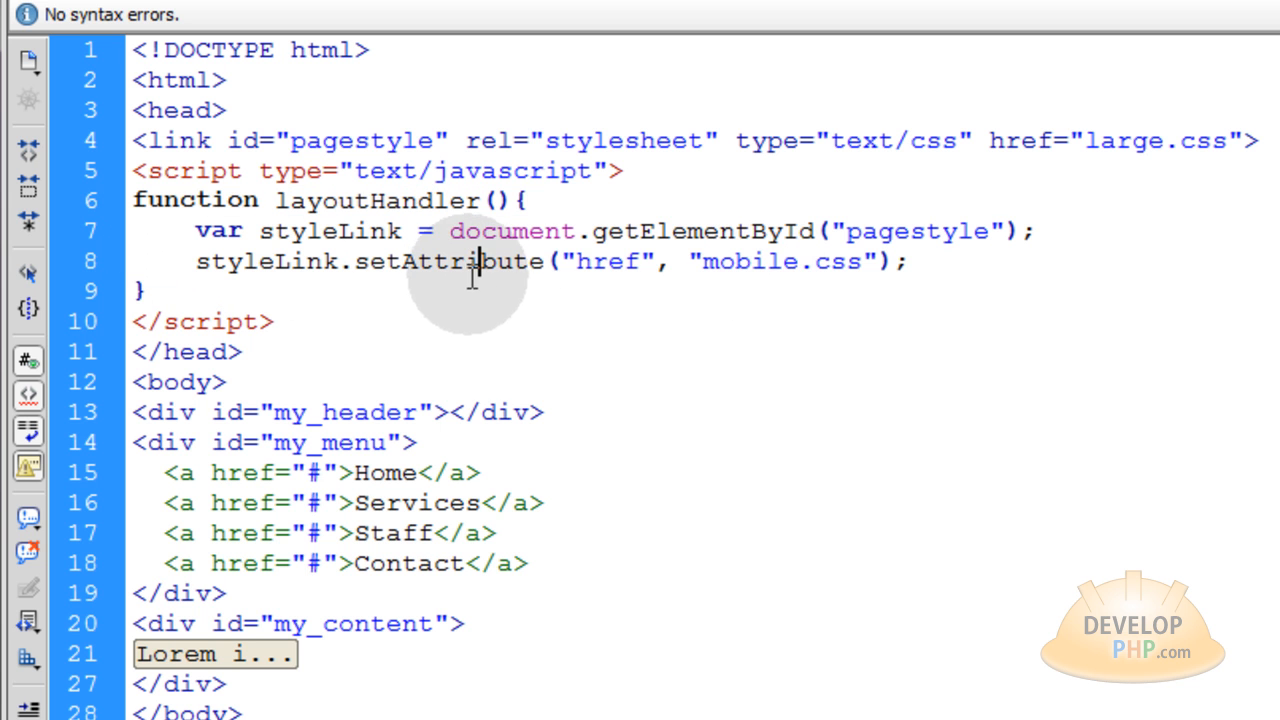
mouse_move(875, 270)
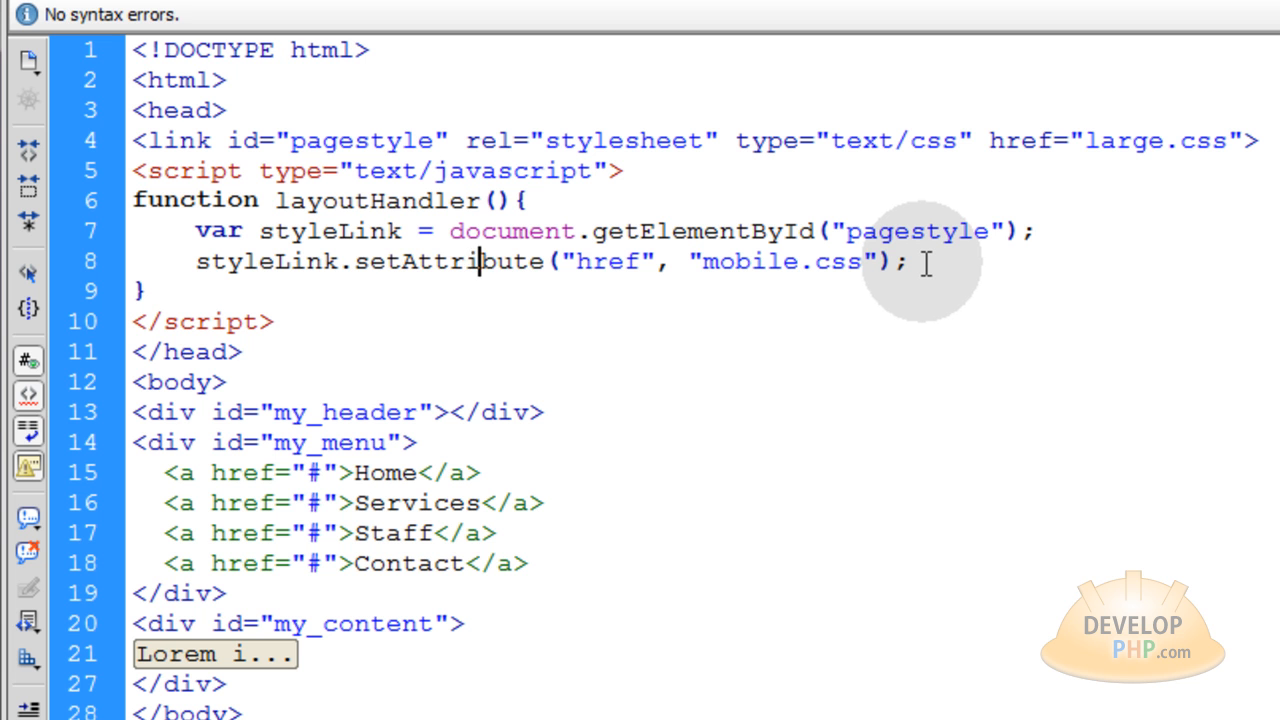
Comment out the setAttribute mobile.css line with //
double_click(748, 261)
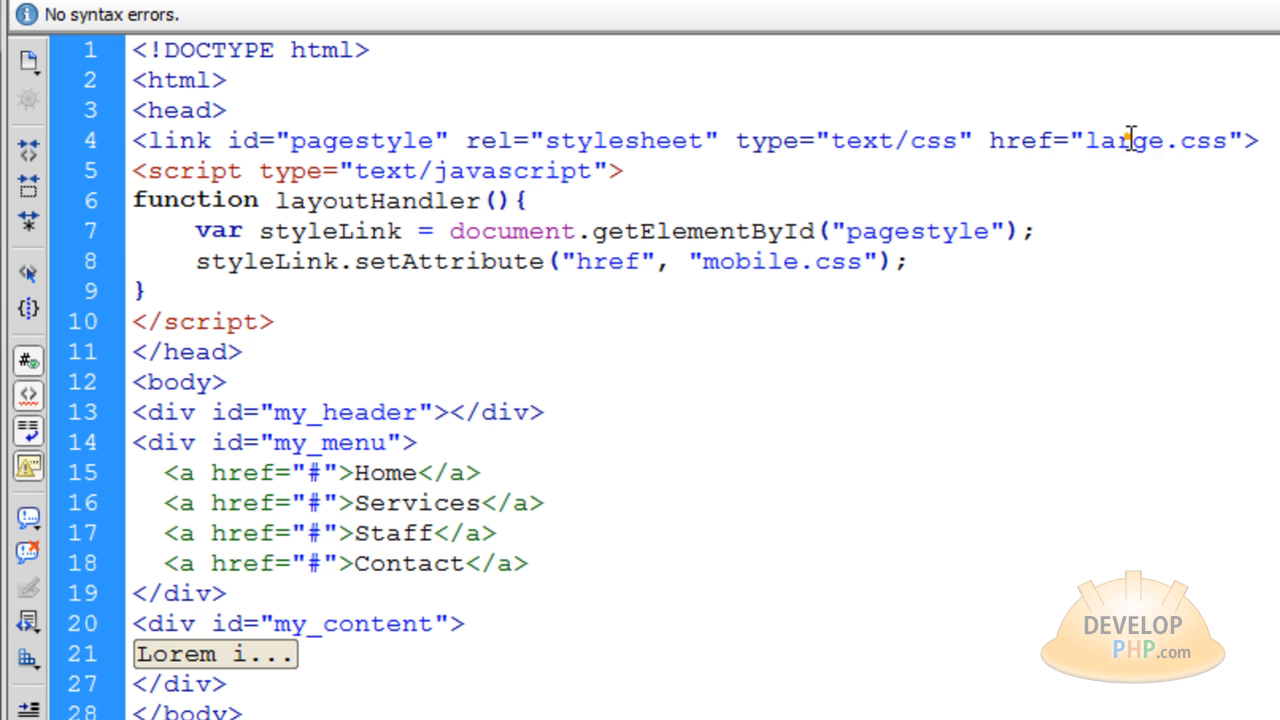
double_click(1123, 140)
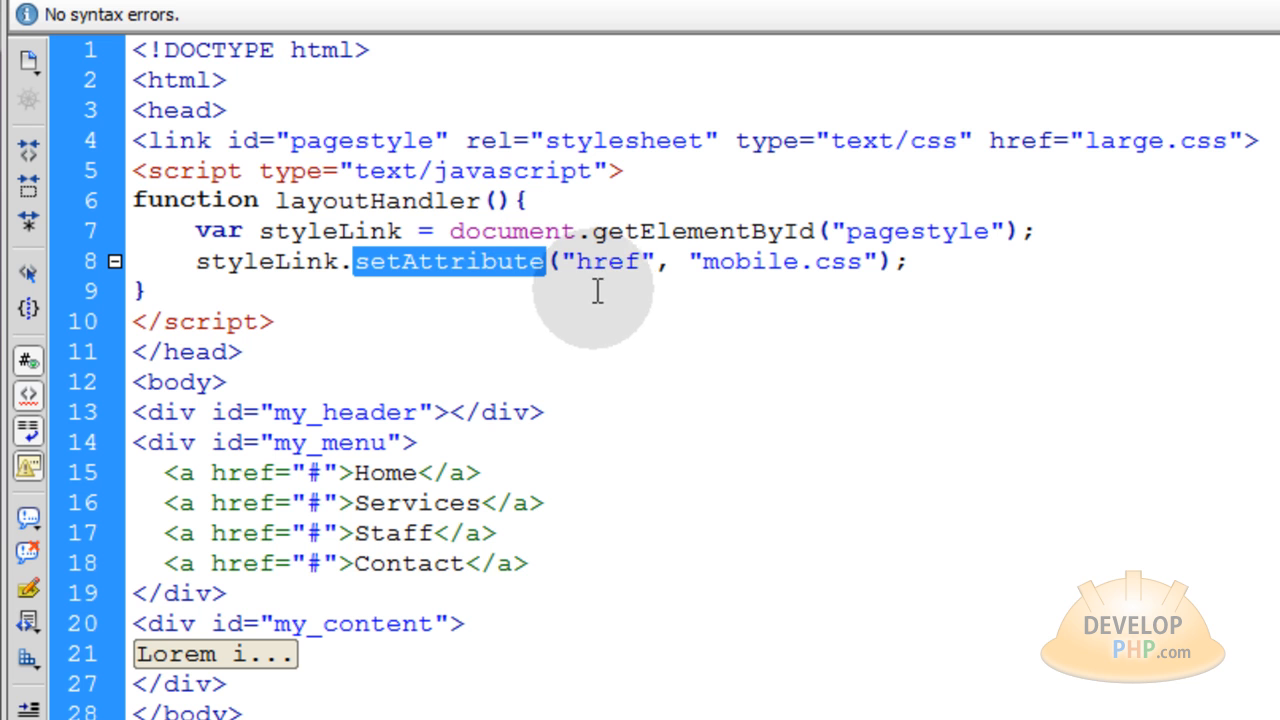
mouse_move(593, 275)
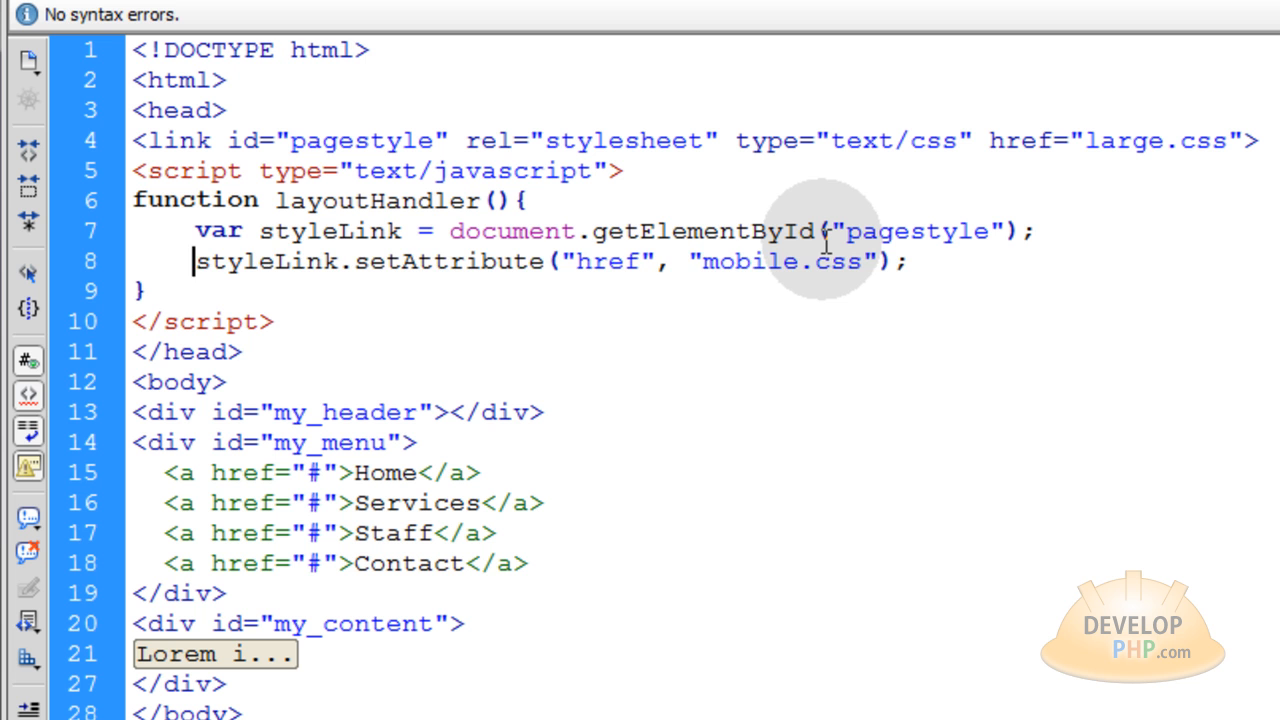
type("//")
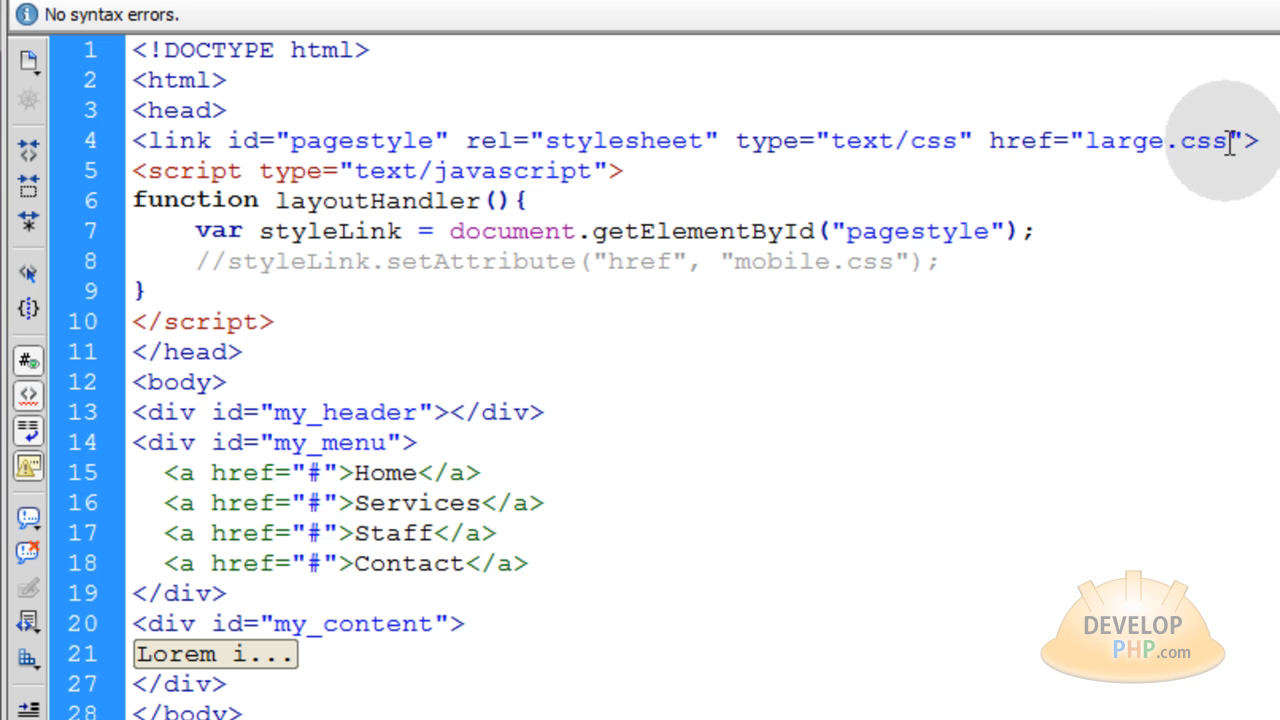
mouse_move(565, 140)
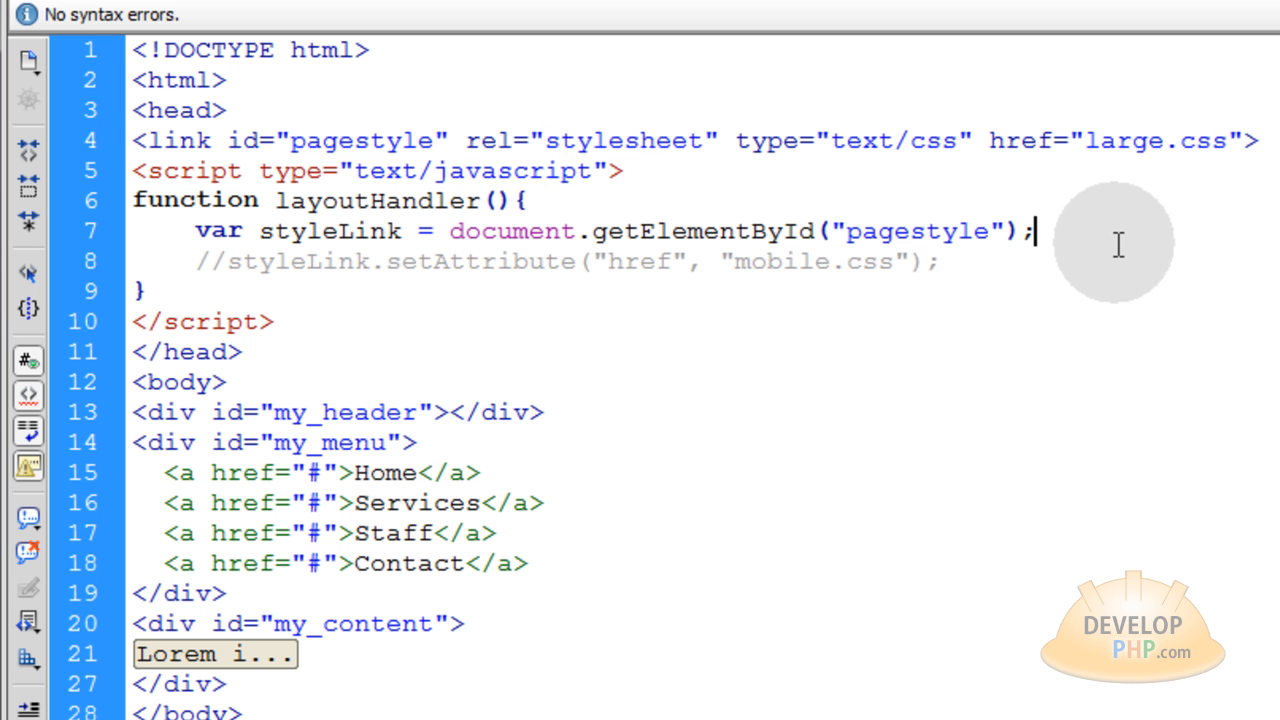
Add an empty if(){ } block and an uncommented layoutHandler(); call after the function
type("if(){")
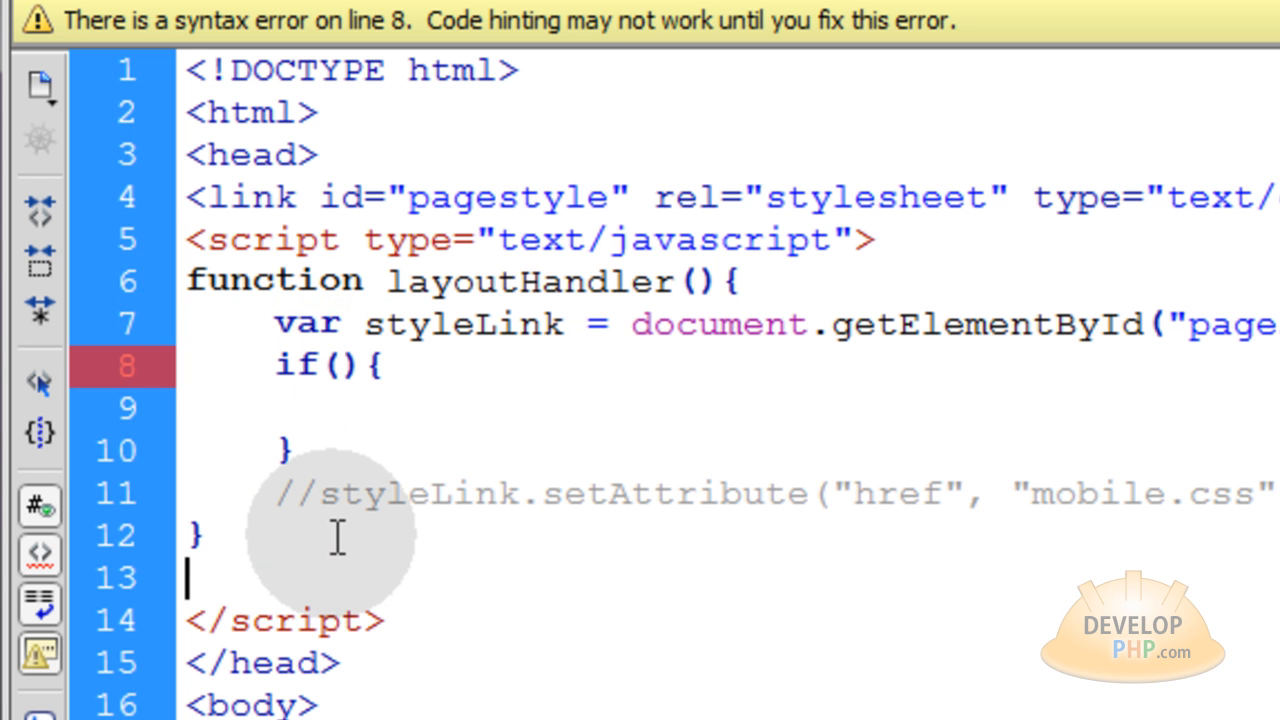
double_click(528, 281)
type("layoutHandler(")
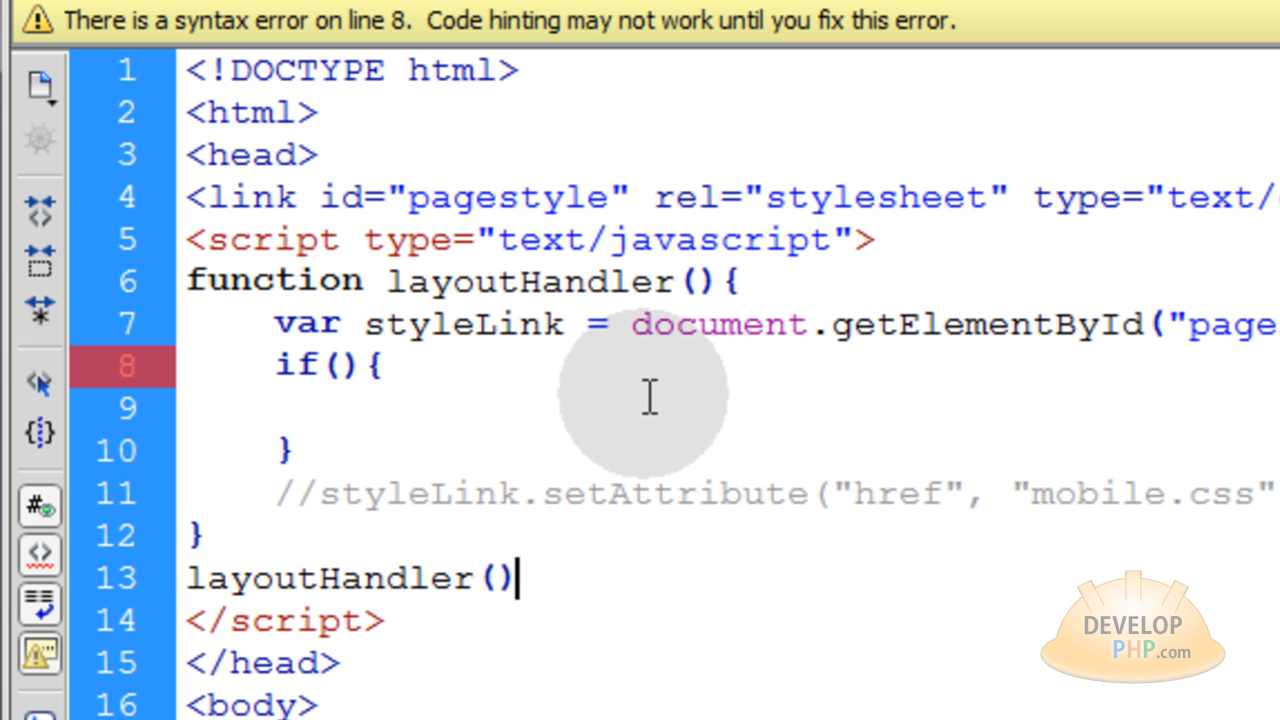
type(";")
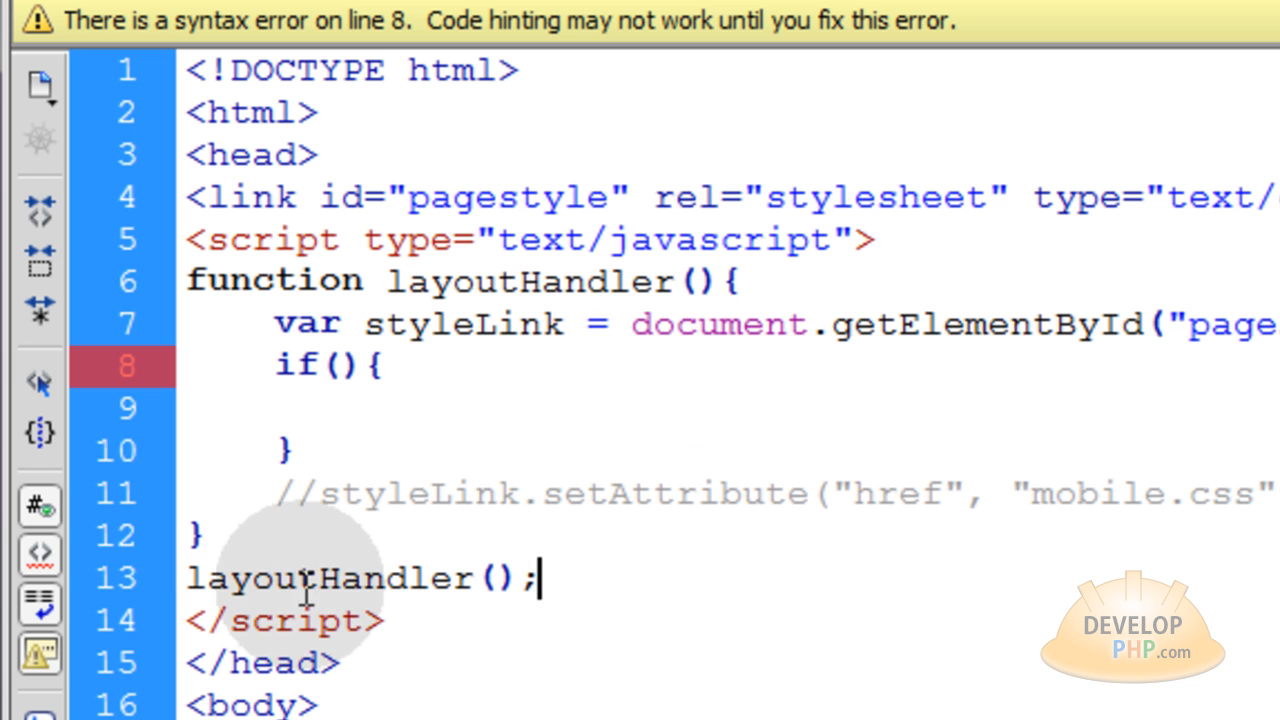
triple_click(360, 578)
type("//")
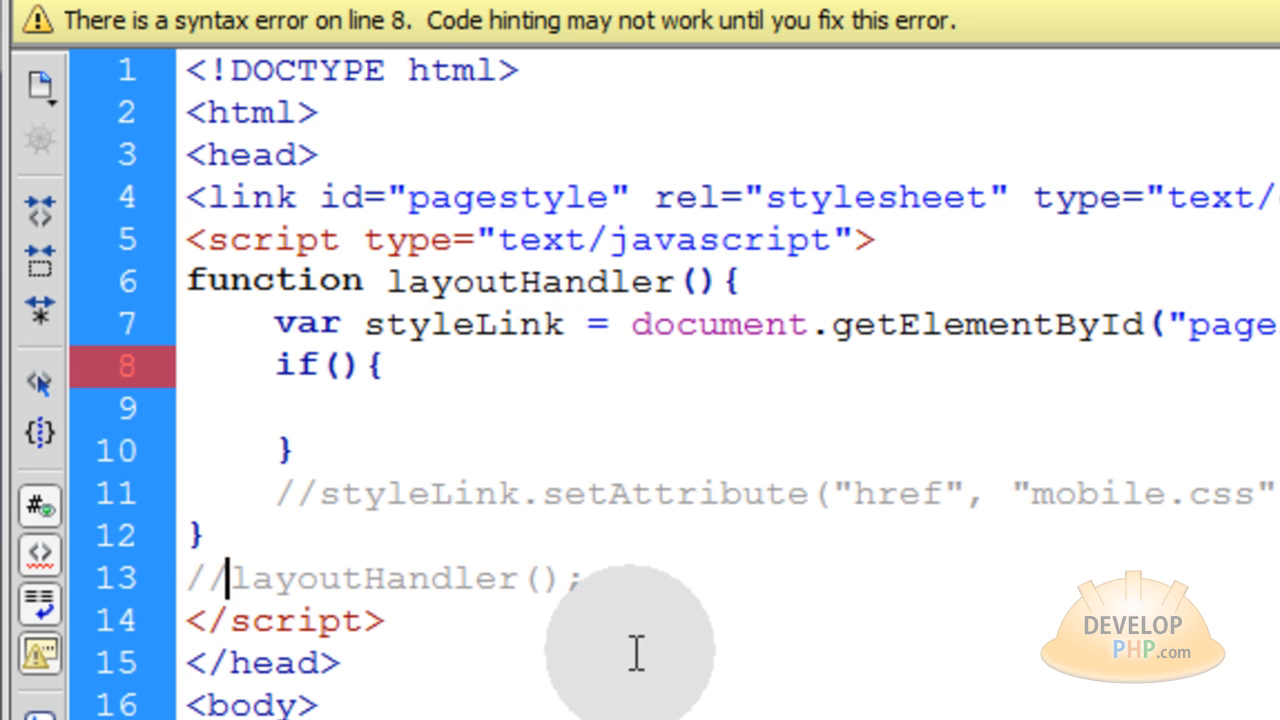
key("BackSpace")
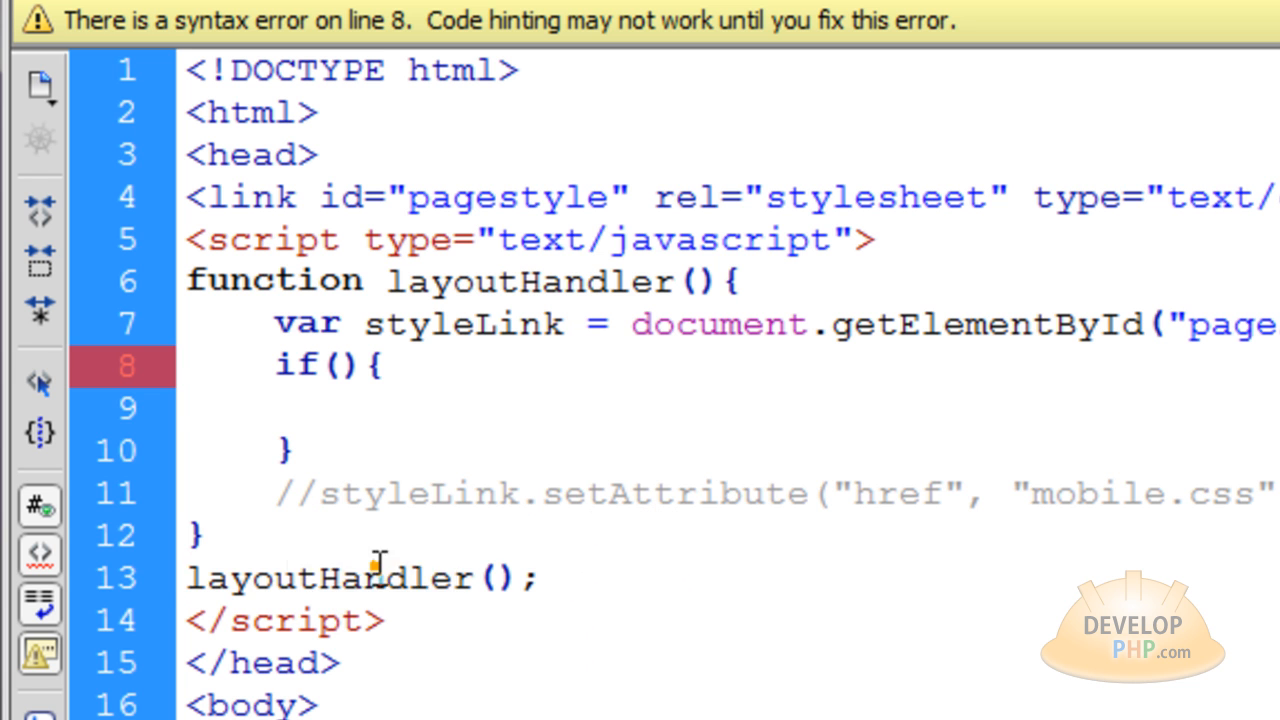
double_click(330, 578)
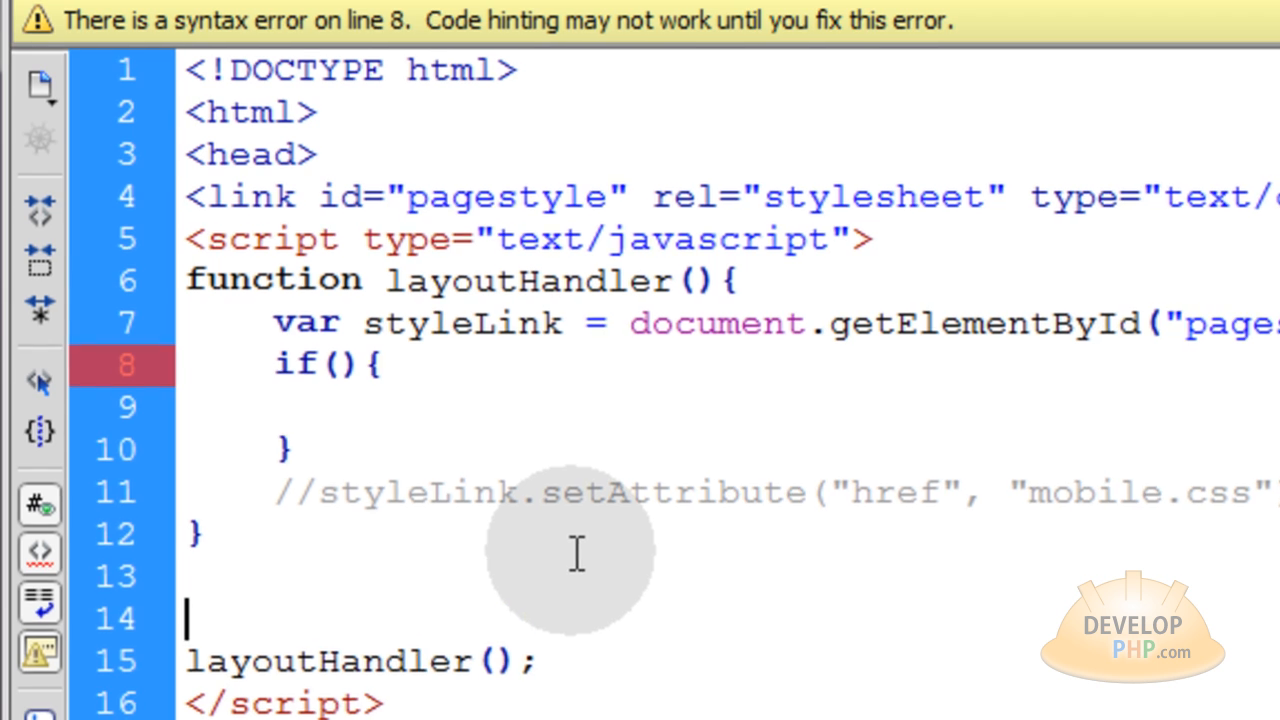
type("win")
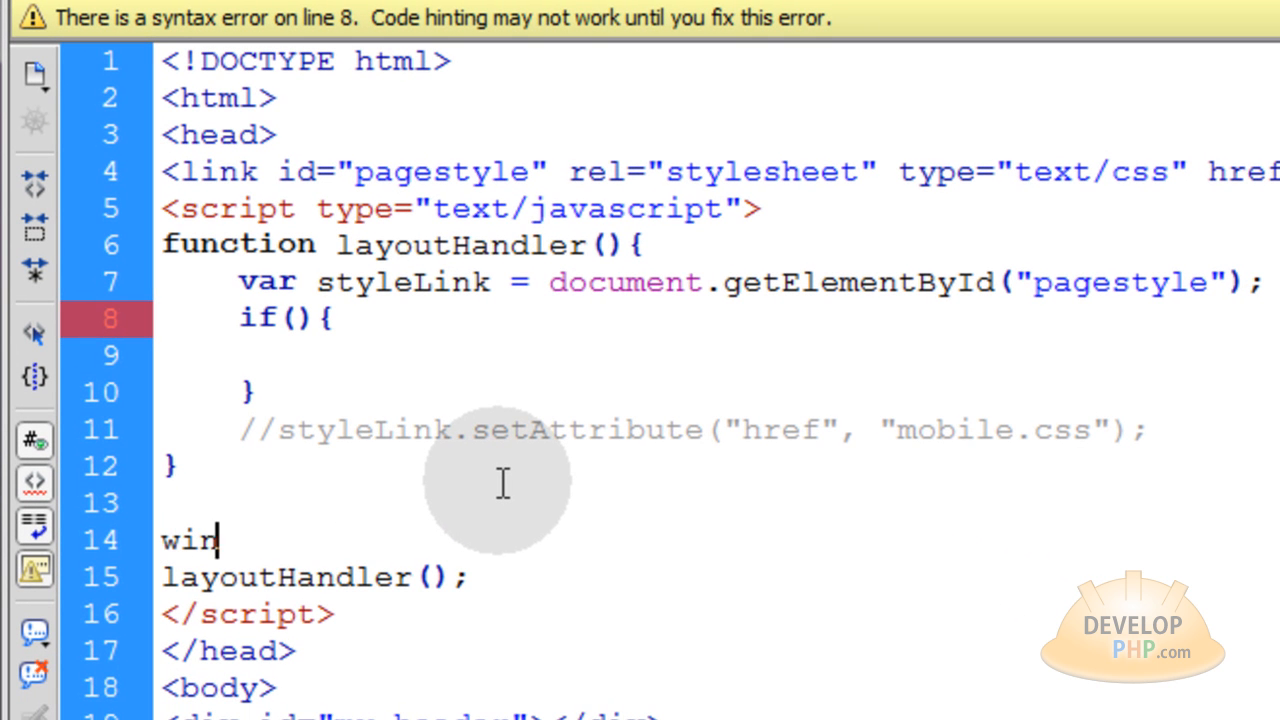
type("dow.on")
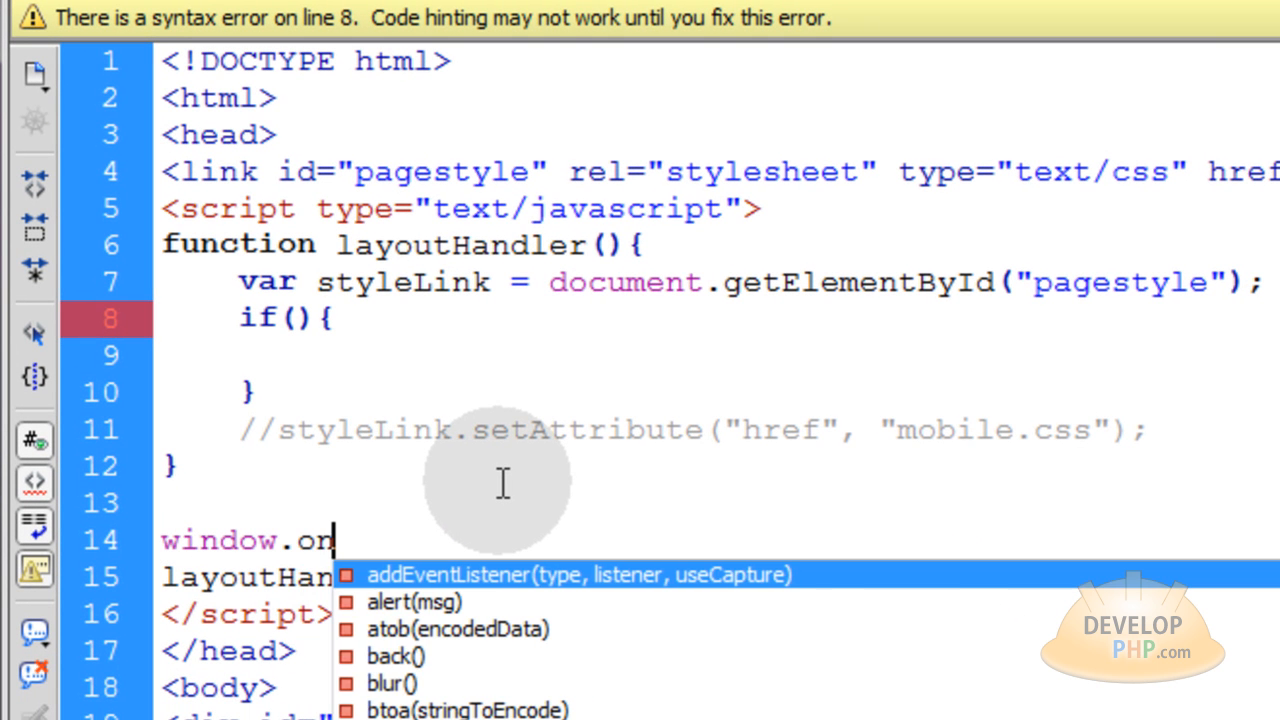
type("resize =")
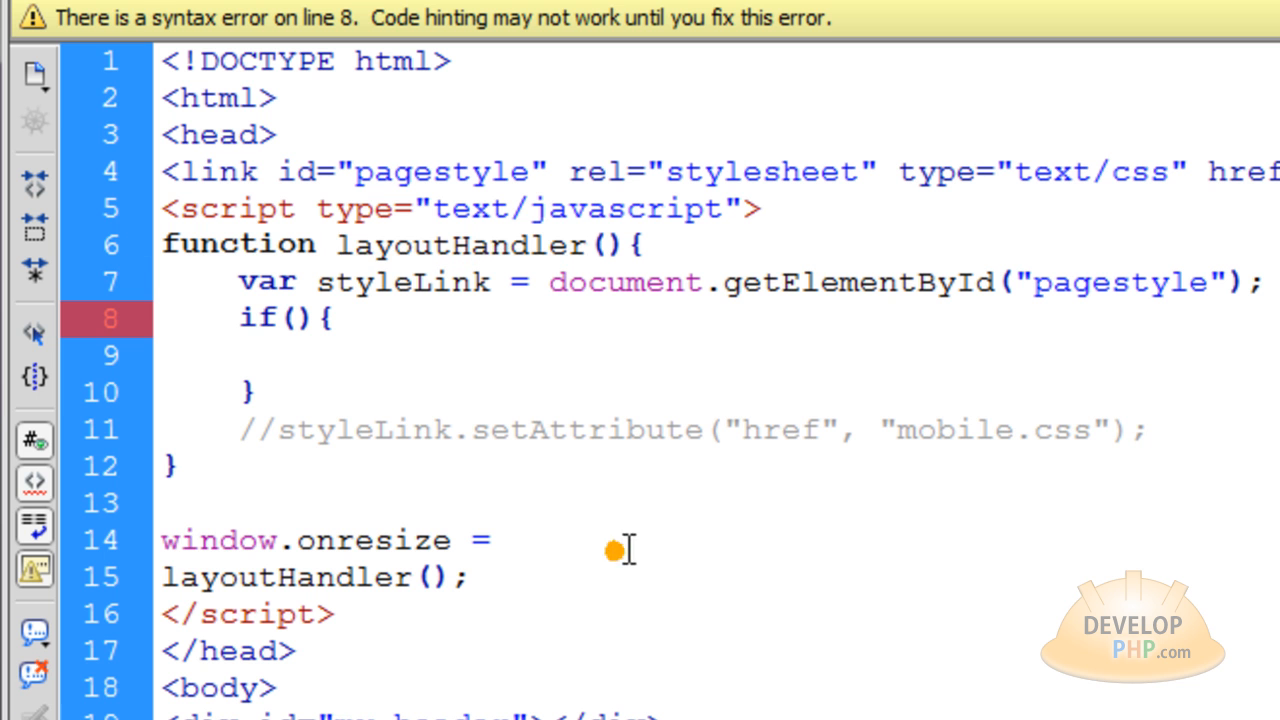
type("layoutHandler;")
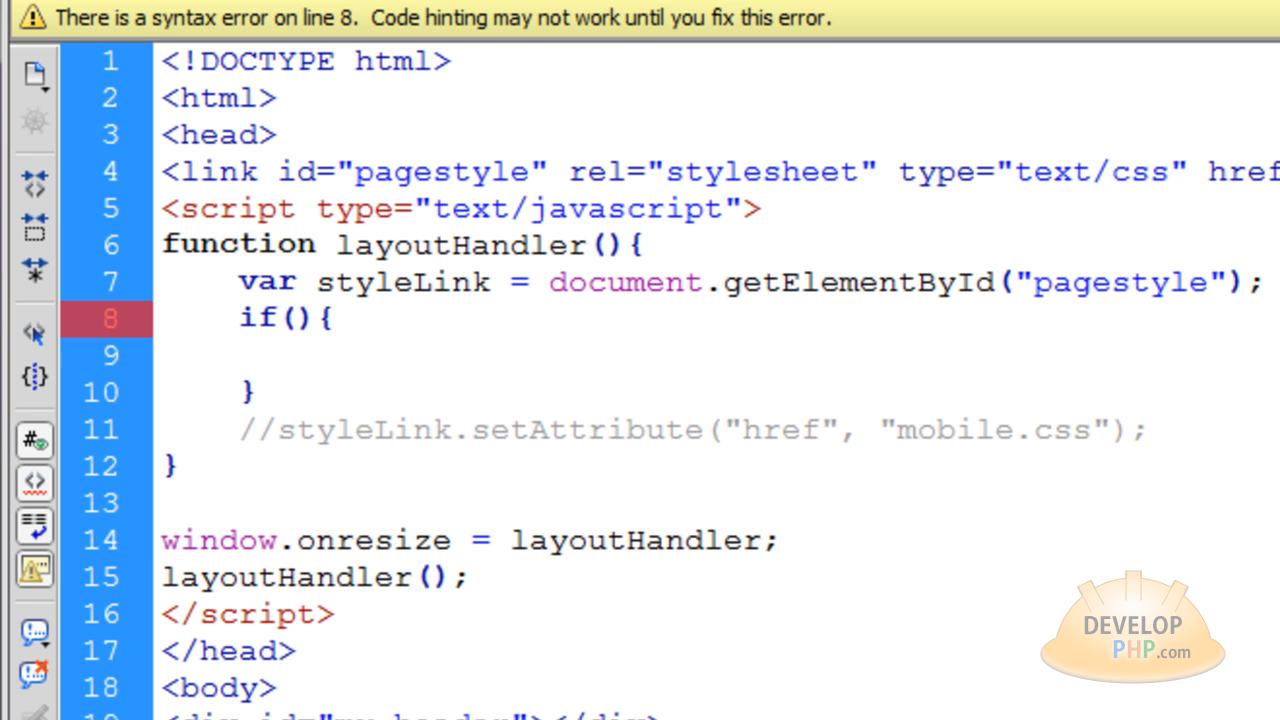
left_click(470, 577)
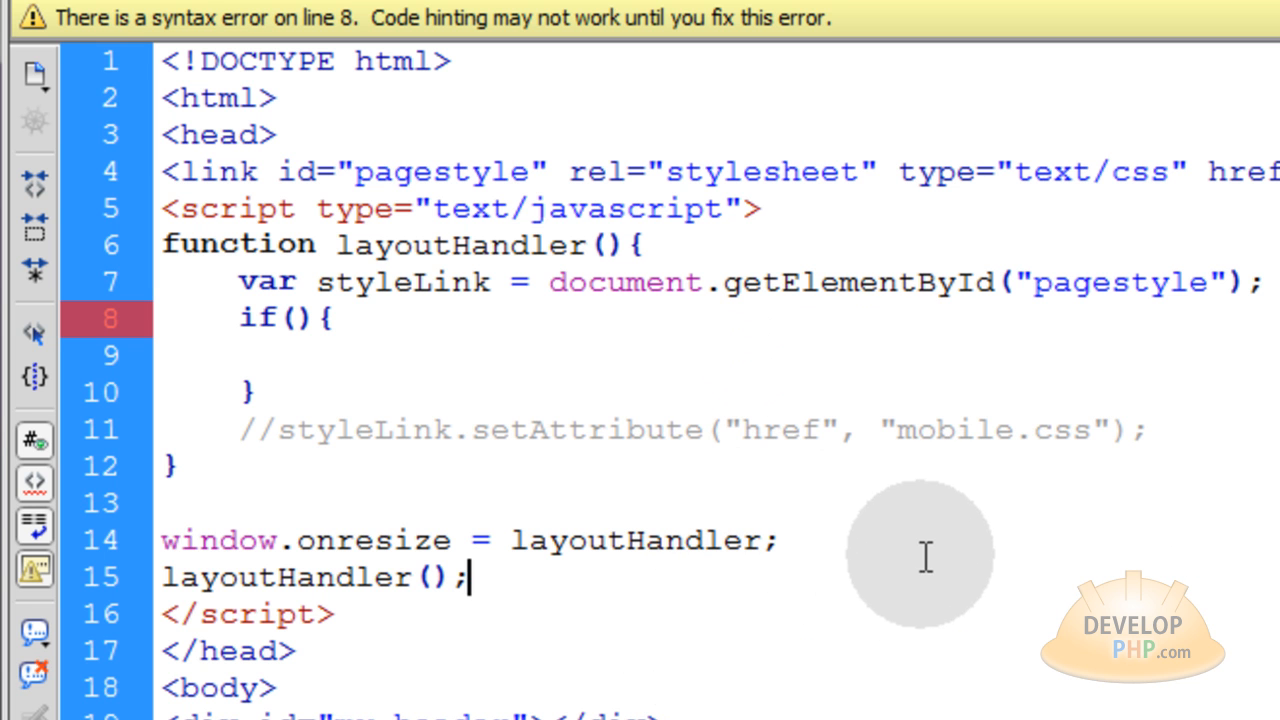
mouse_move(1181, 504)
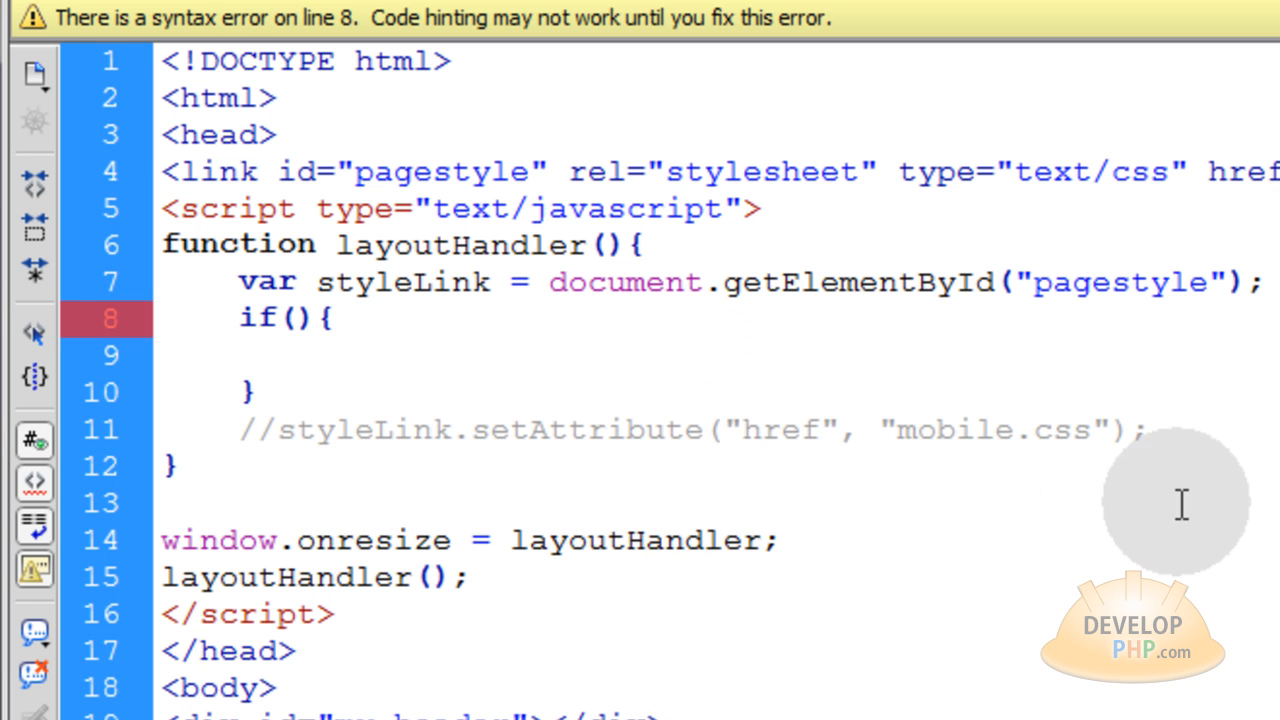
mouse_move(553, 580)
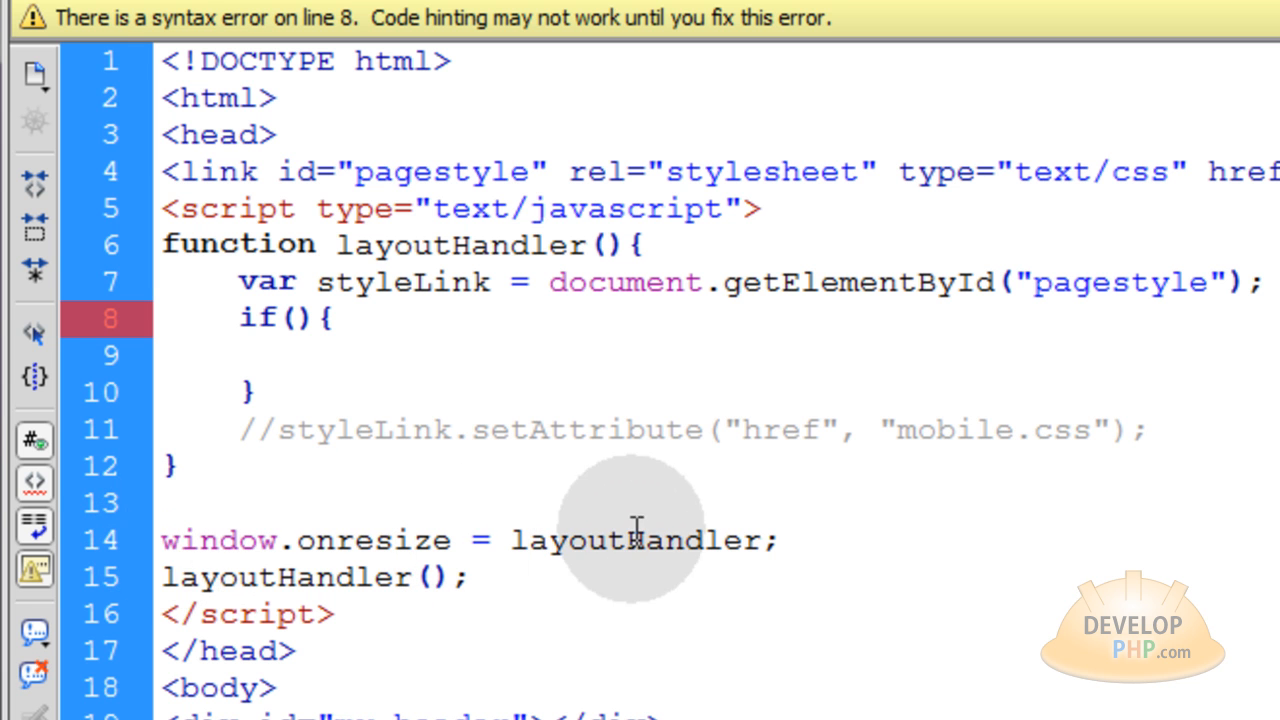
left_click_drag(310, 540, 780, 540)
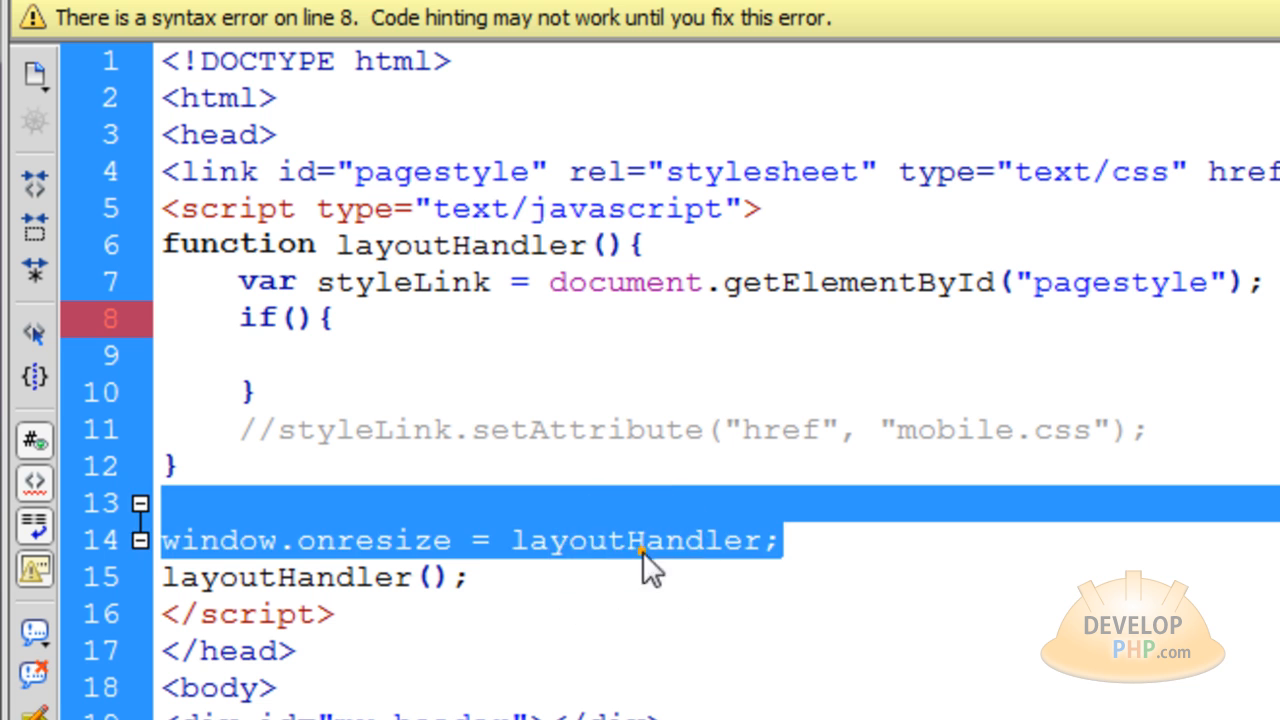
double_click(640, 540)
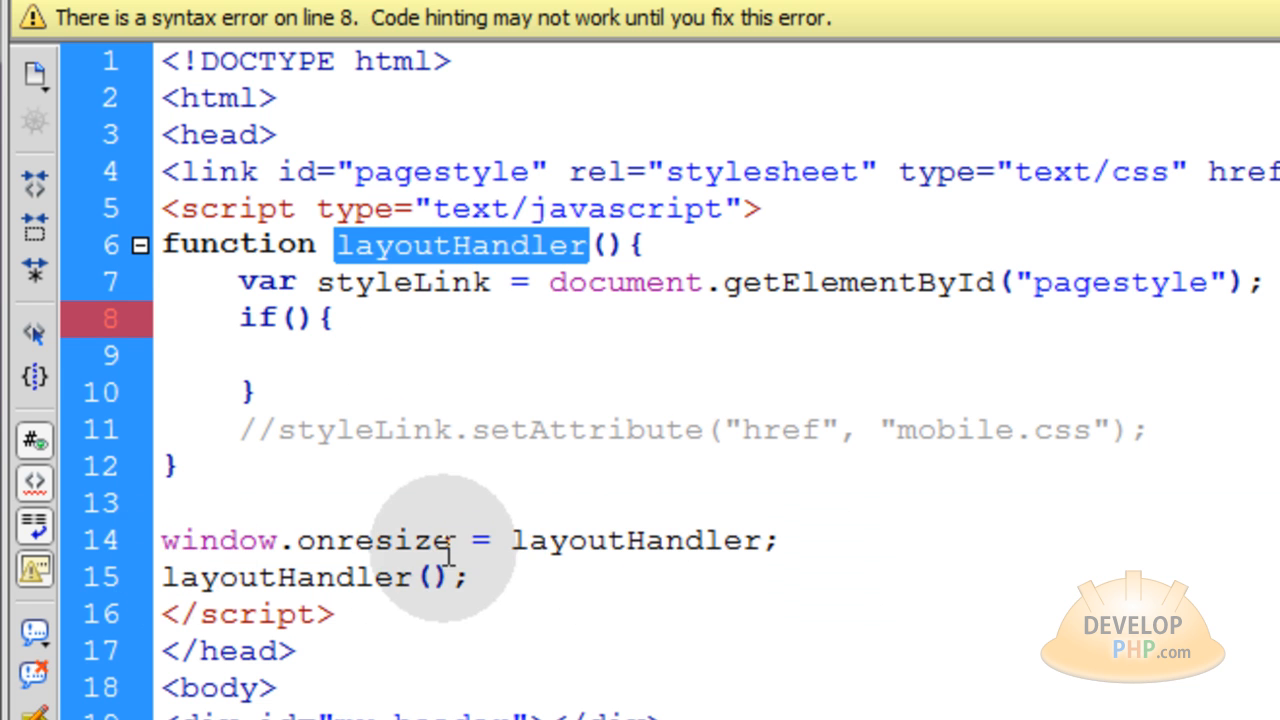
left_click(290, 318)
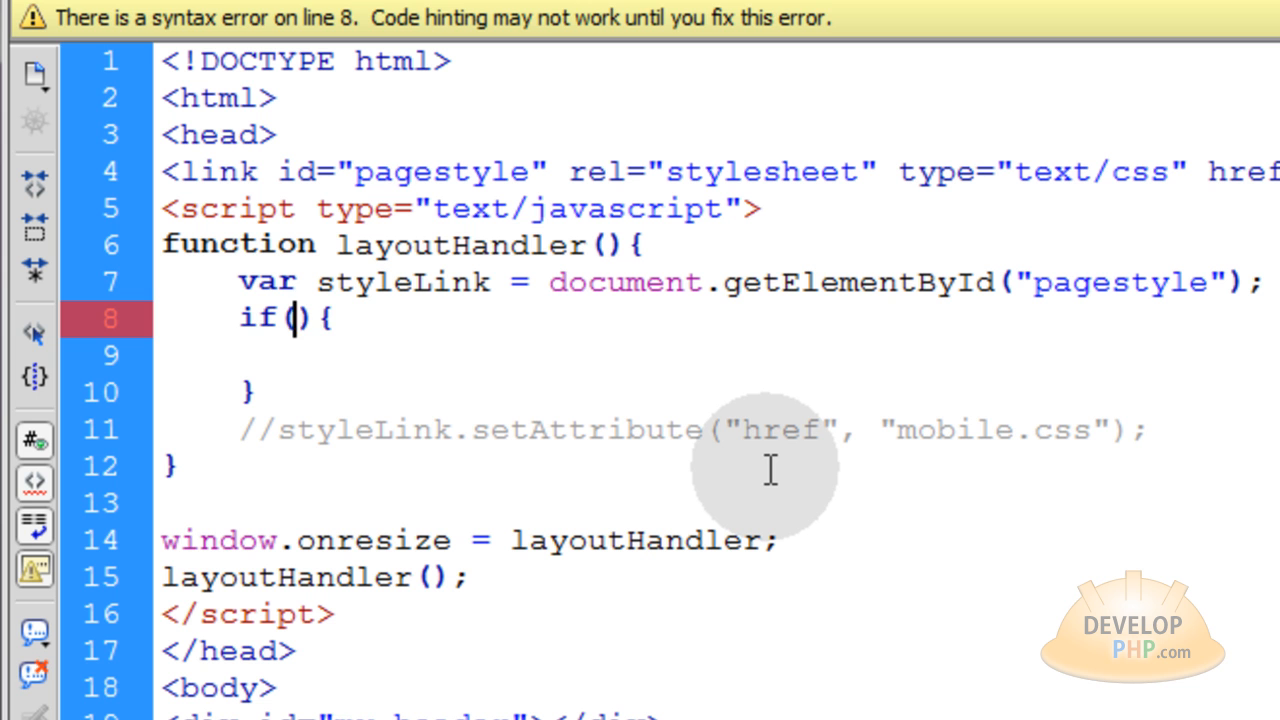
Fill the if condition with window.innerWidth < 900 for the mobile.css switch
type("this.i")
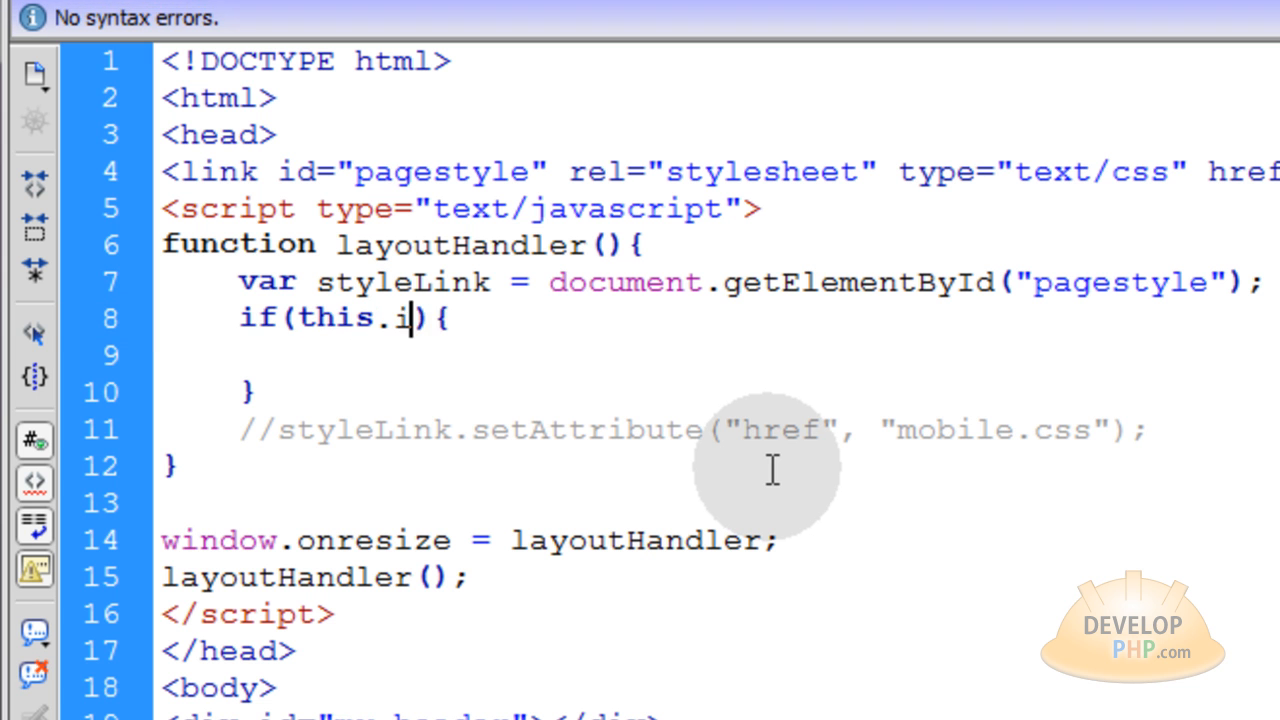
type("nnerWidth")
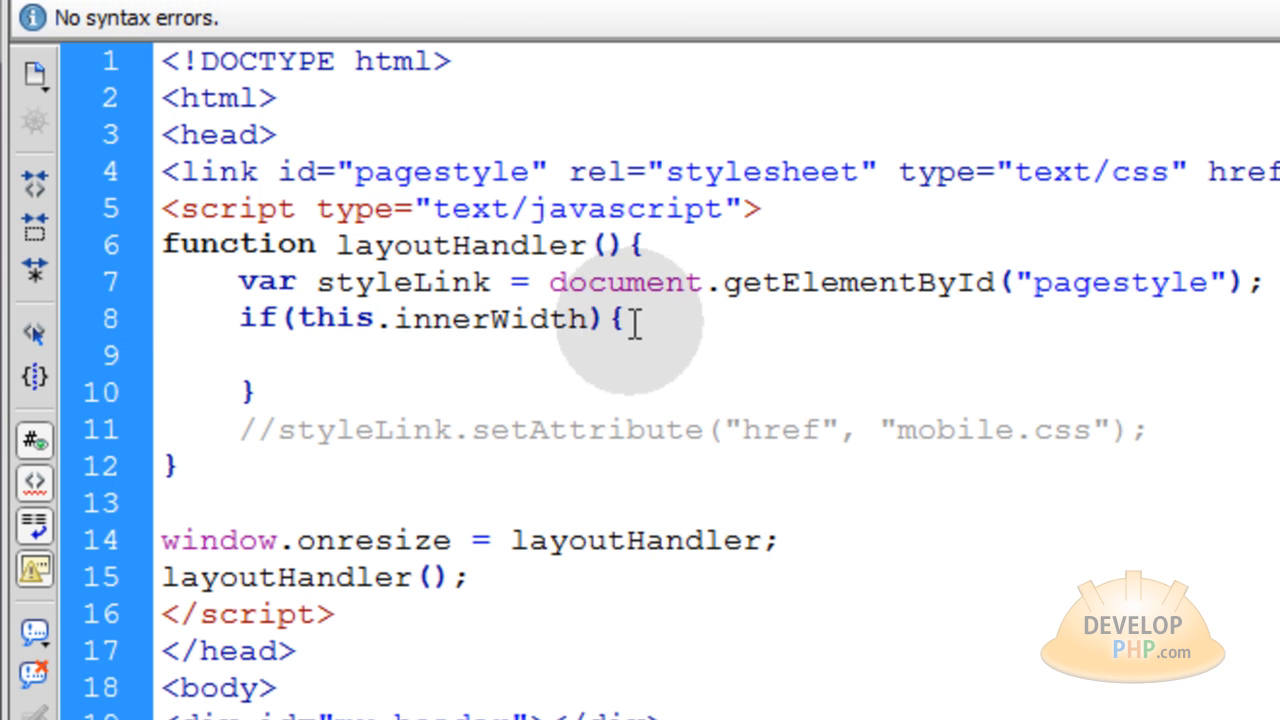
type("window.){")
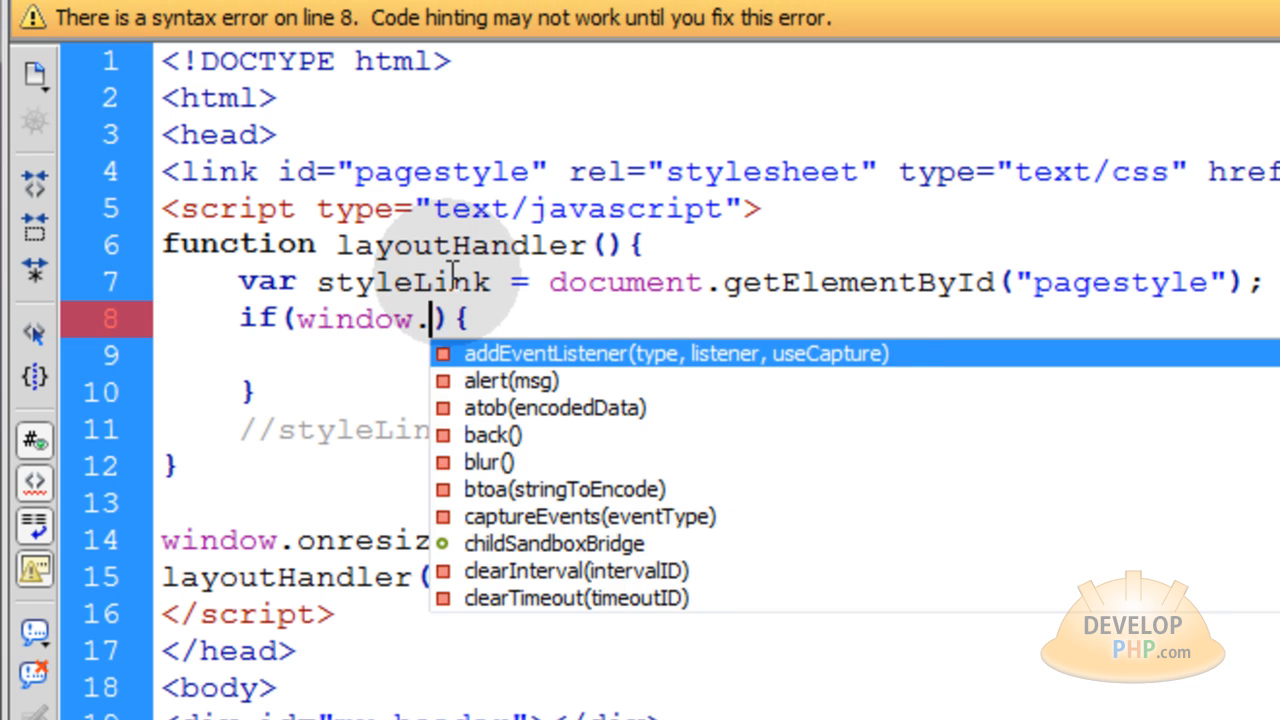
type("innerWidth <")
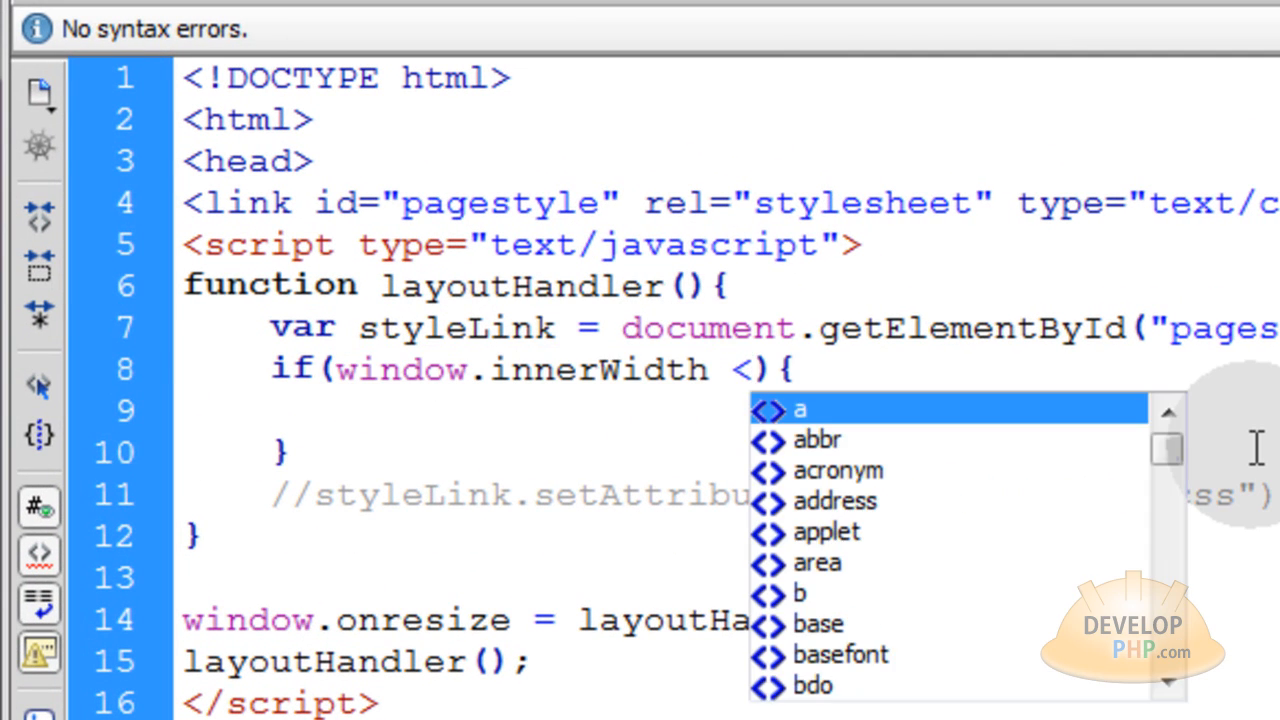
type("900")
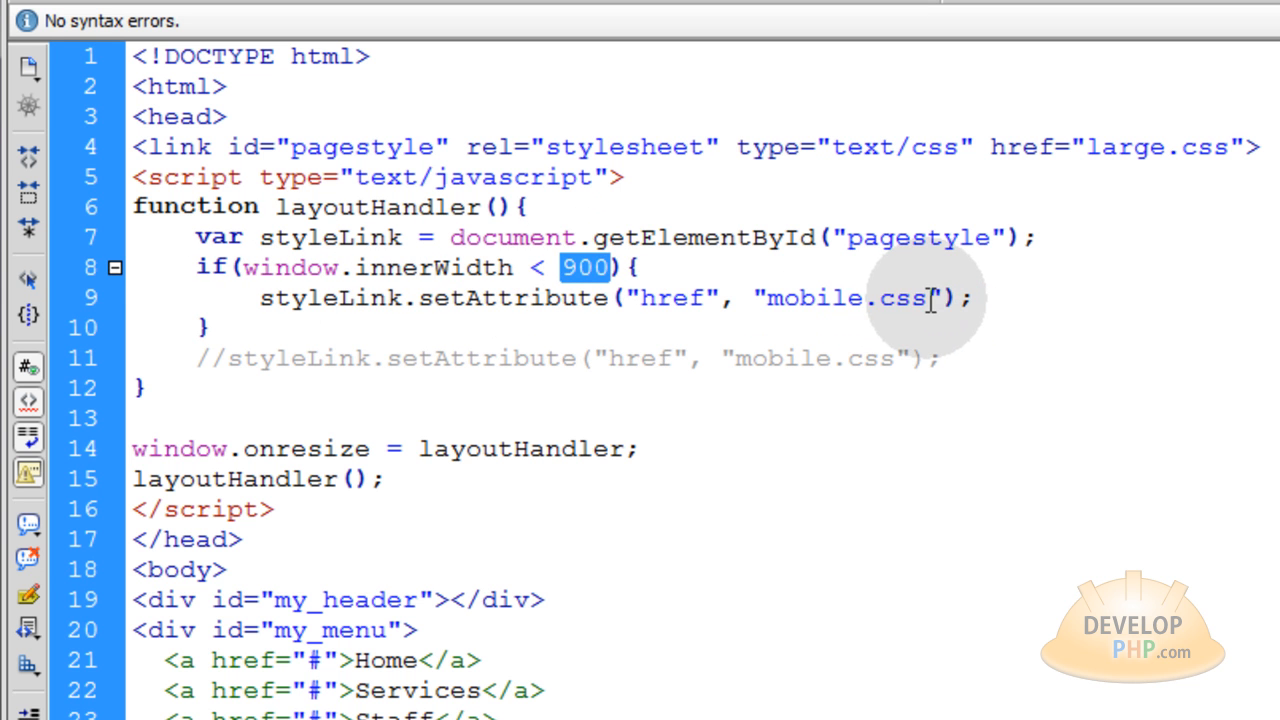
double_click(845, 298)
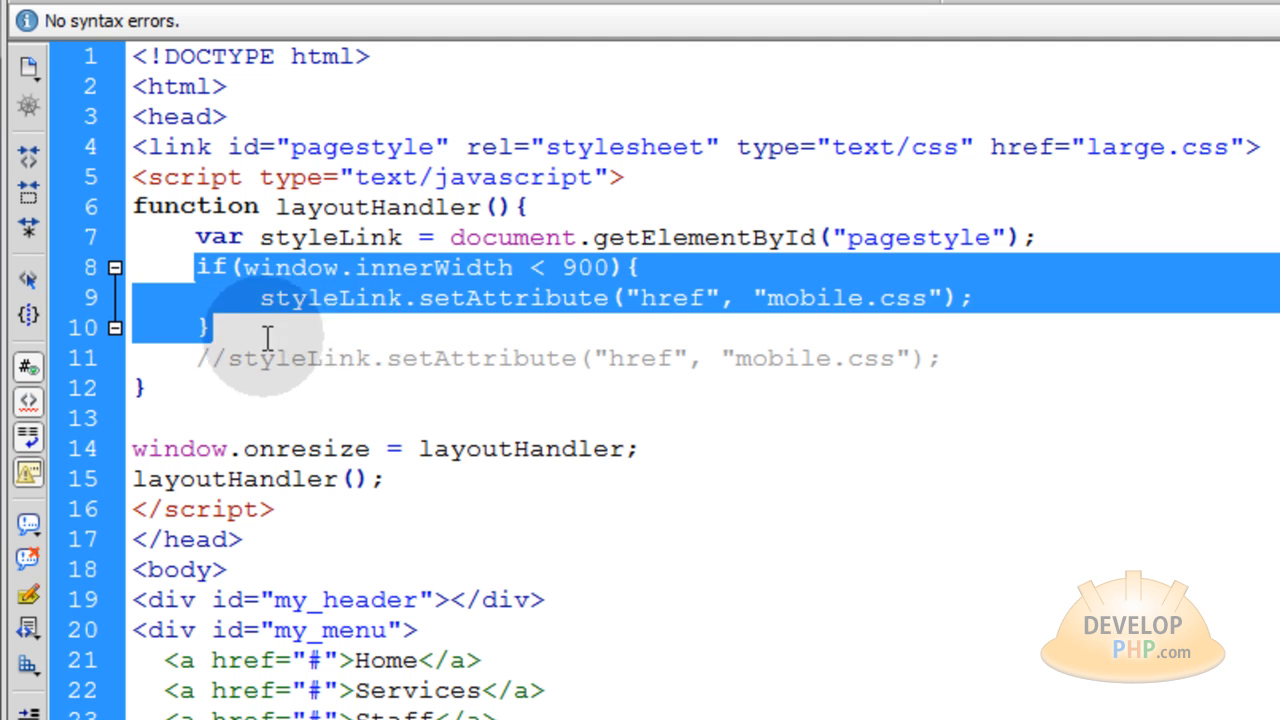
Add an else-if branch loading medium.css below 1200 wide and a final else loading large.css
type("el")
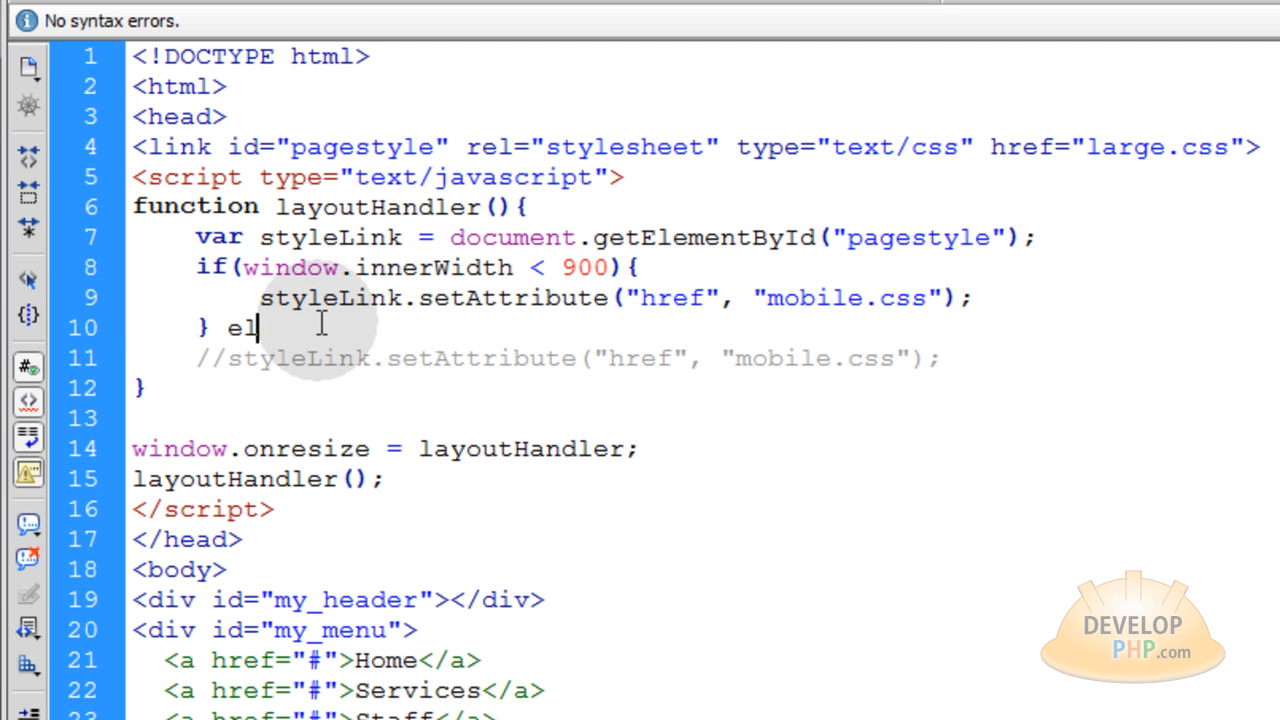
type("se if(window.innerWidth < 900){")
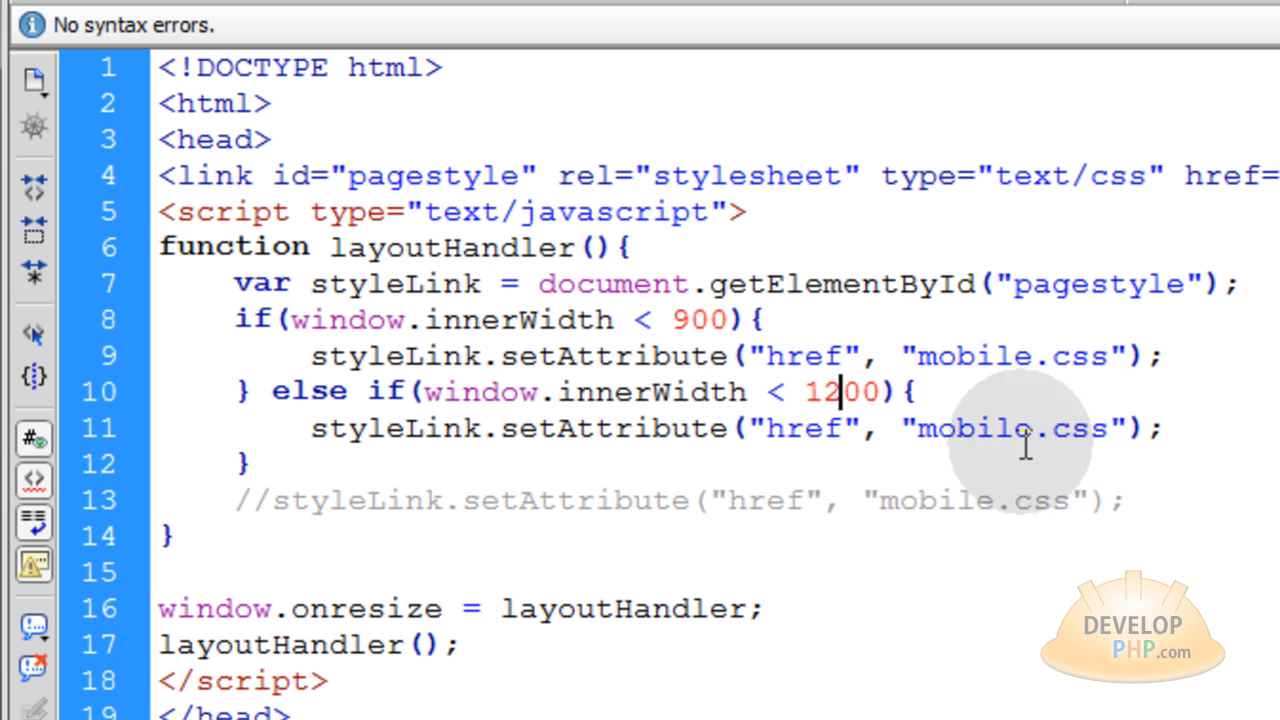
type("medi")
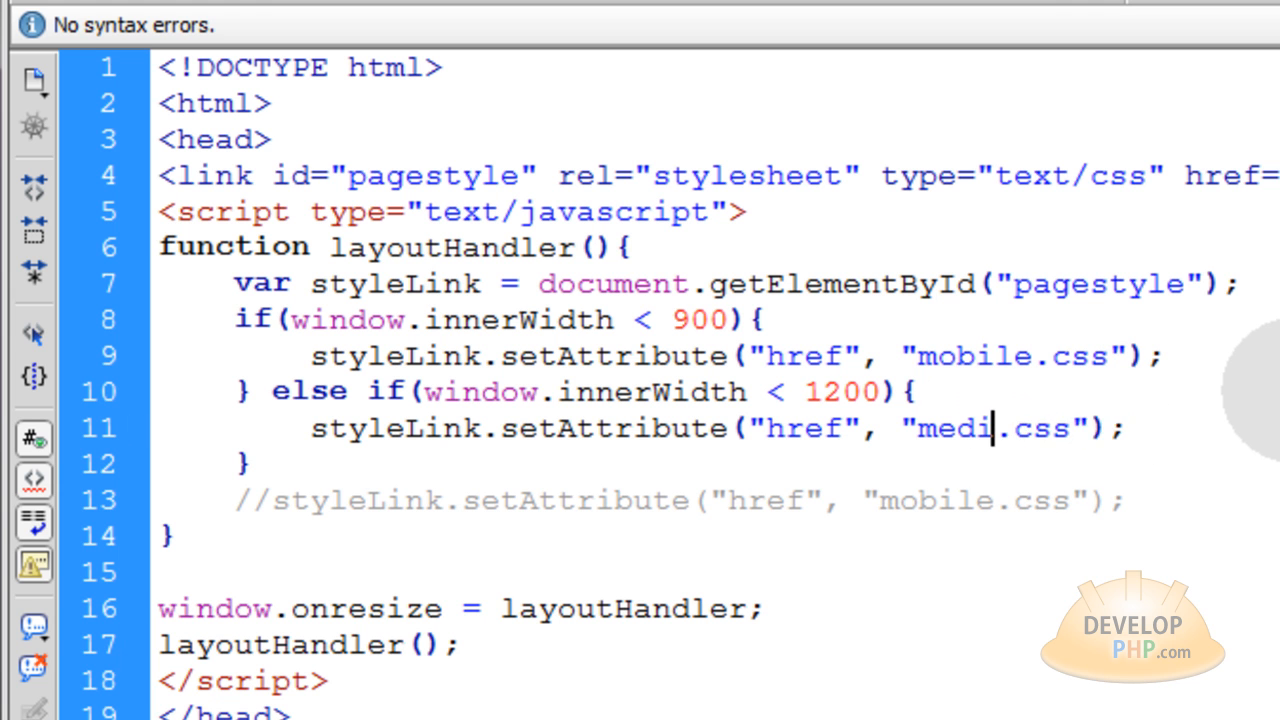
type("um")
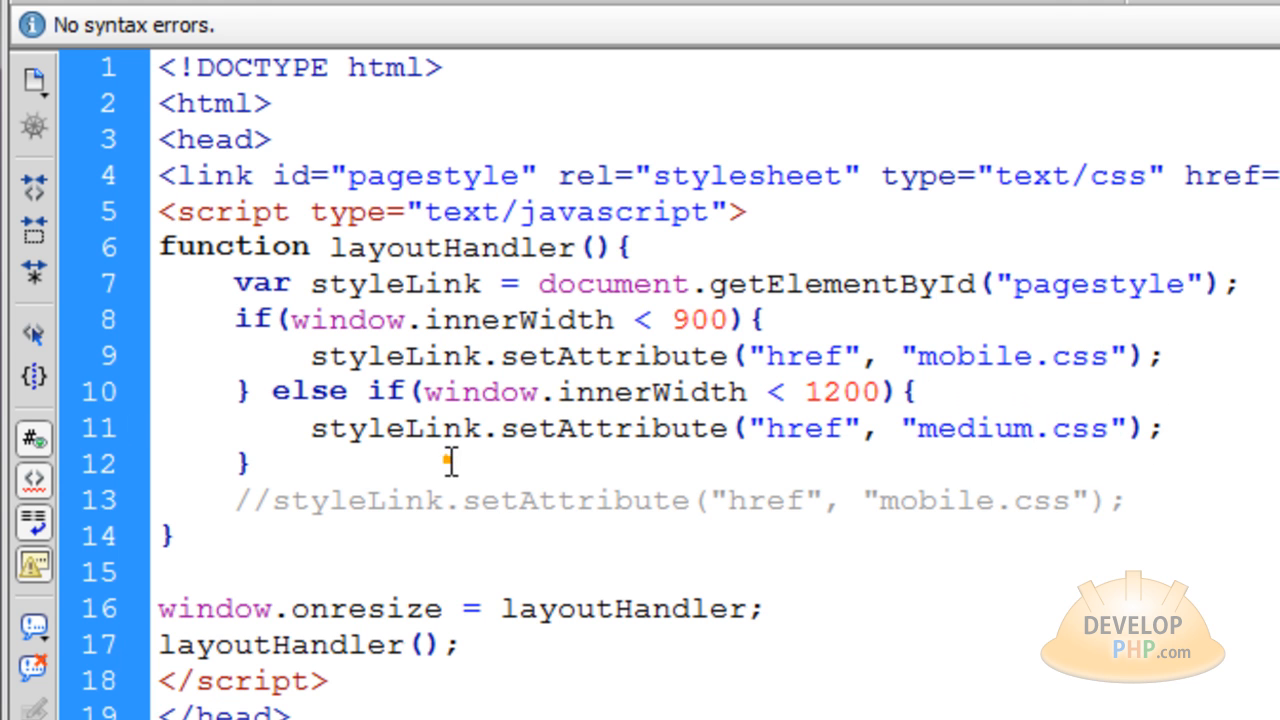
type("else")
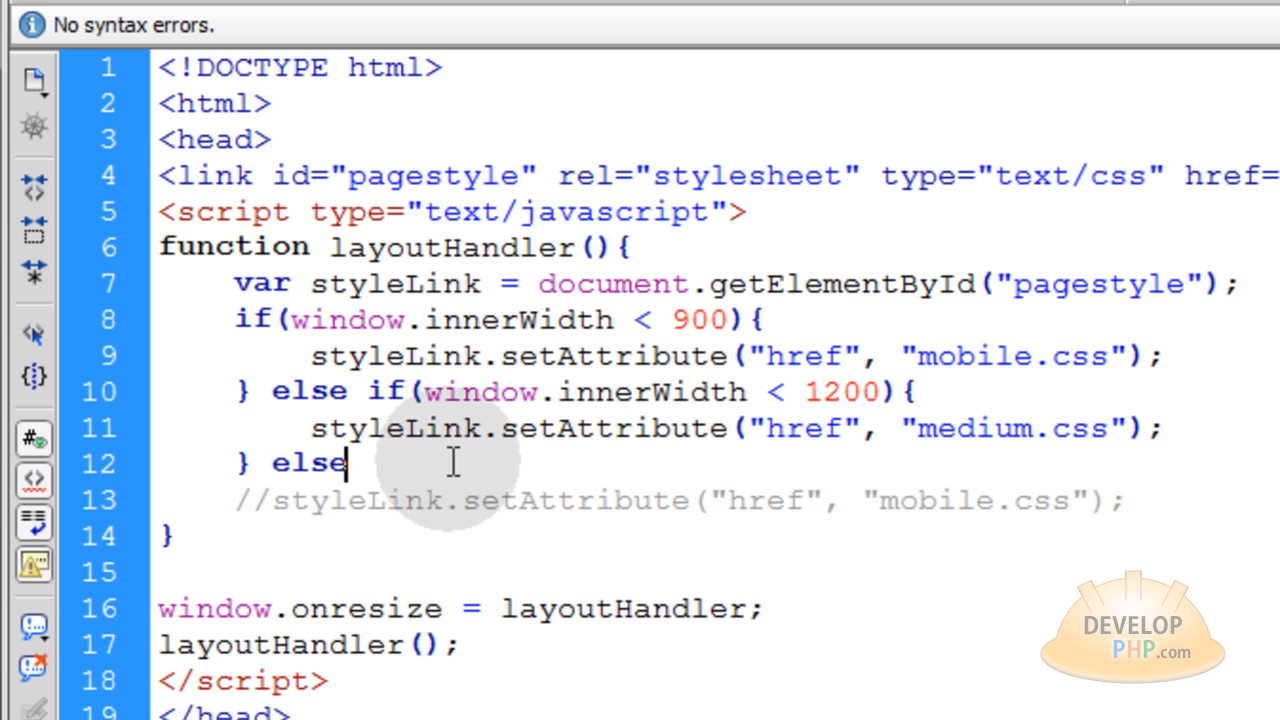
type("{")
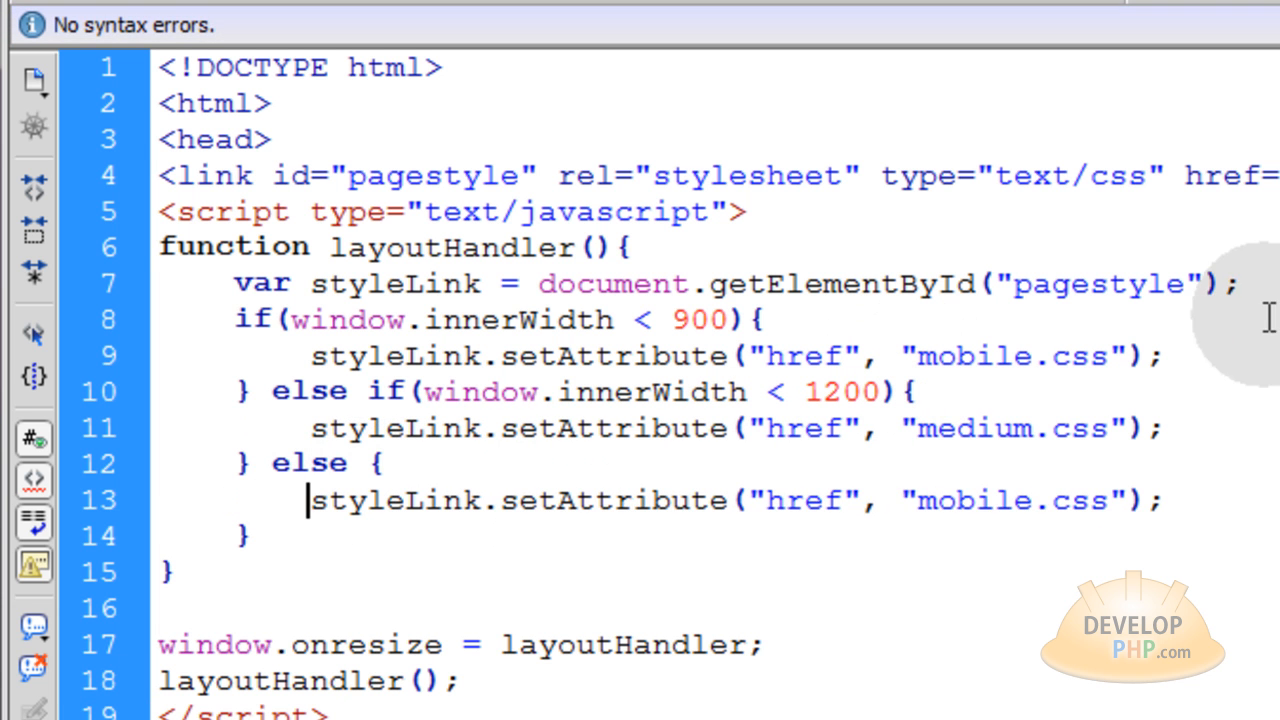
type("large")
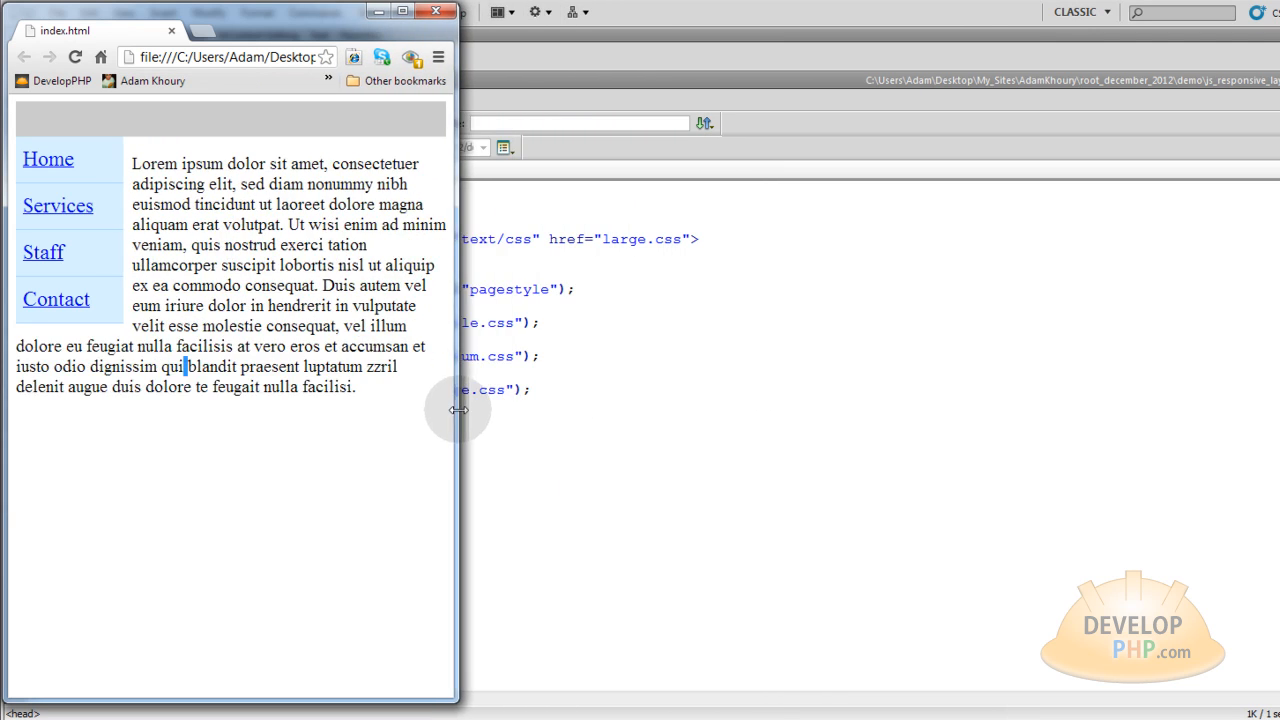
Drag the Chrome window narrower so index.html switches to its stacked mobile menu layout
left_click_drag(458, 408, 597, 390)
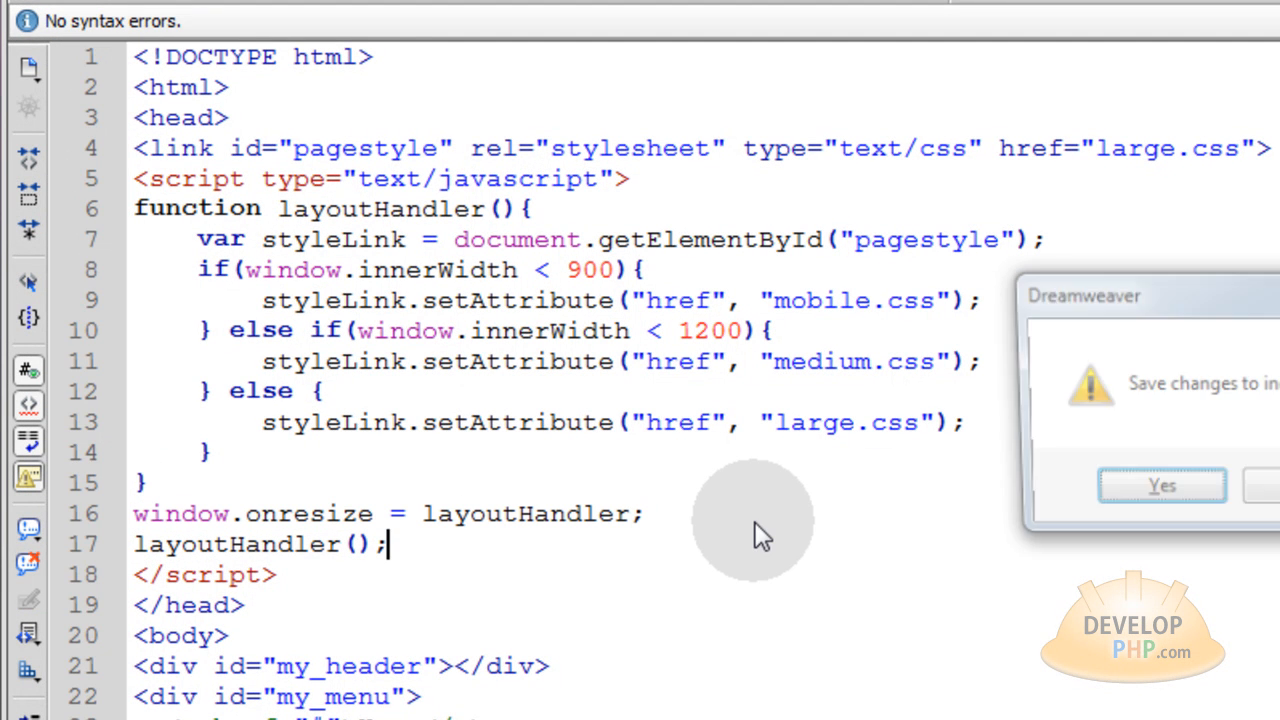
left_click(1161, 485)
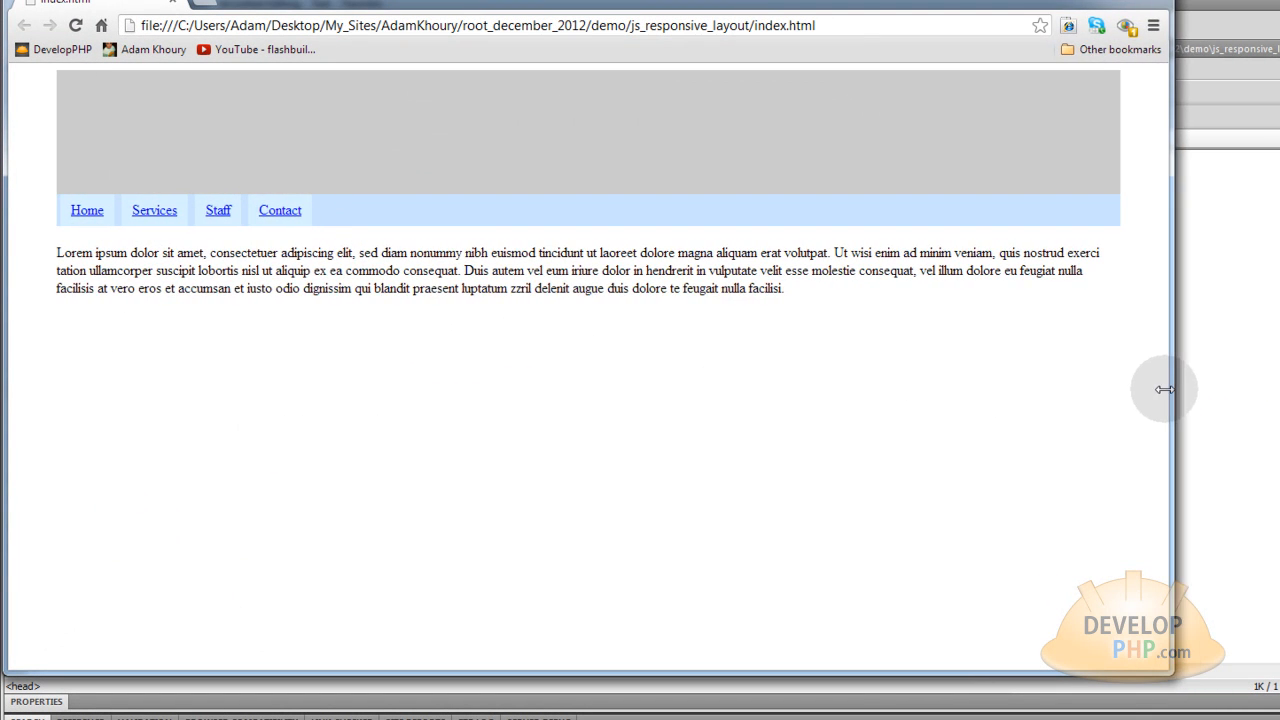
left_click_drag(1164, 389, 951, 323)
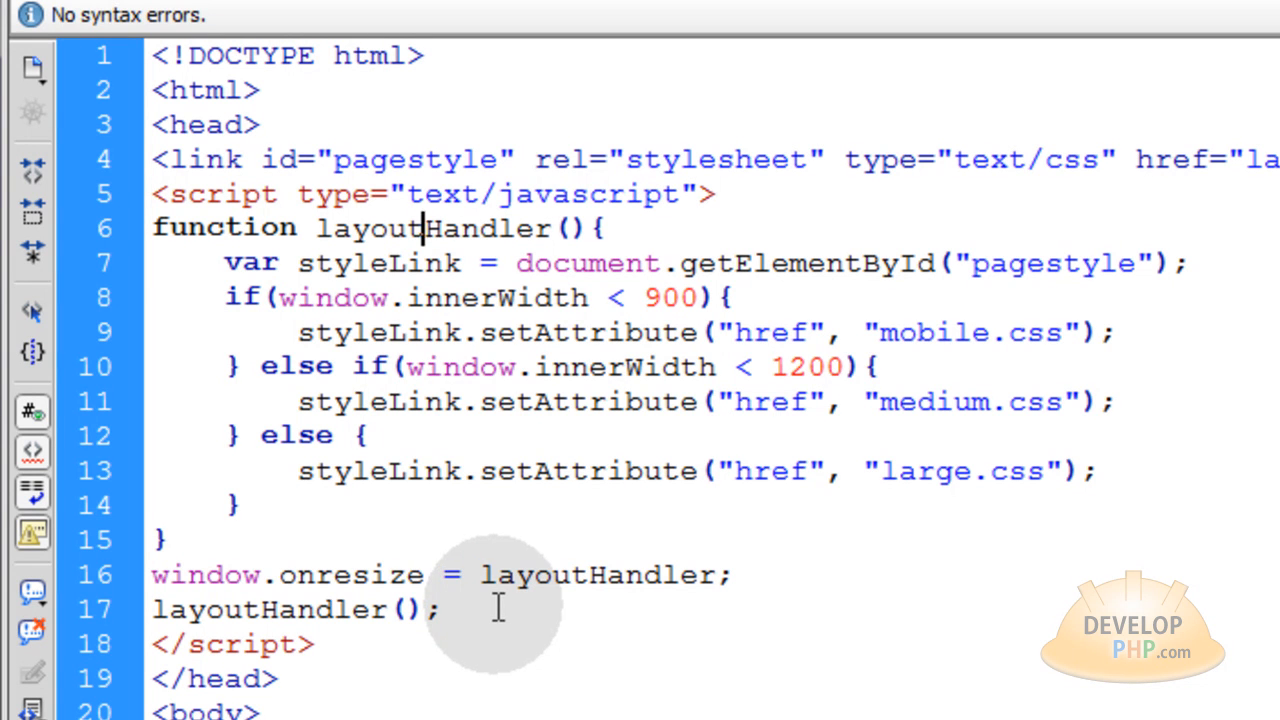
double_click(290, 610)
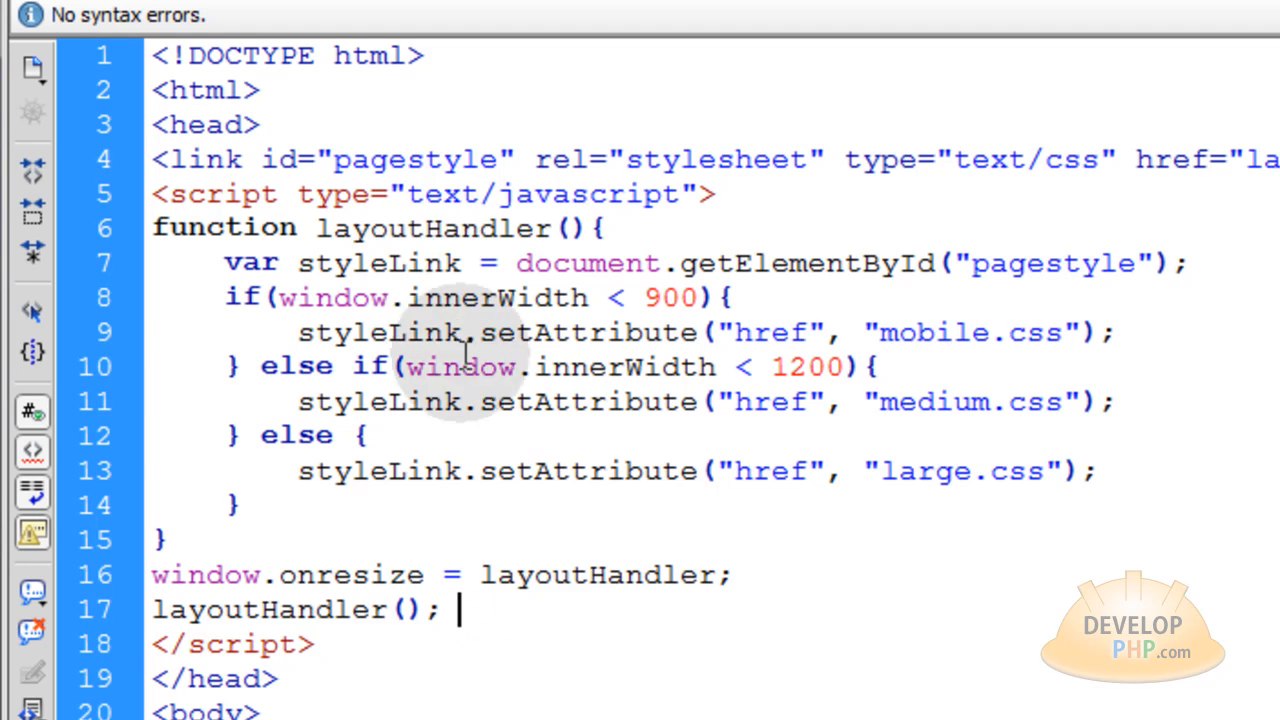
mouse_move(460, 610)
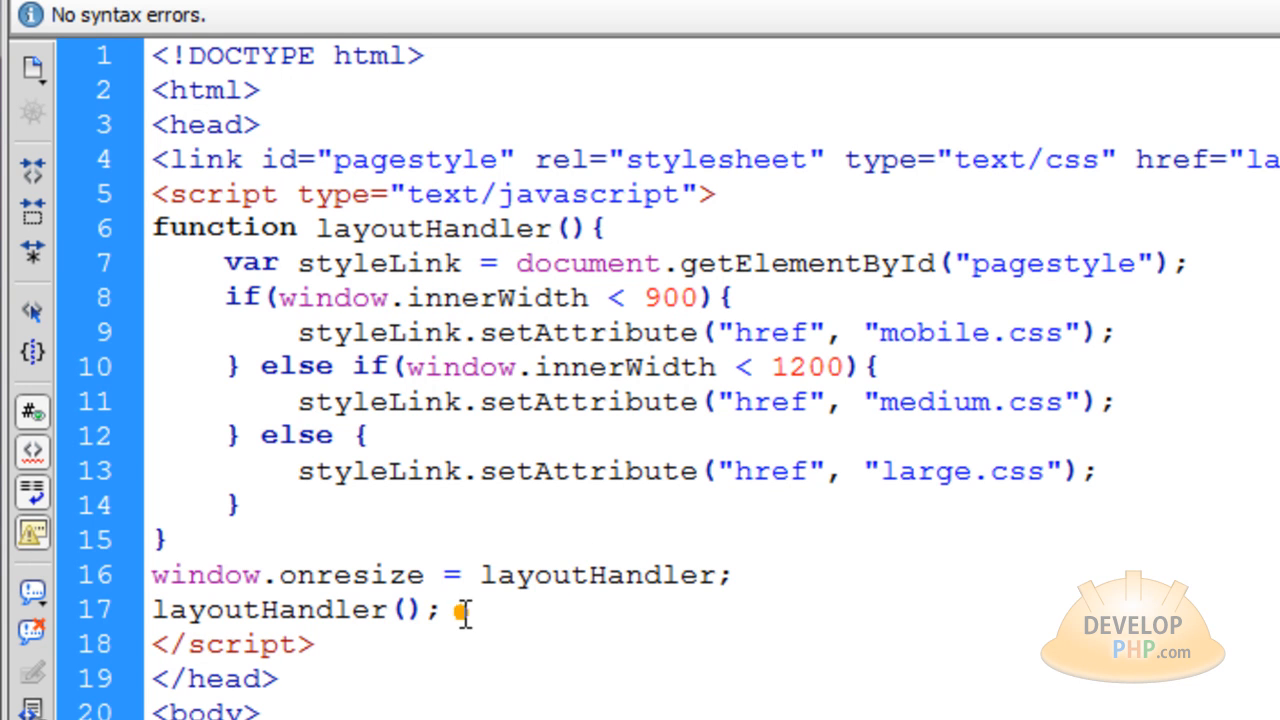
left_click(445, 610)
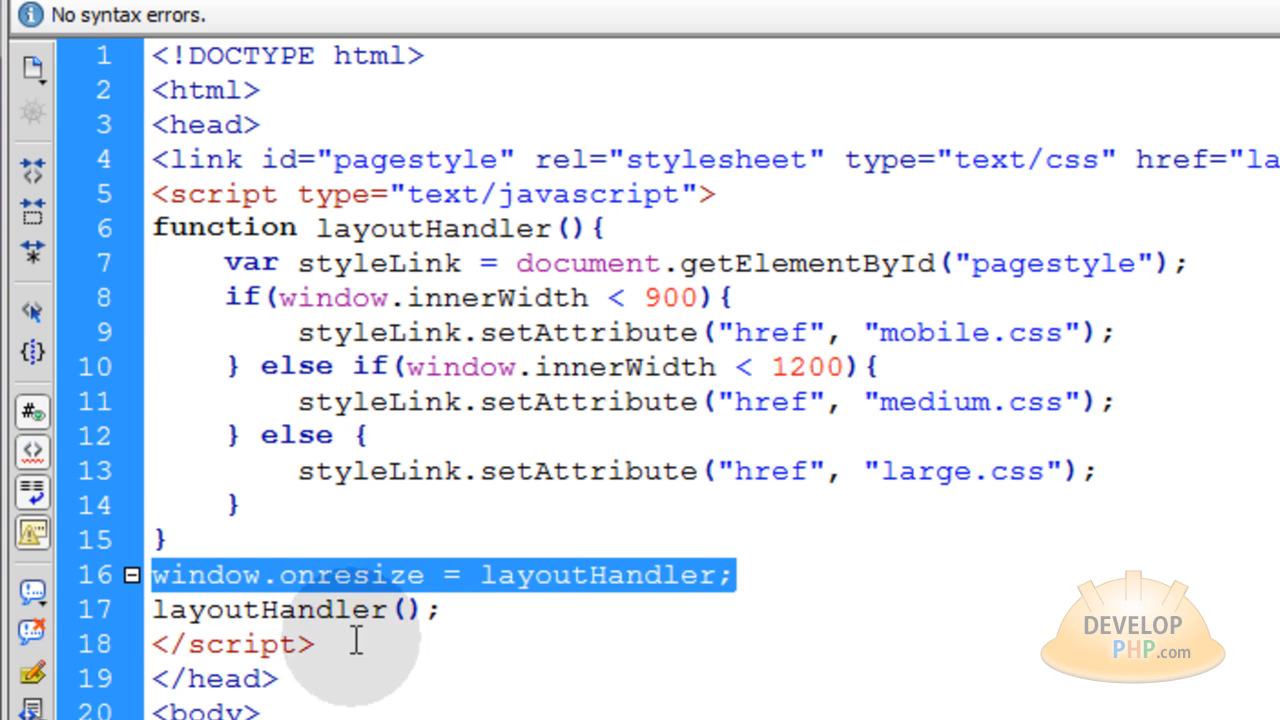
mouse_move(490, 620)
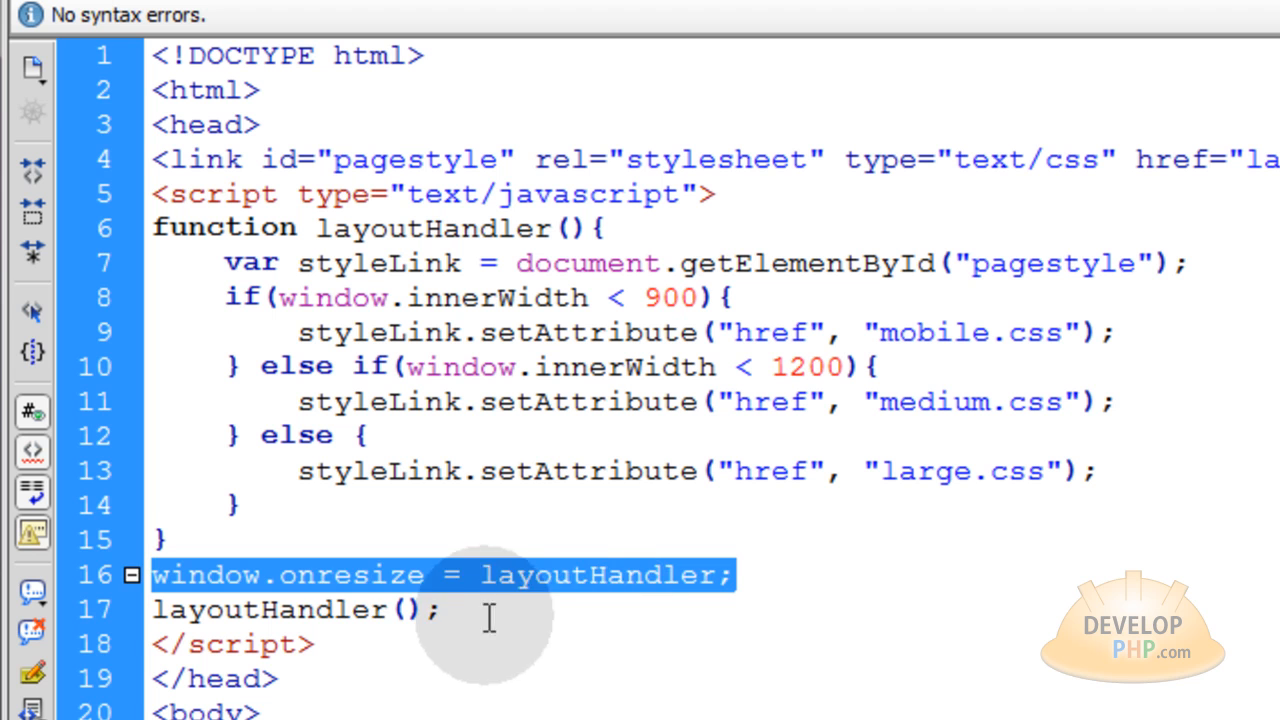
double_click(352, 575)
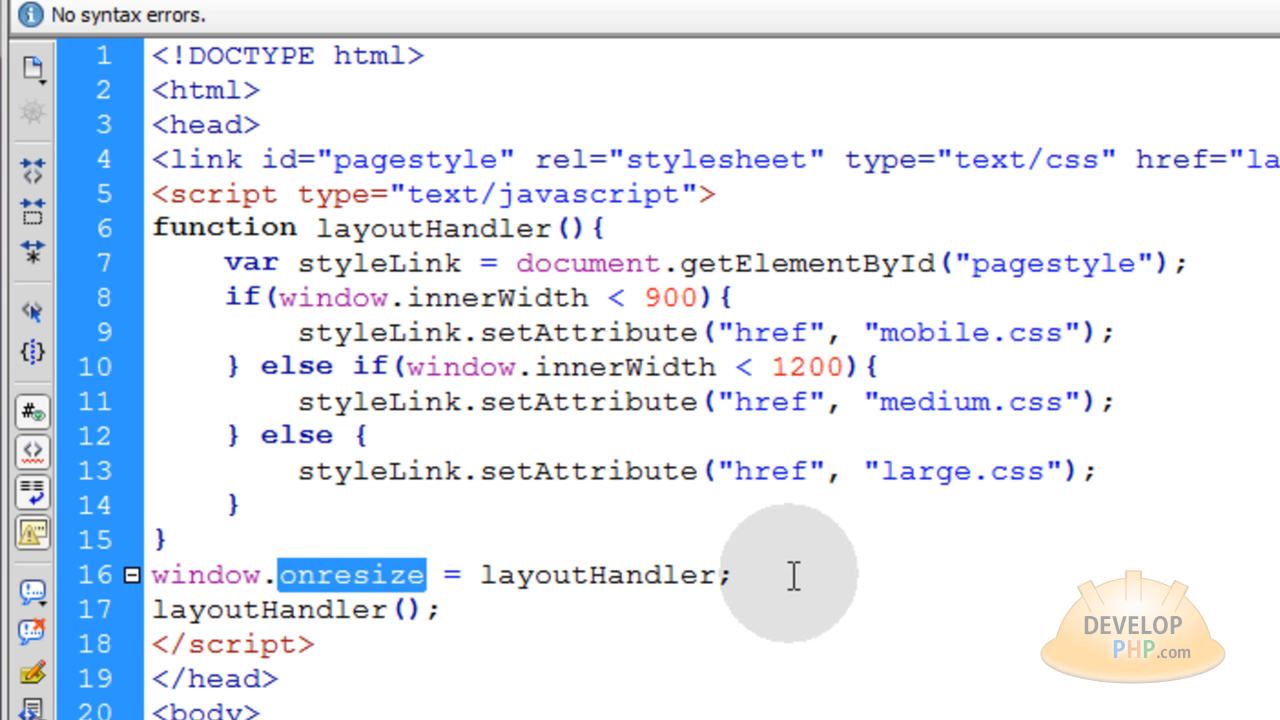
double_click(875, 315)
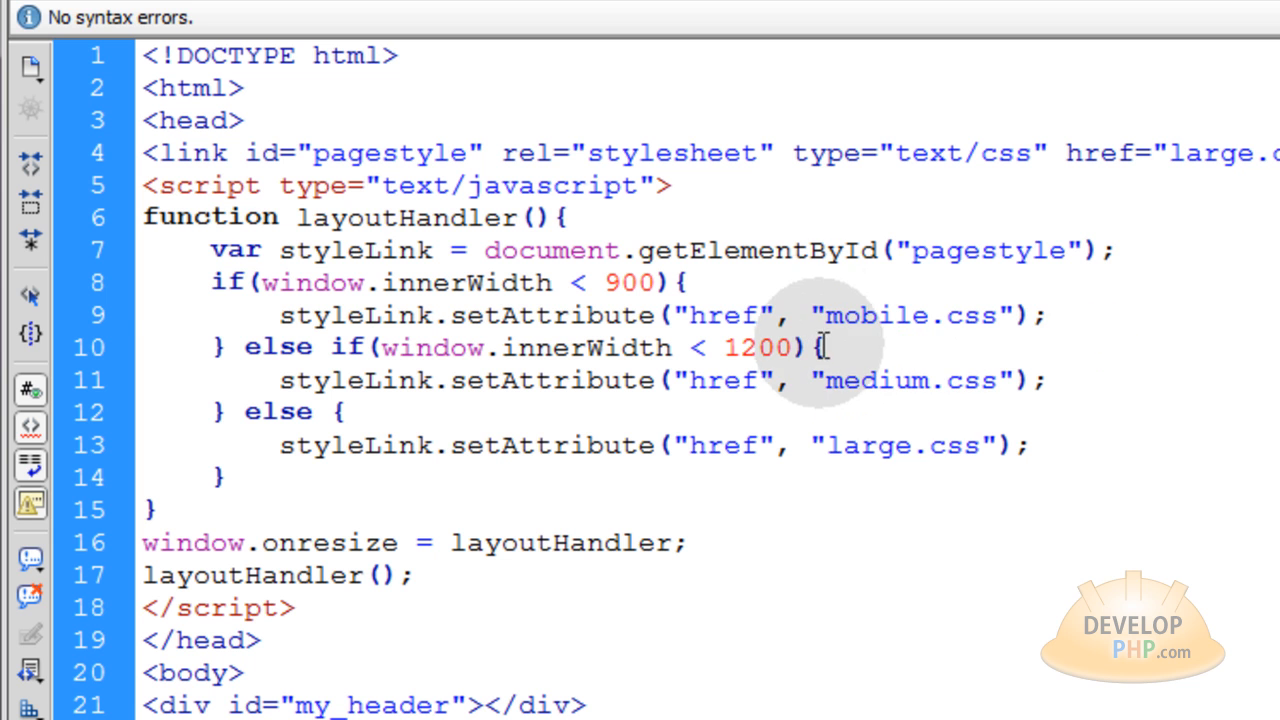
double_click(890, 315)
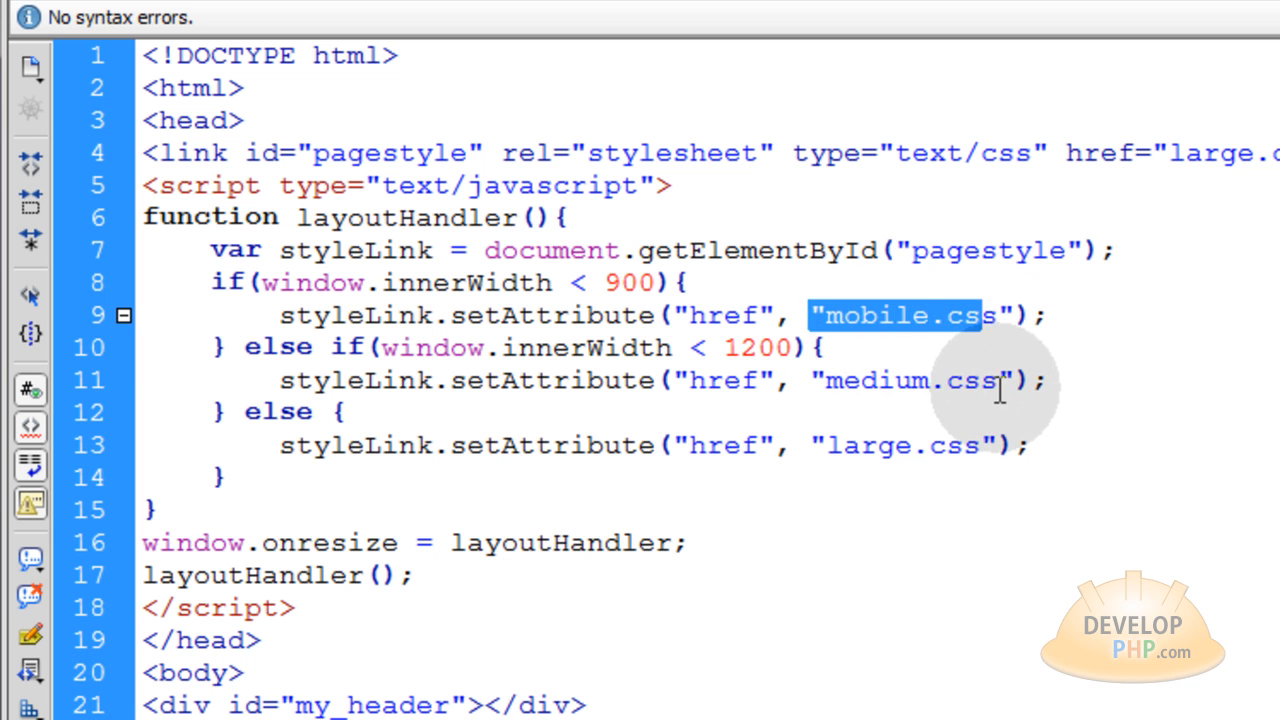
left_click(1047, 380)
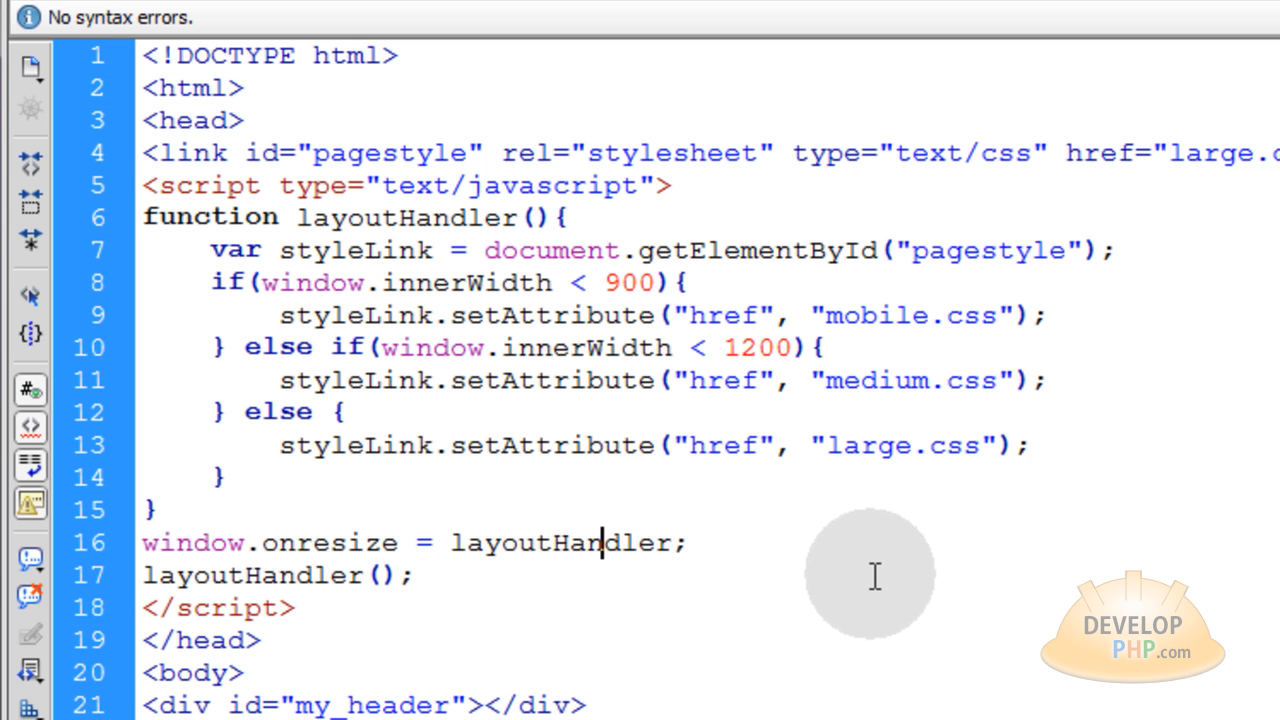
mouse_move(995, 540)
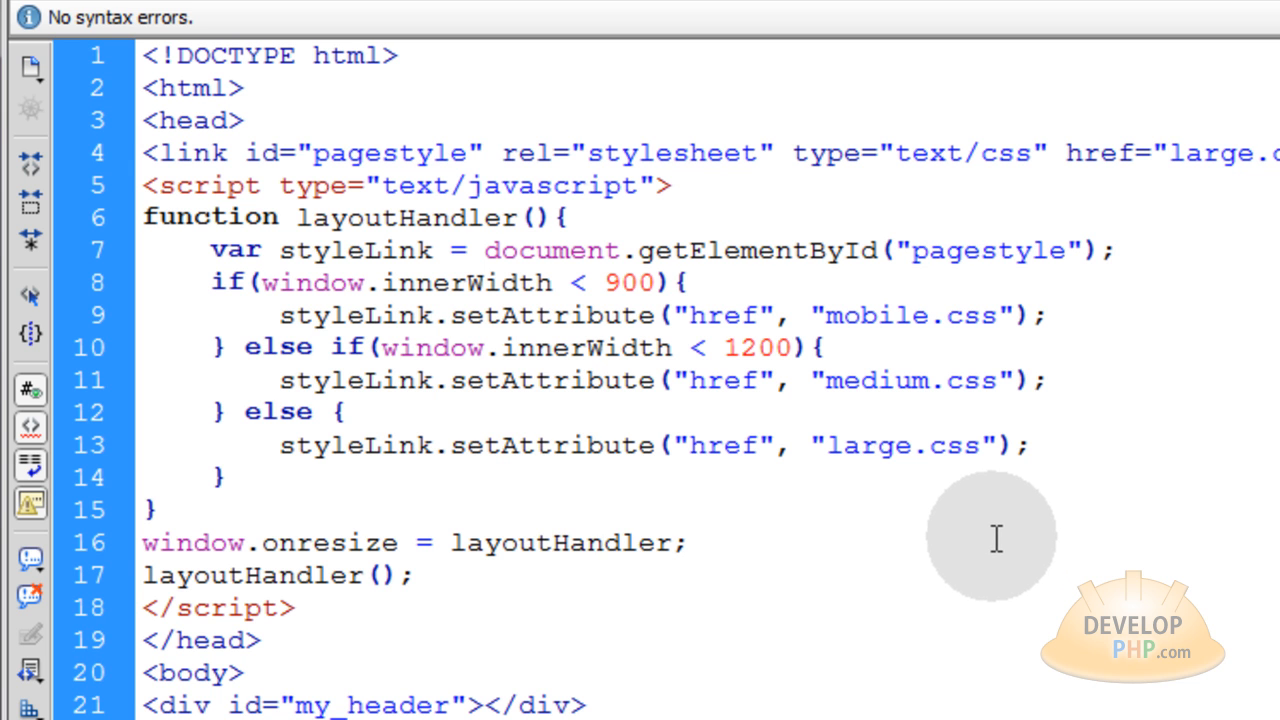
left_click(600, 542)
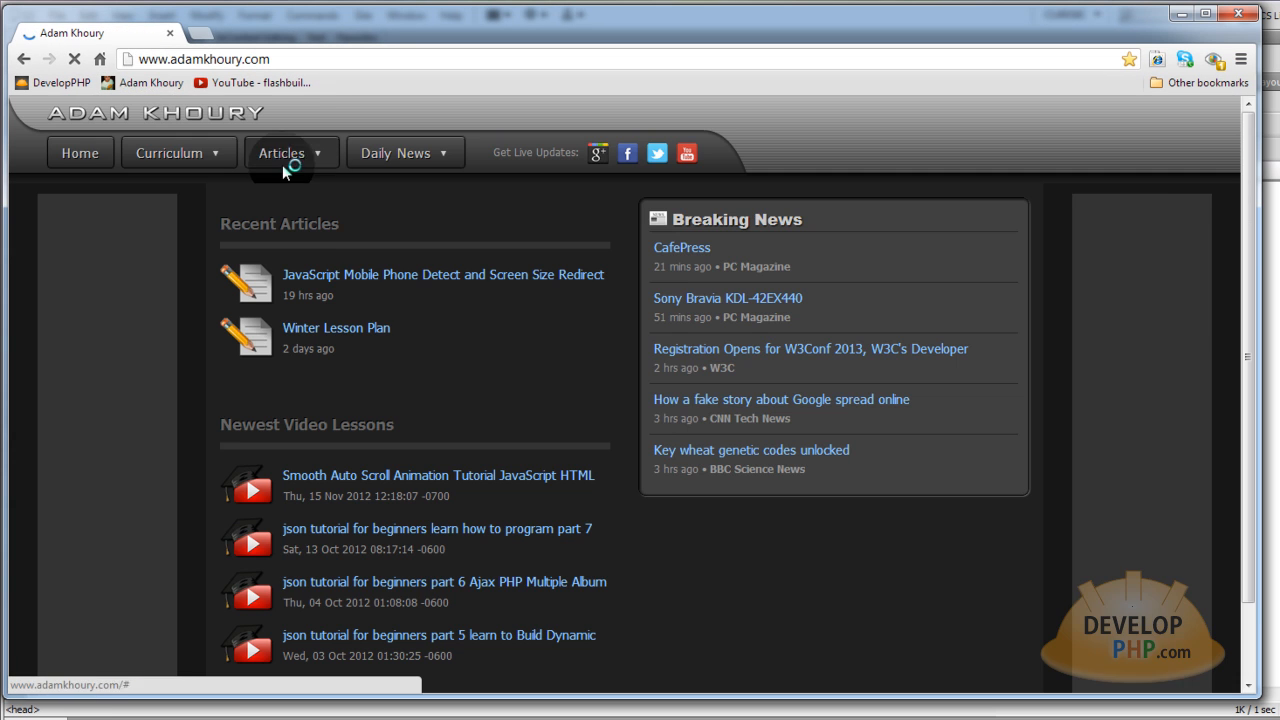
Open the JavaScript Mobile Phone Detect article and scroll through its 900-pixel redirect code samples
left_click(442, 274)
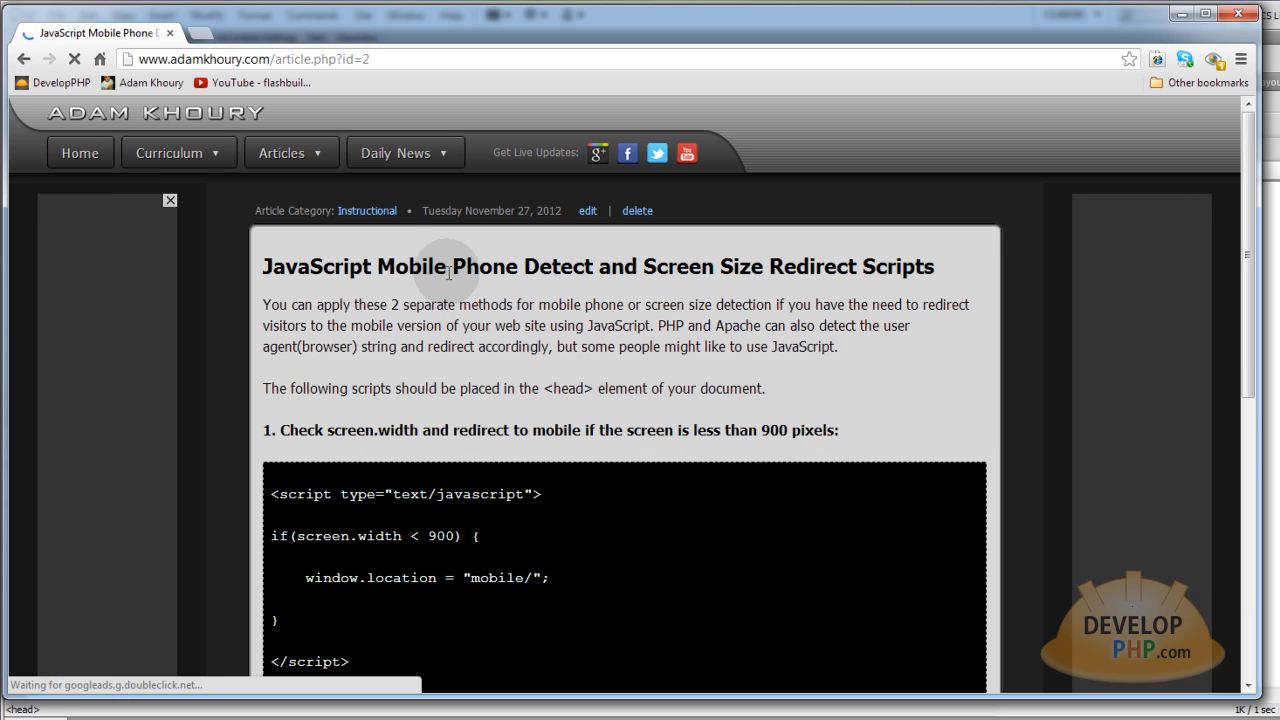
scroll("down", 3)
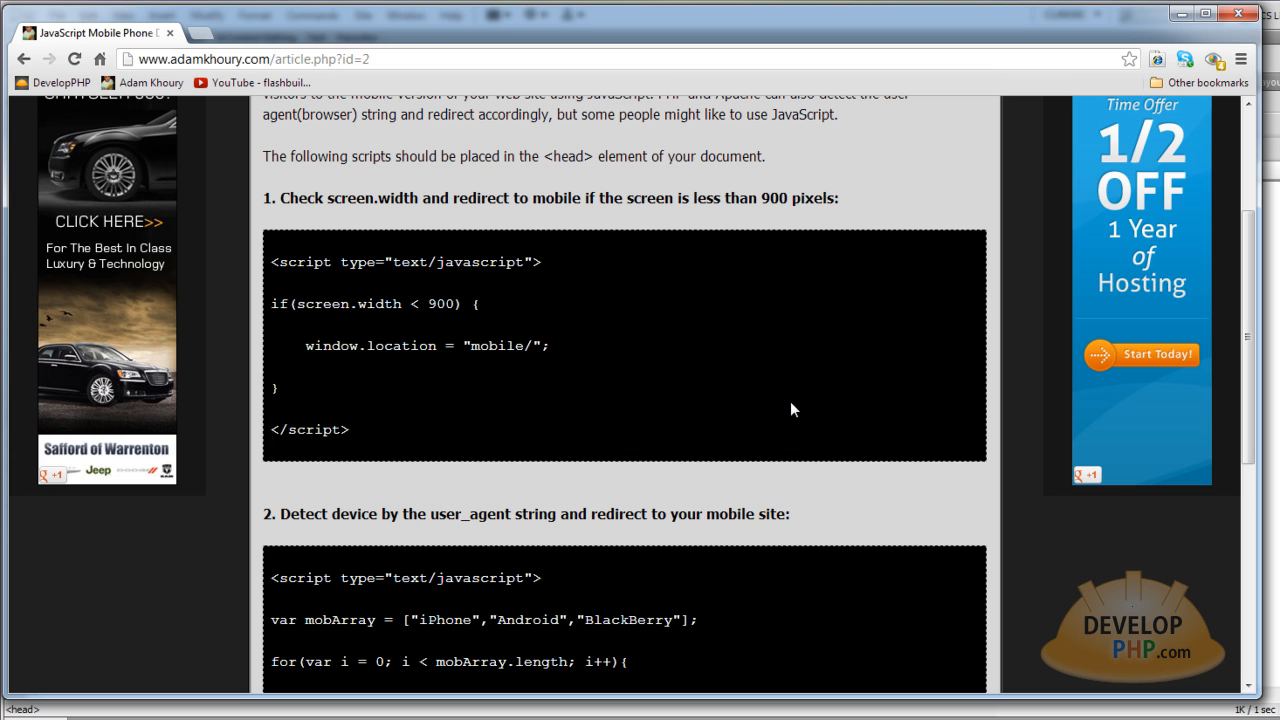
mouse_move(707, 394)
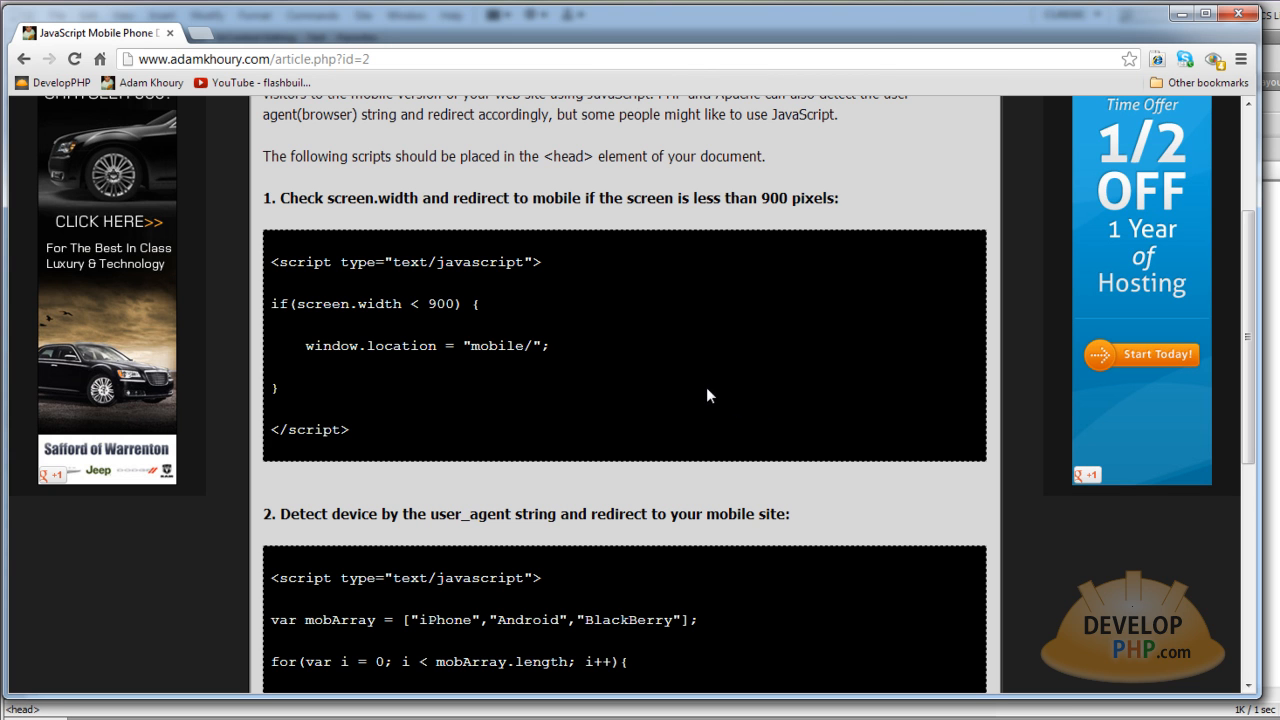
mouse_move(697, 389)
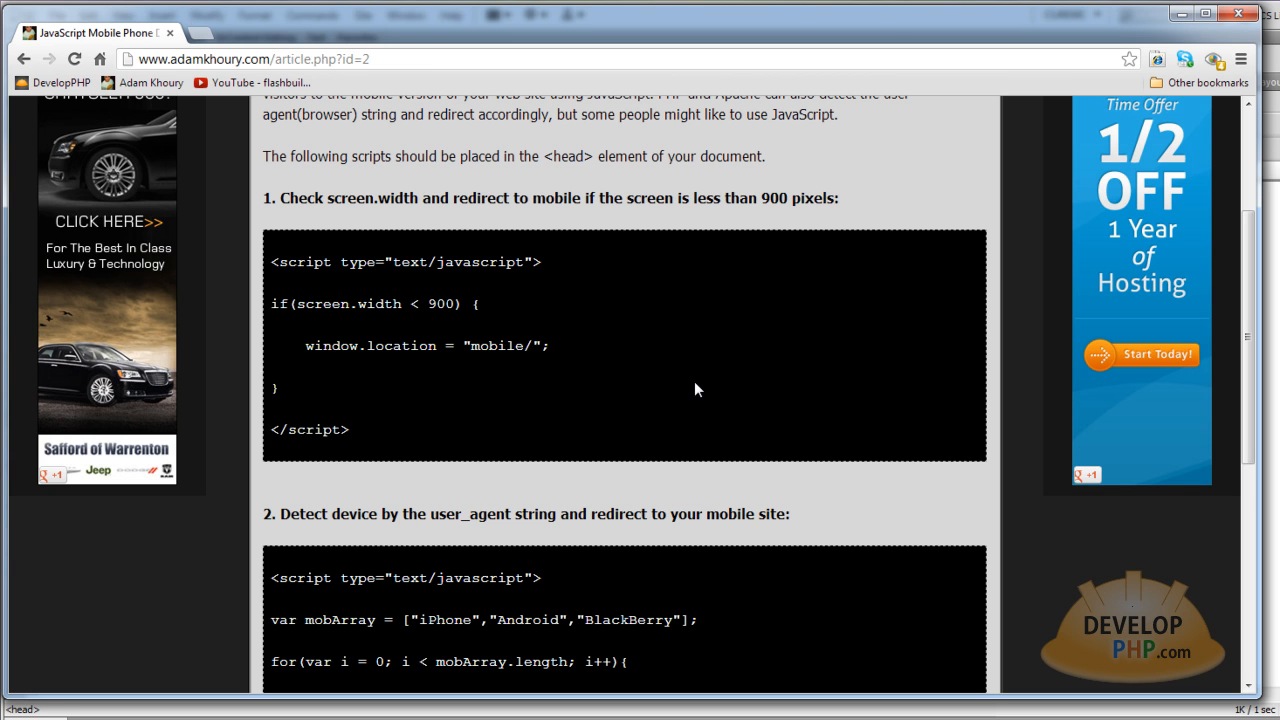
scroll("down", 3)
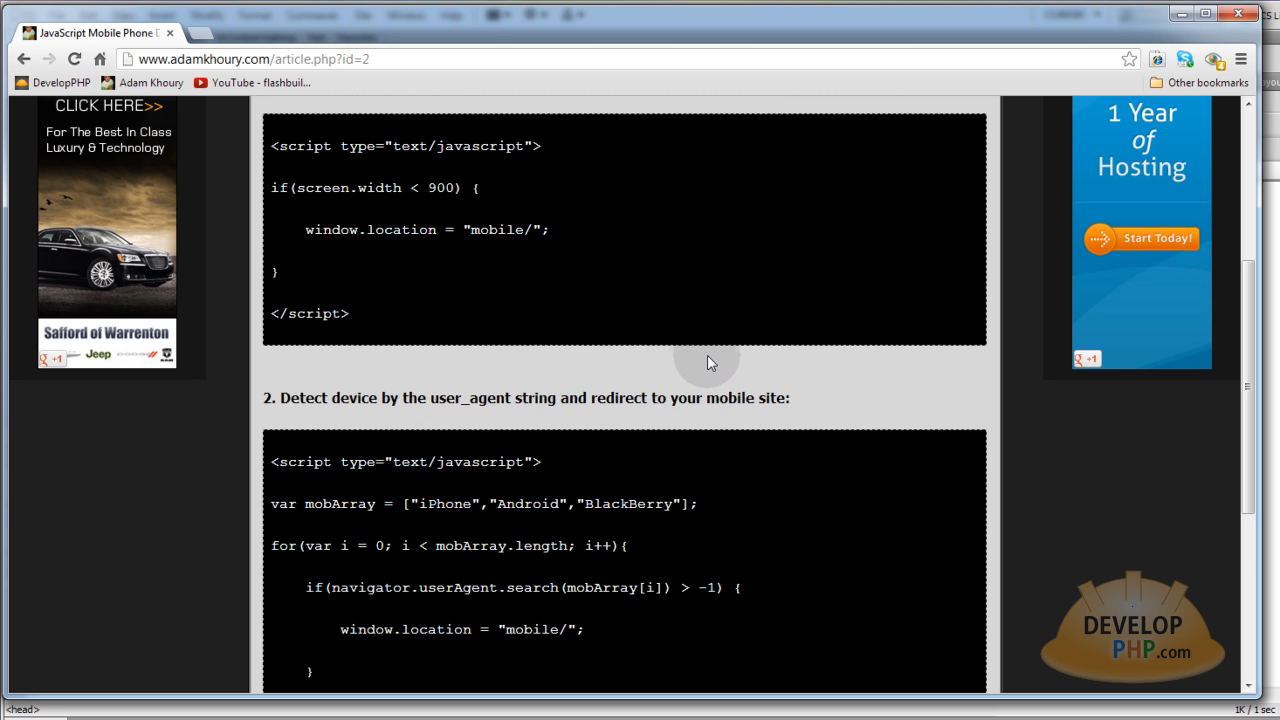
scroll("down", 3)
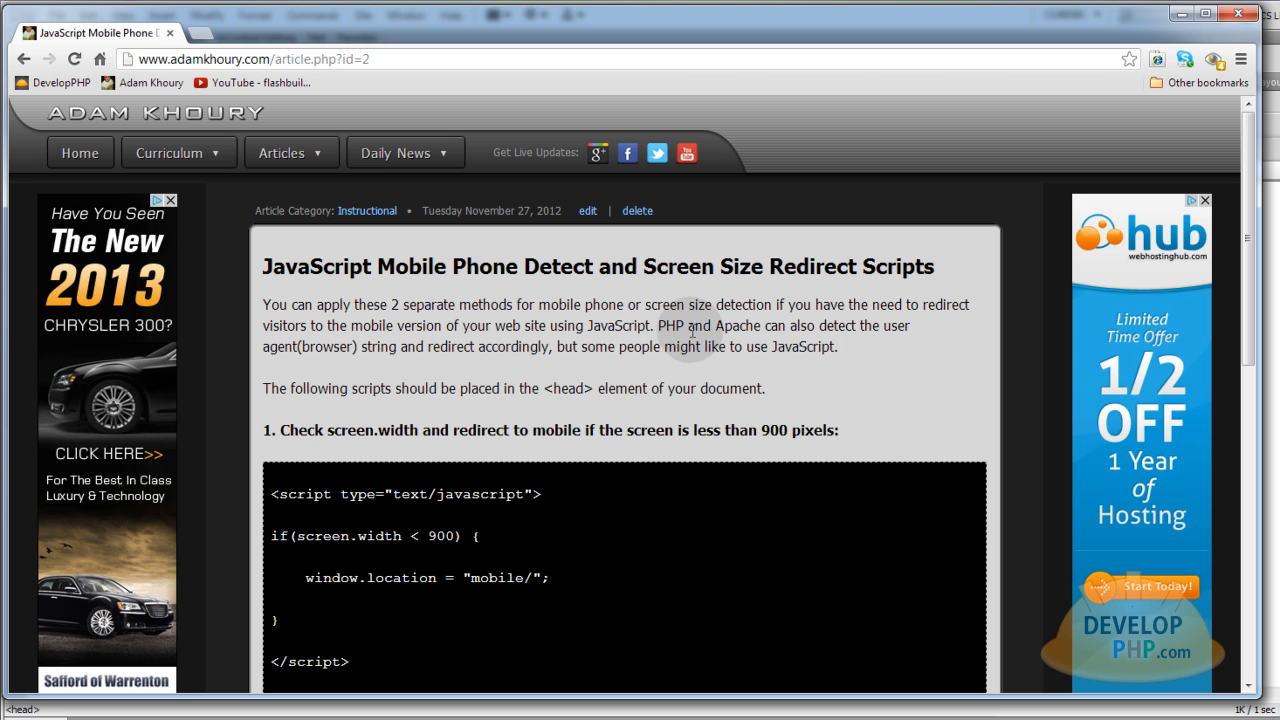
left_click_drag(658, 325, 773, 325)
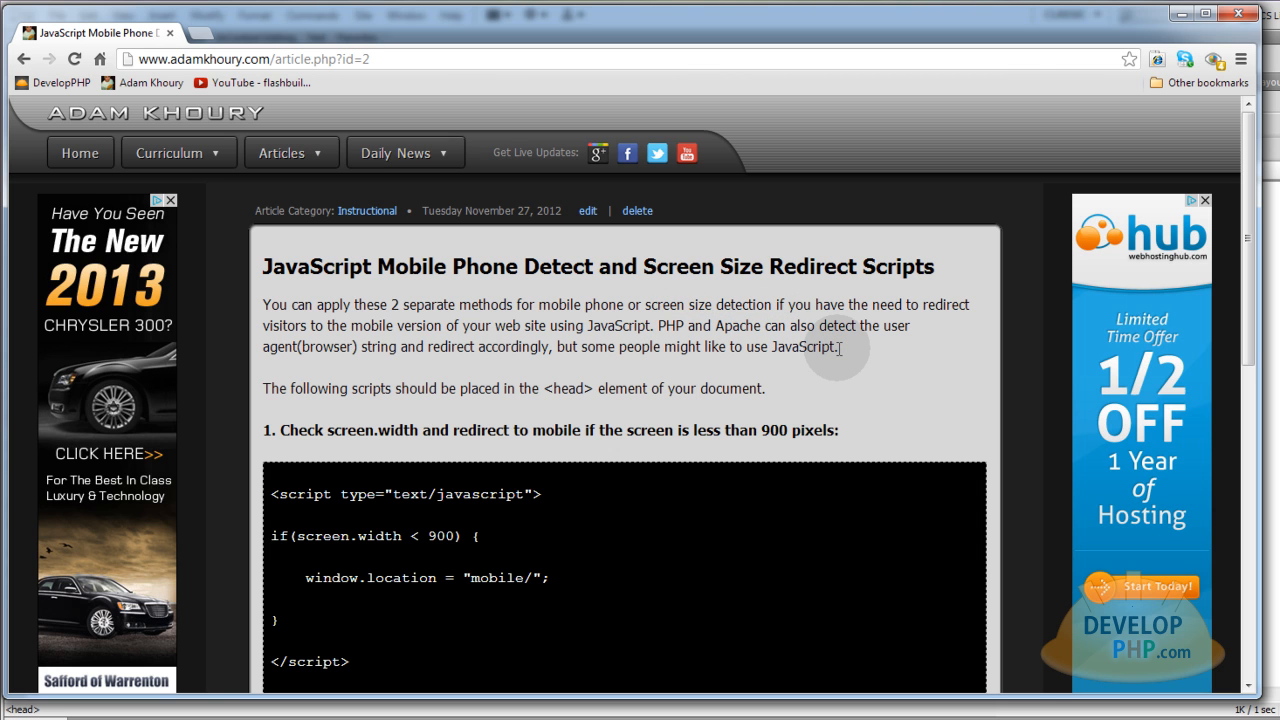
mouse_move(399, 367)
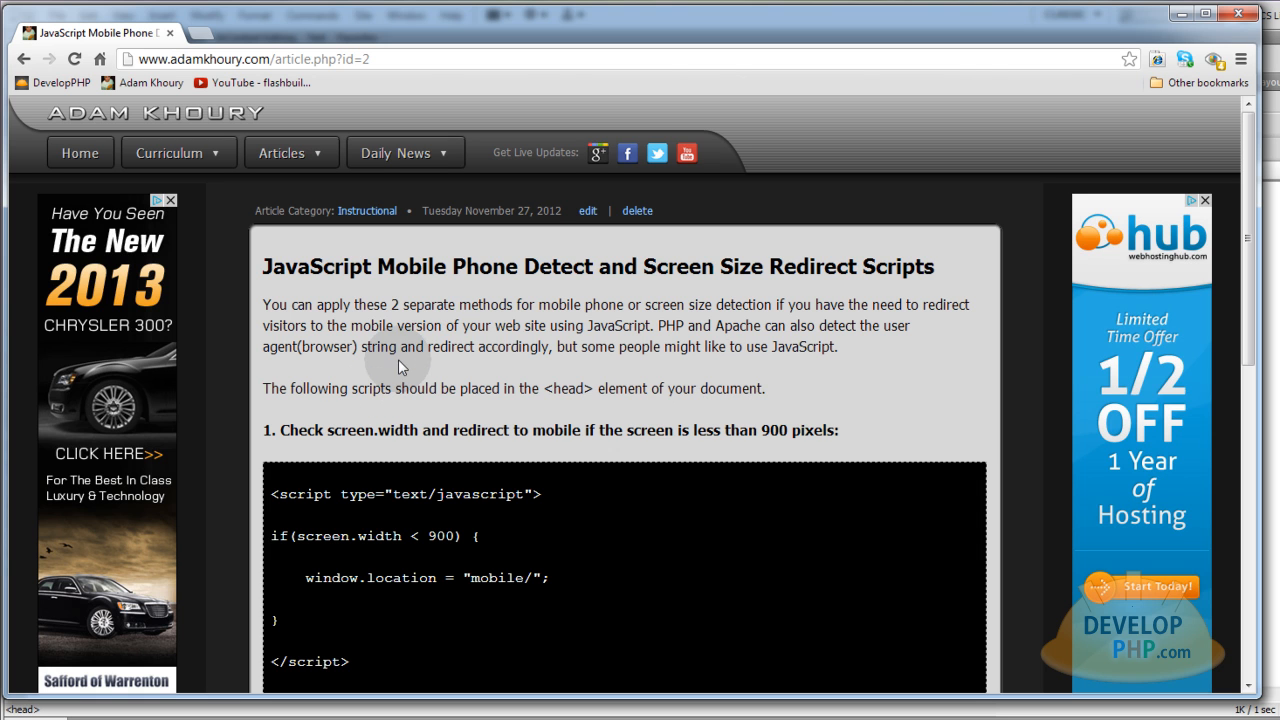
mouse_move(562, 362)
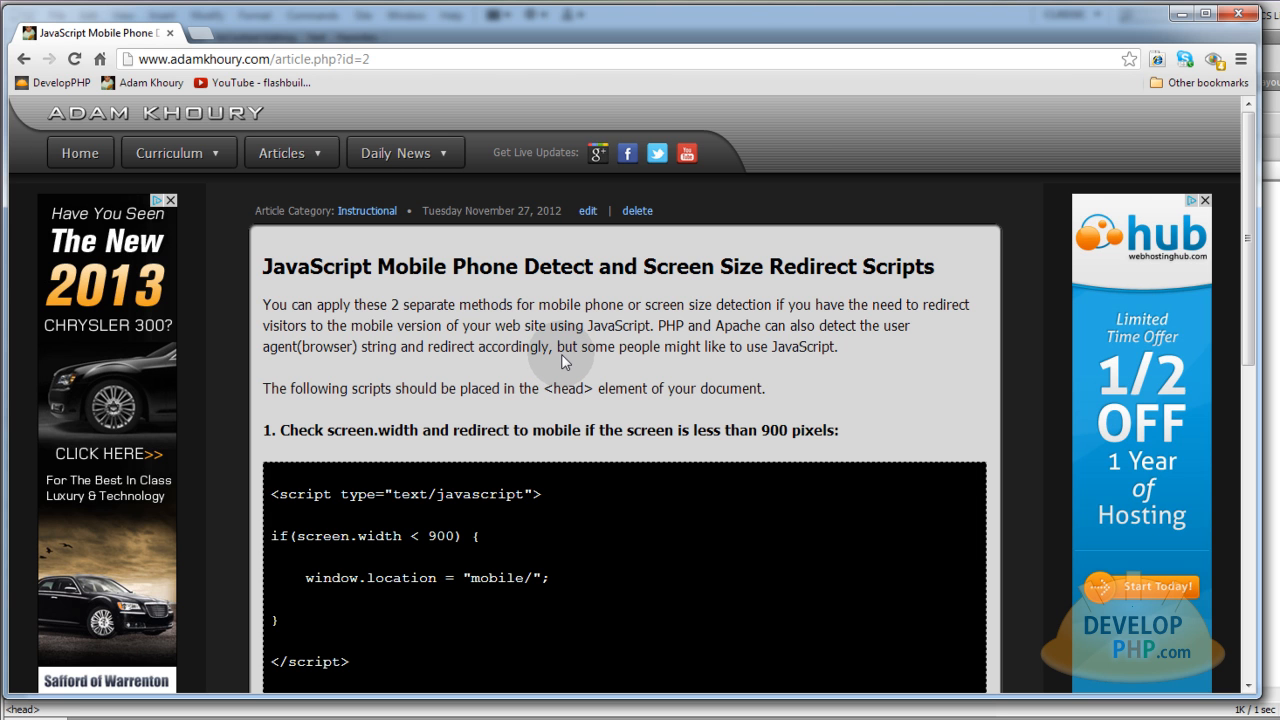
scroll("down", 3)
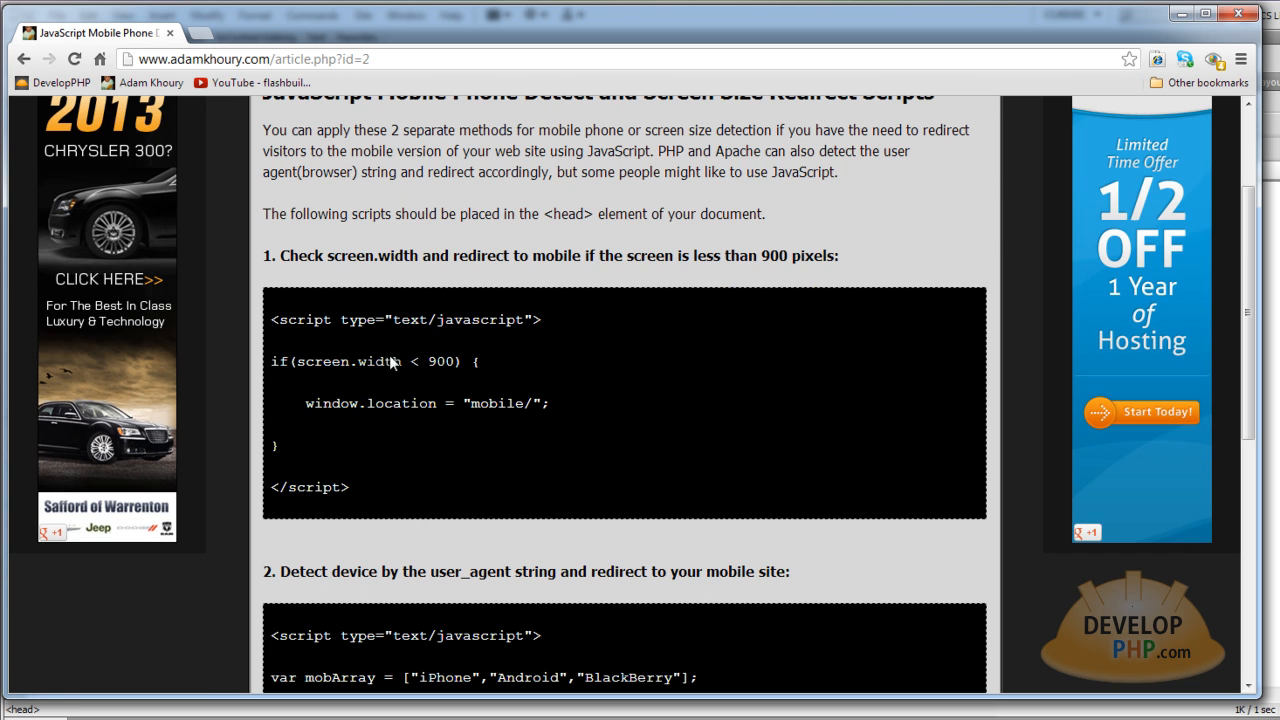
mouse_move(575, 430)
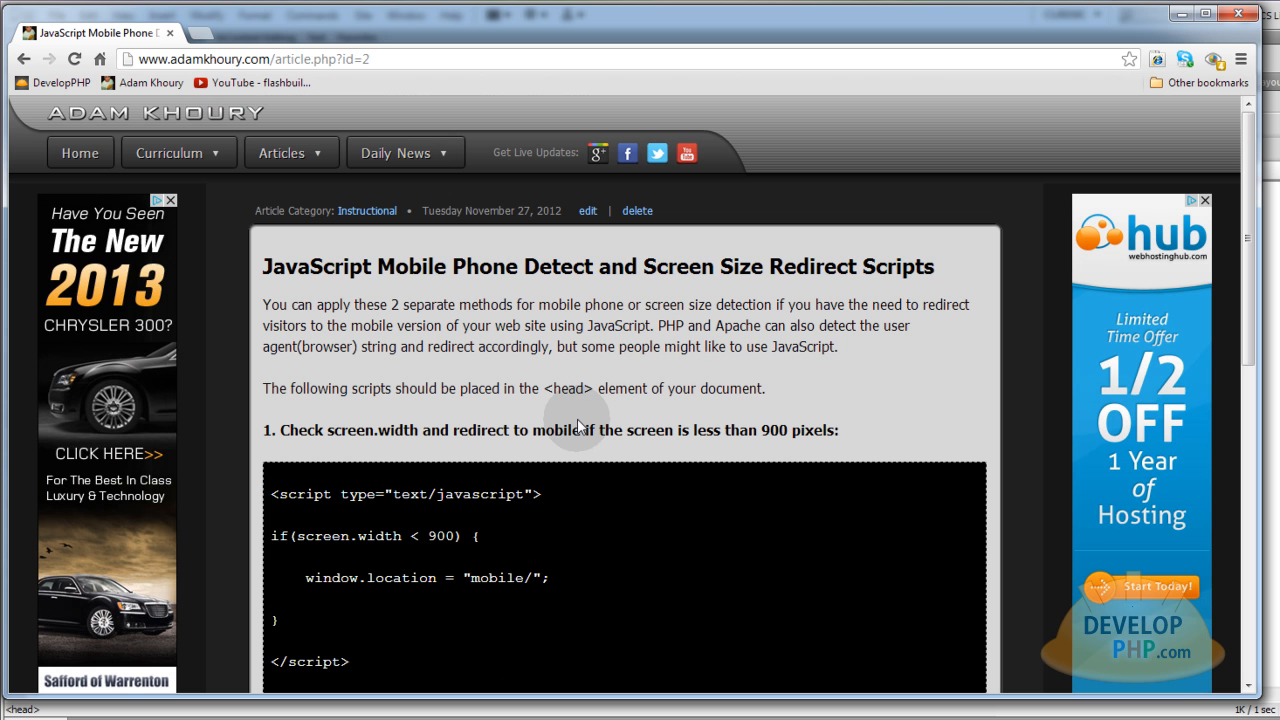
mouse_move(578, 424)
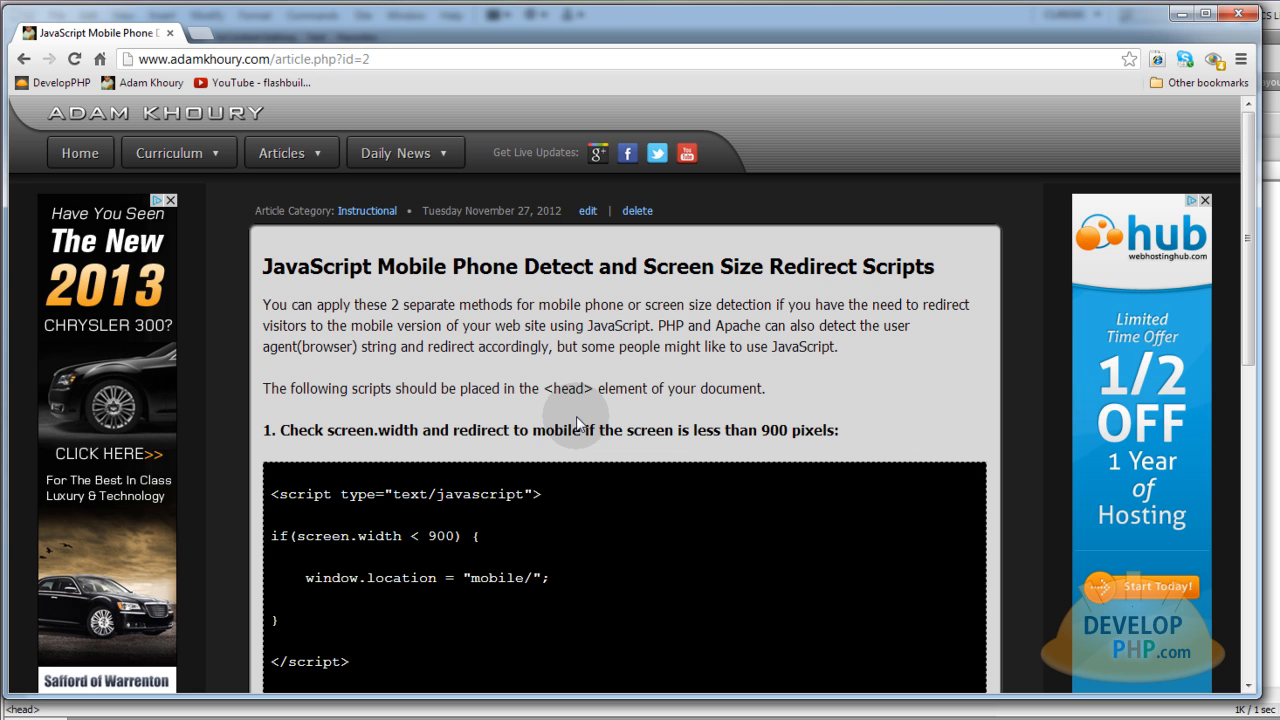
mouse_move(567, 368)
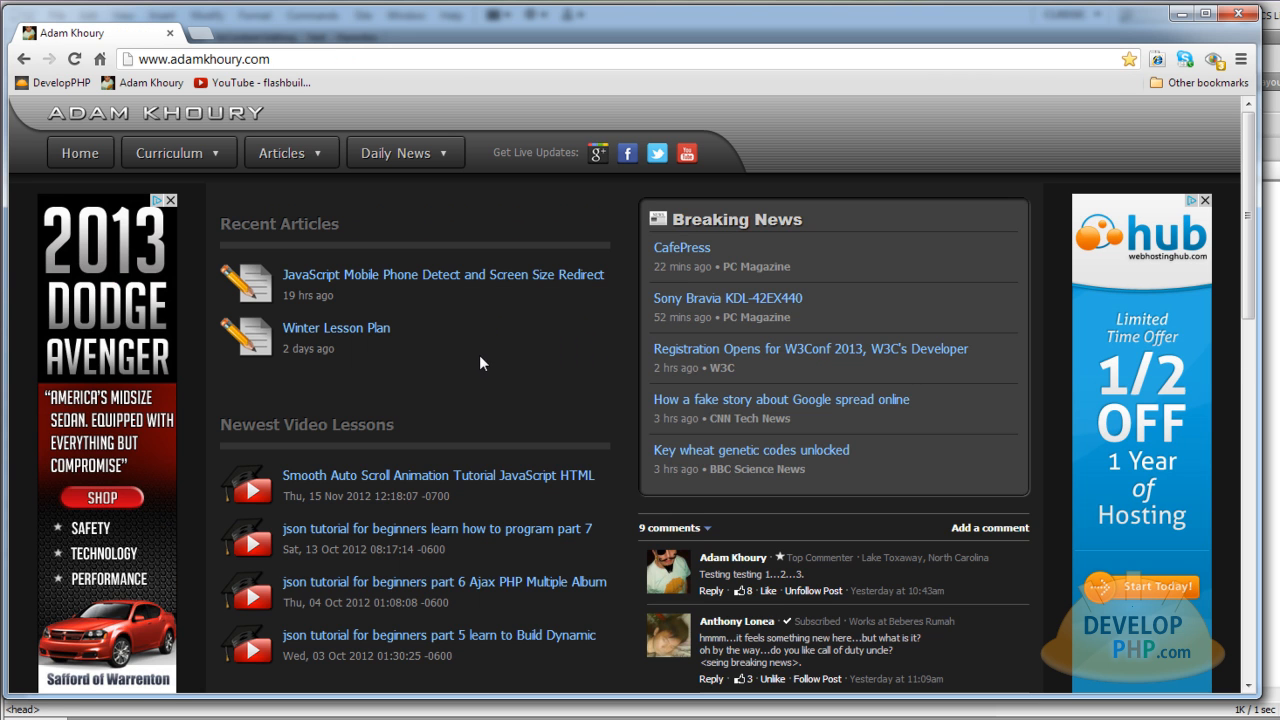
mouse_move(433, 404)
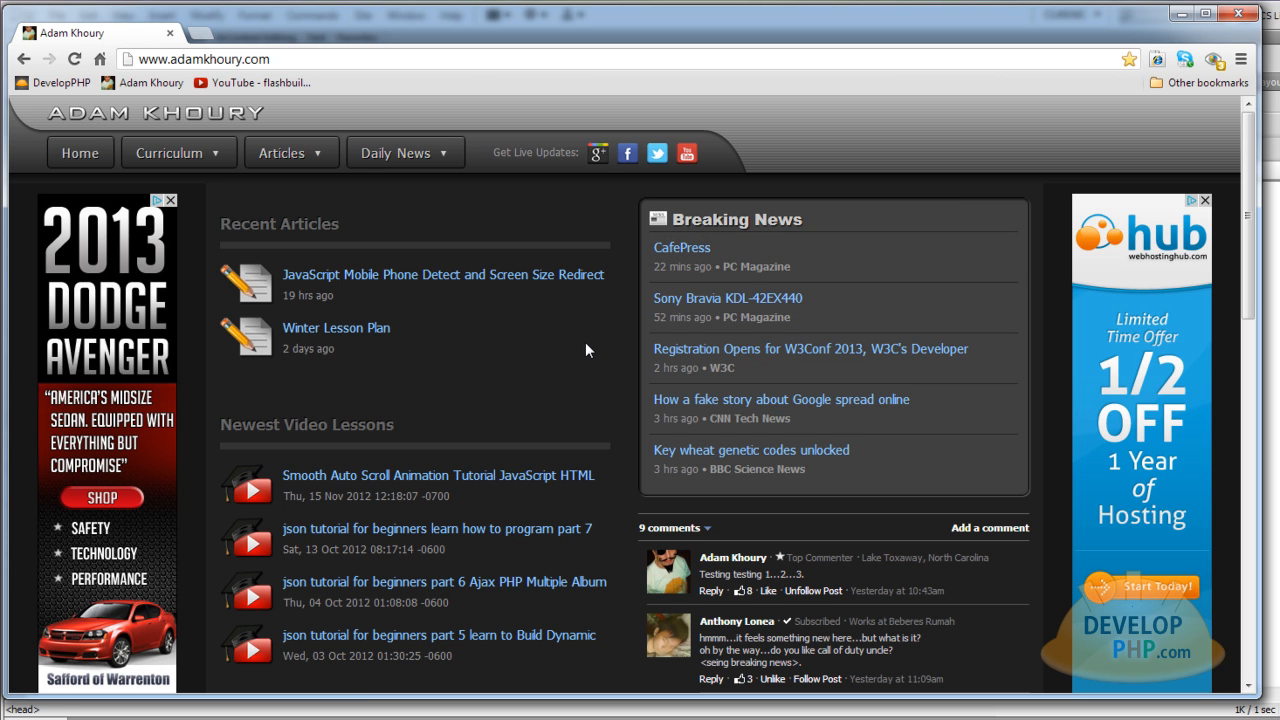
mouse_move(811, 450)
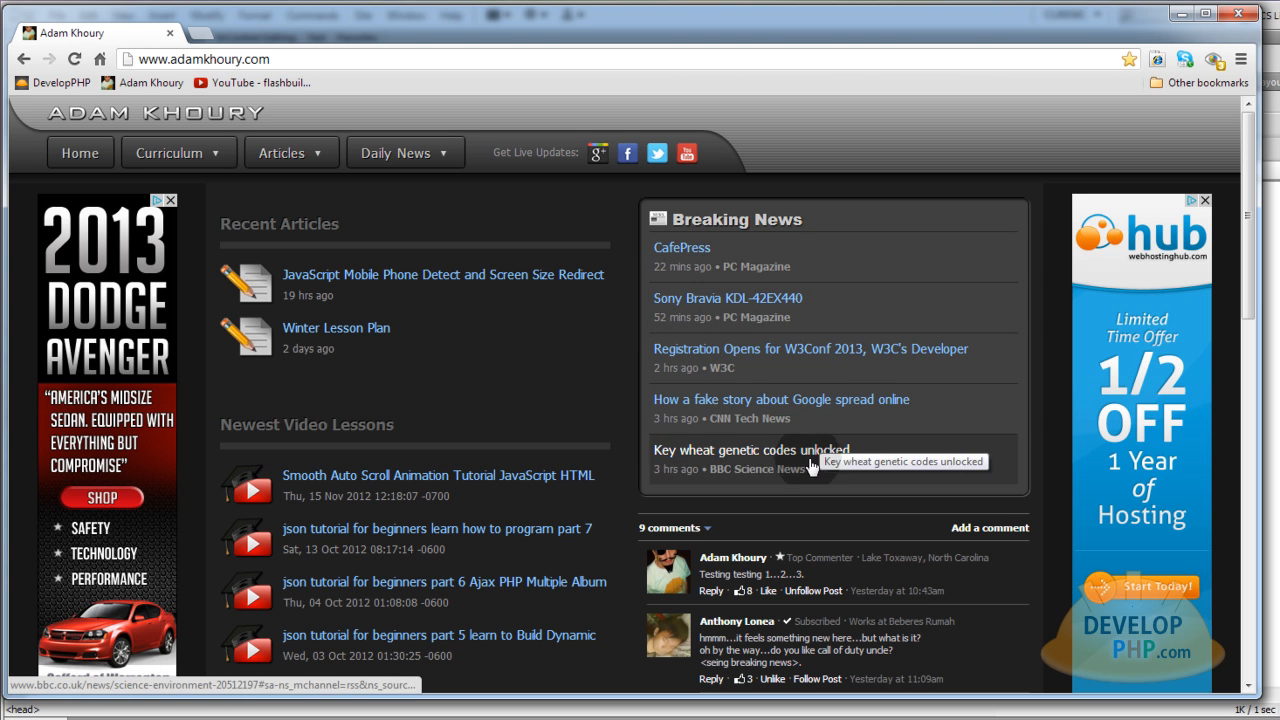
mouse_move(584, 381)
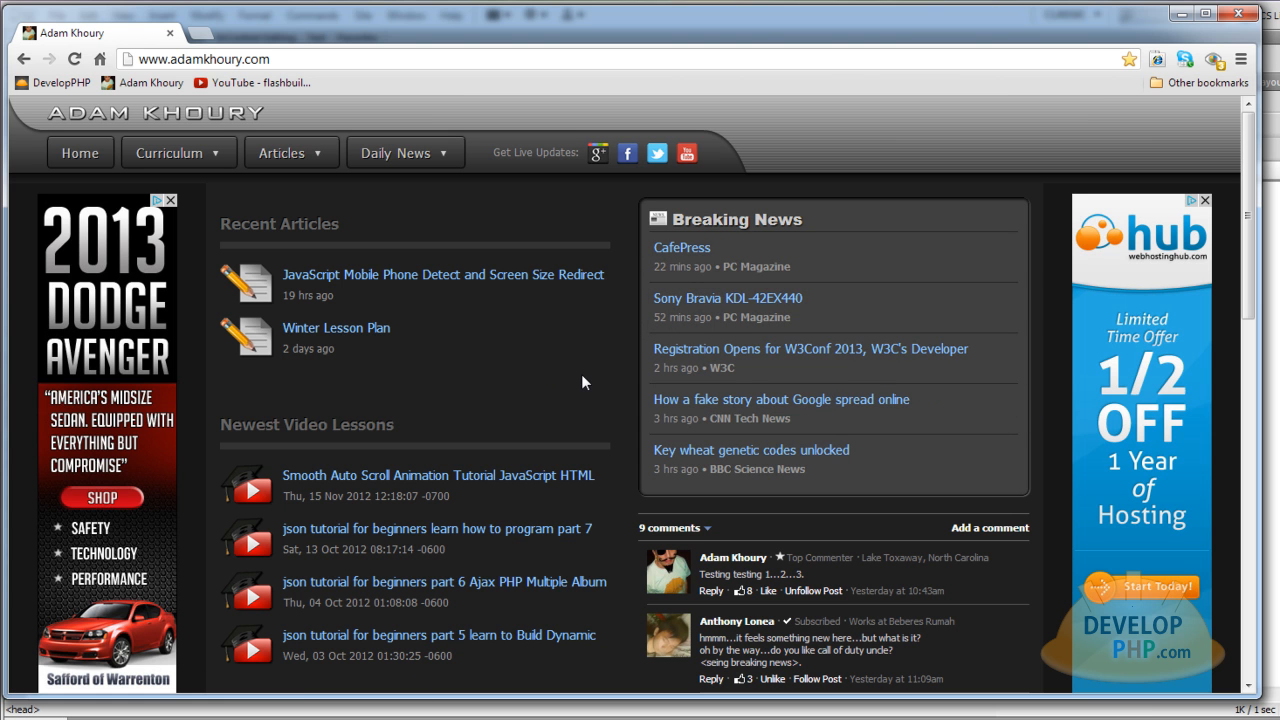
mouse_move(690, 305)
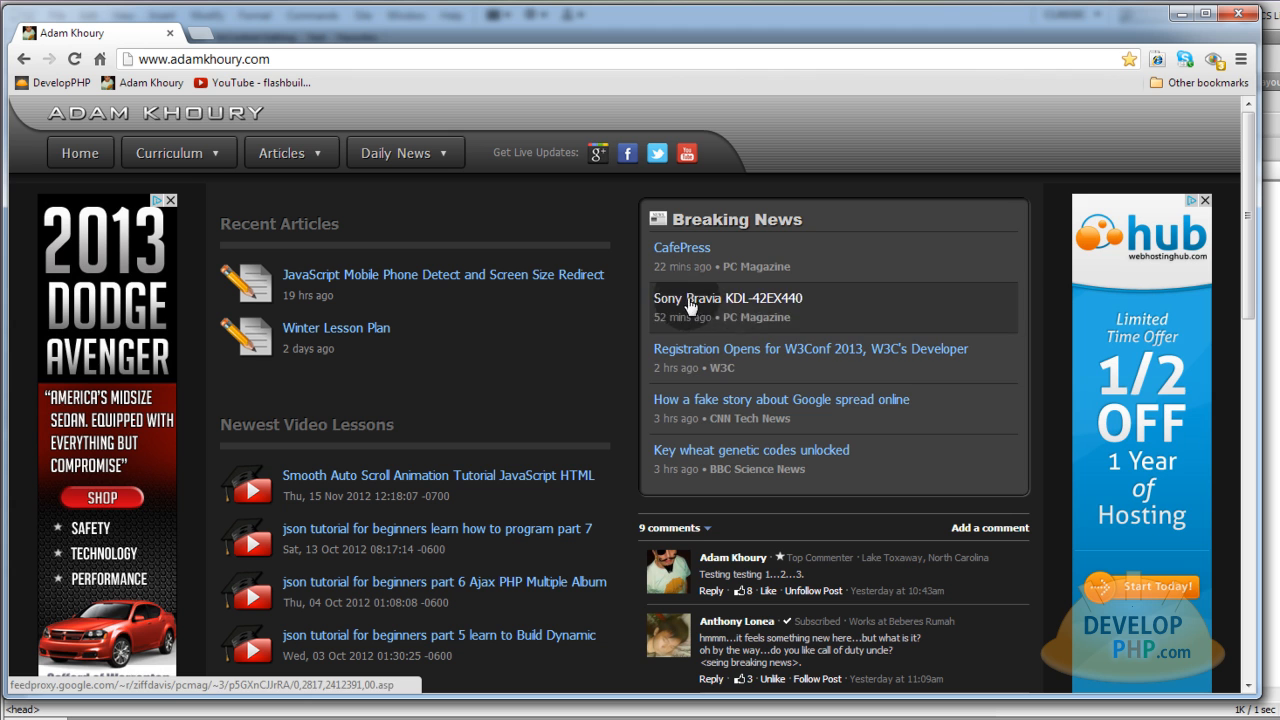
mouse_move(790, 355)
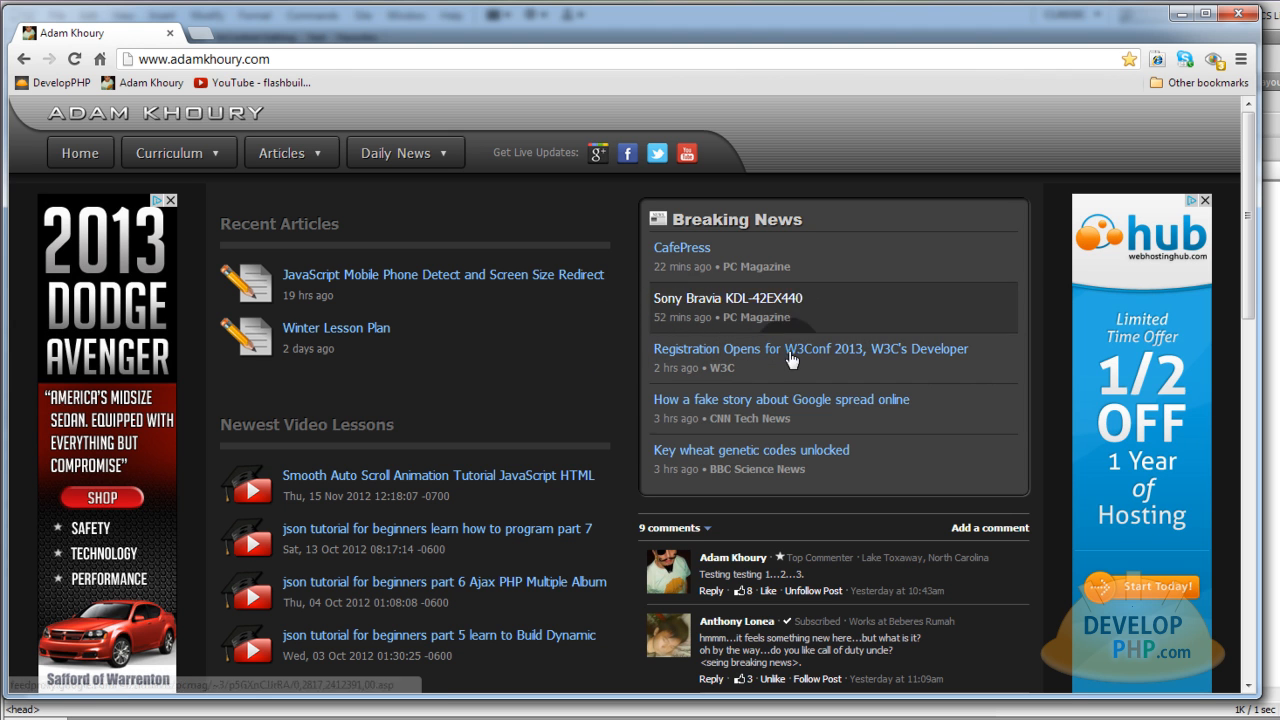
mouse_move(550, 358)
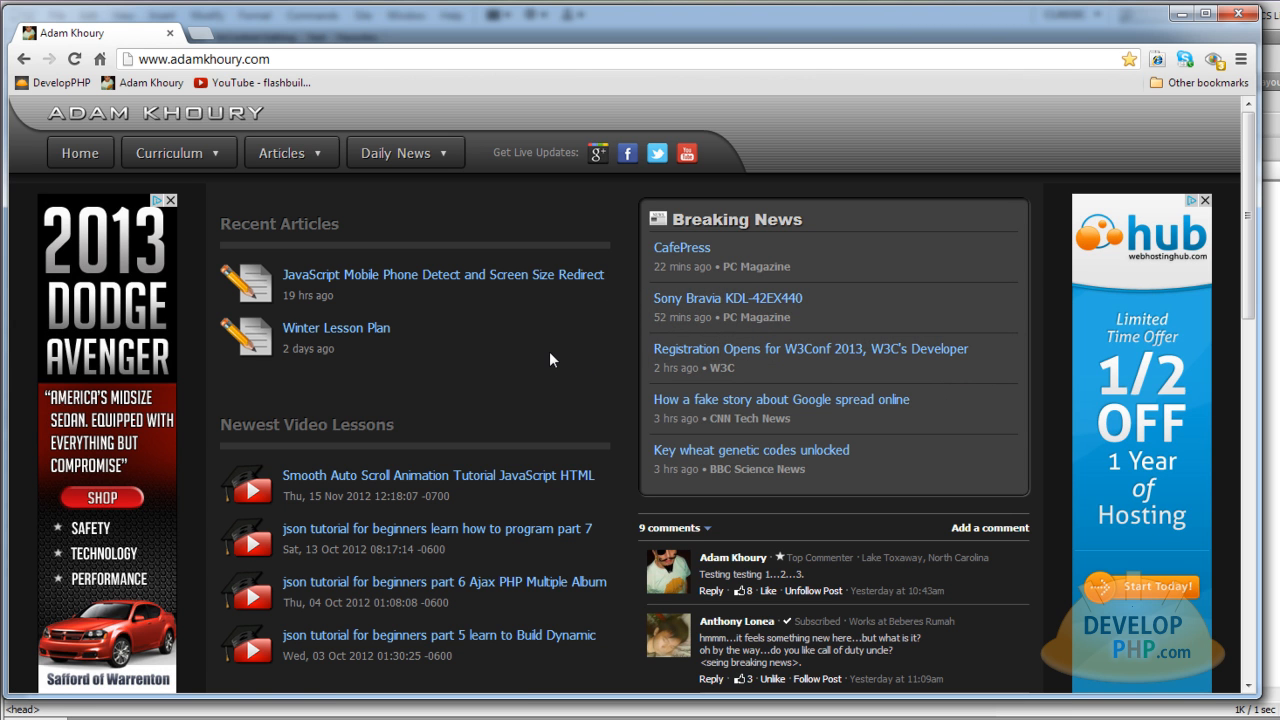